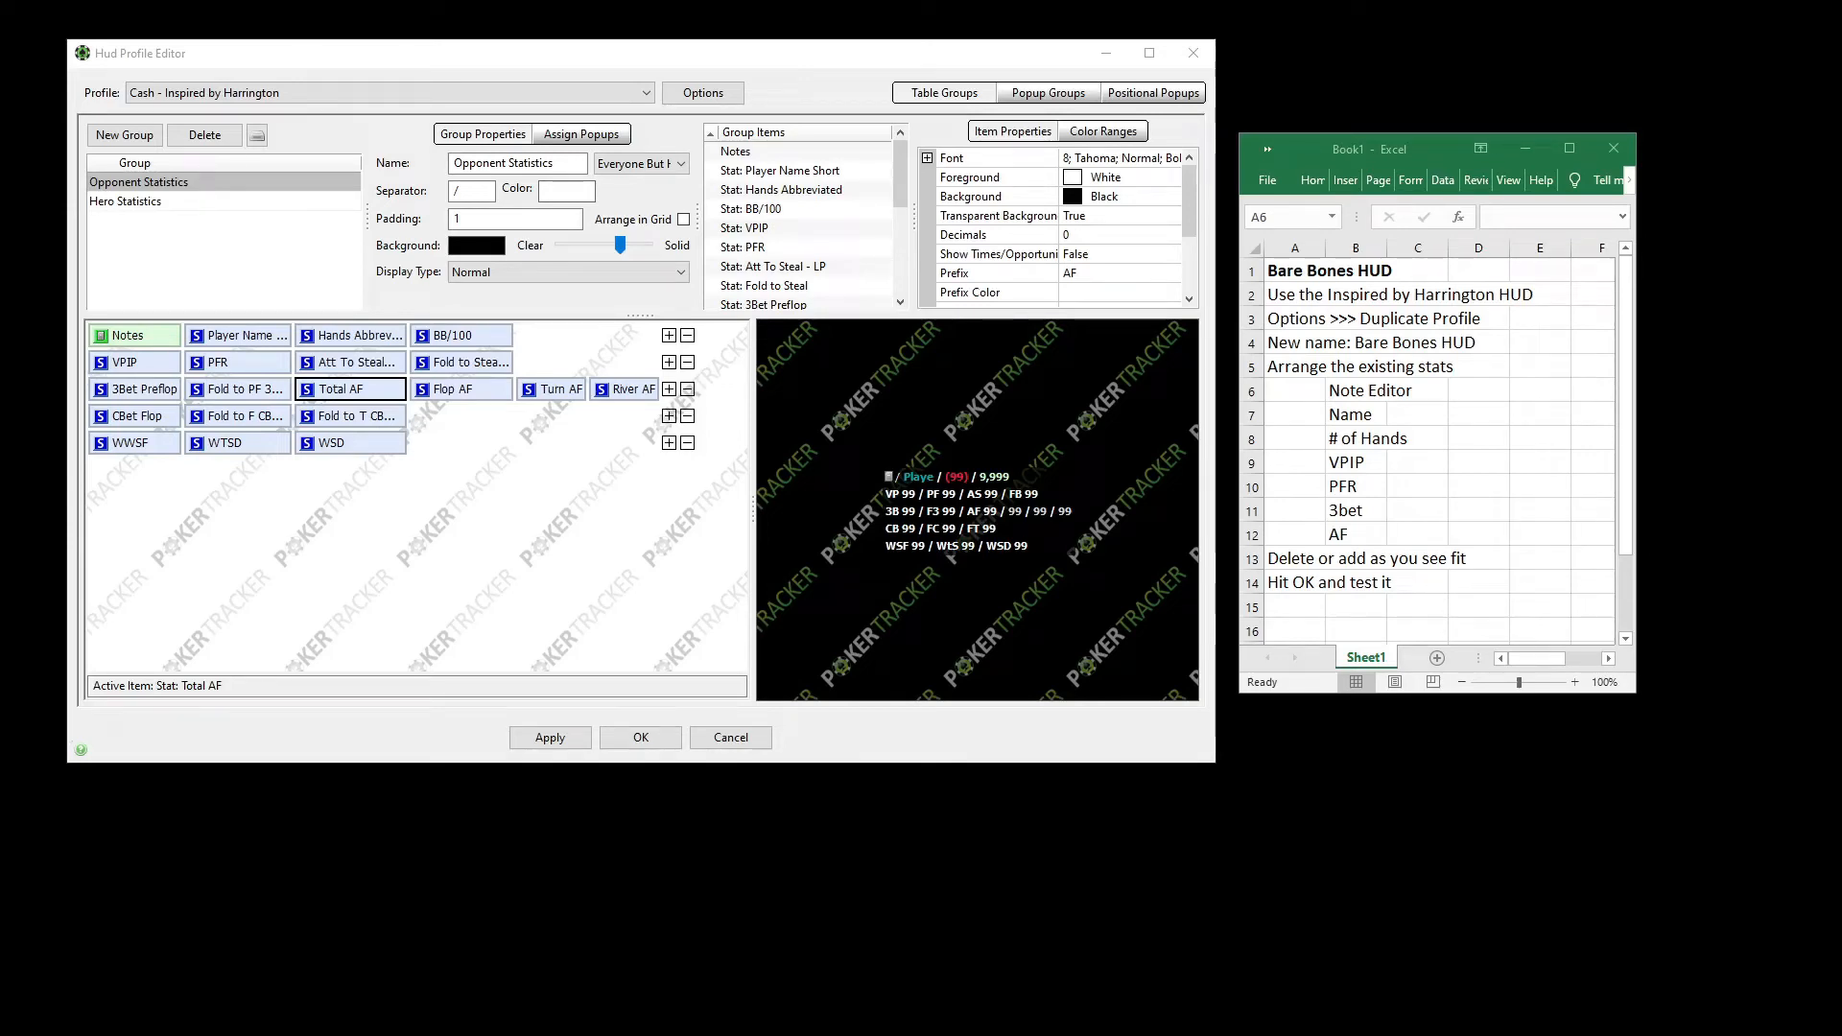
{"action": "mouse_move", "coordinate": [1615, 818]}
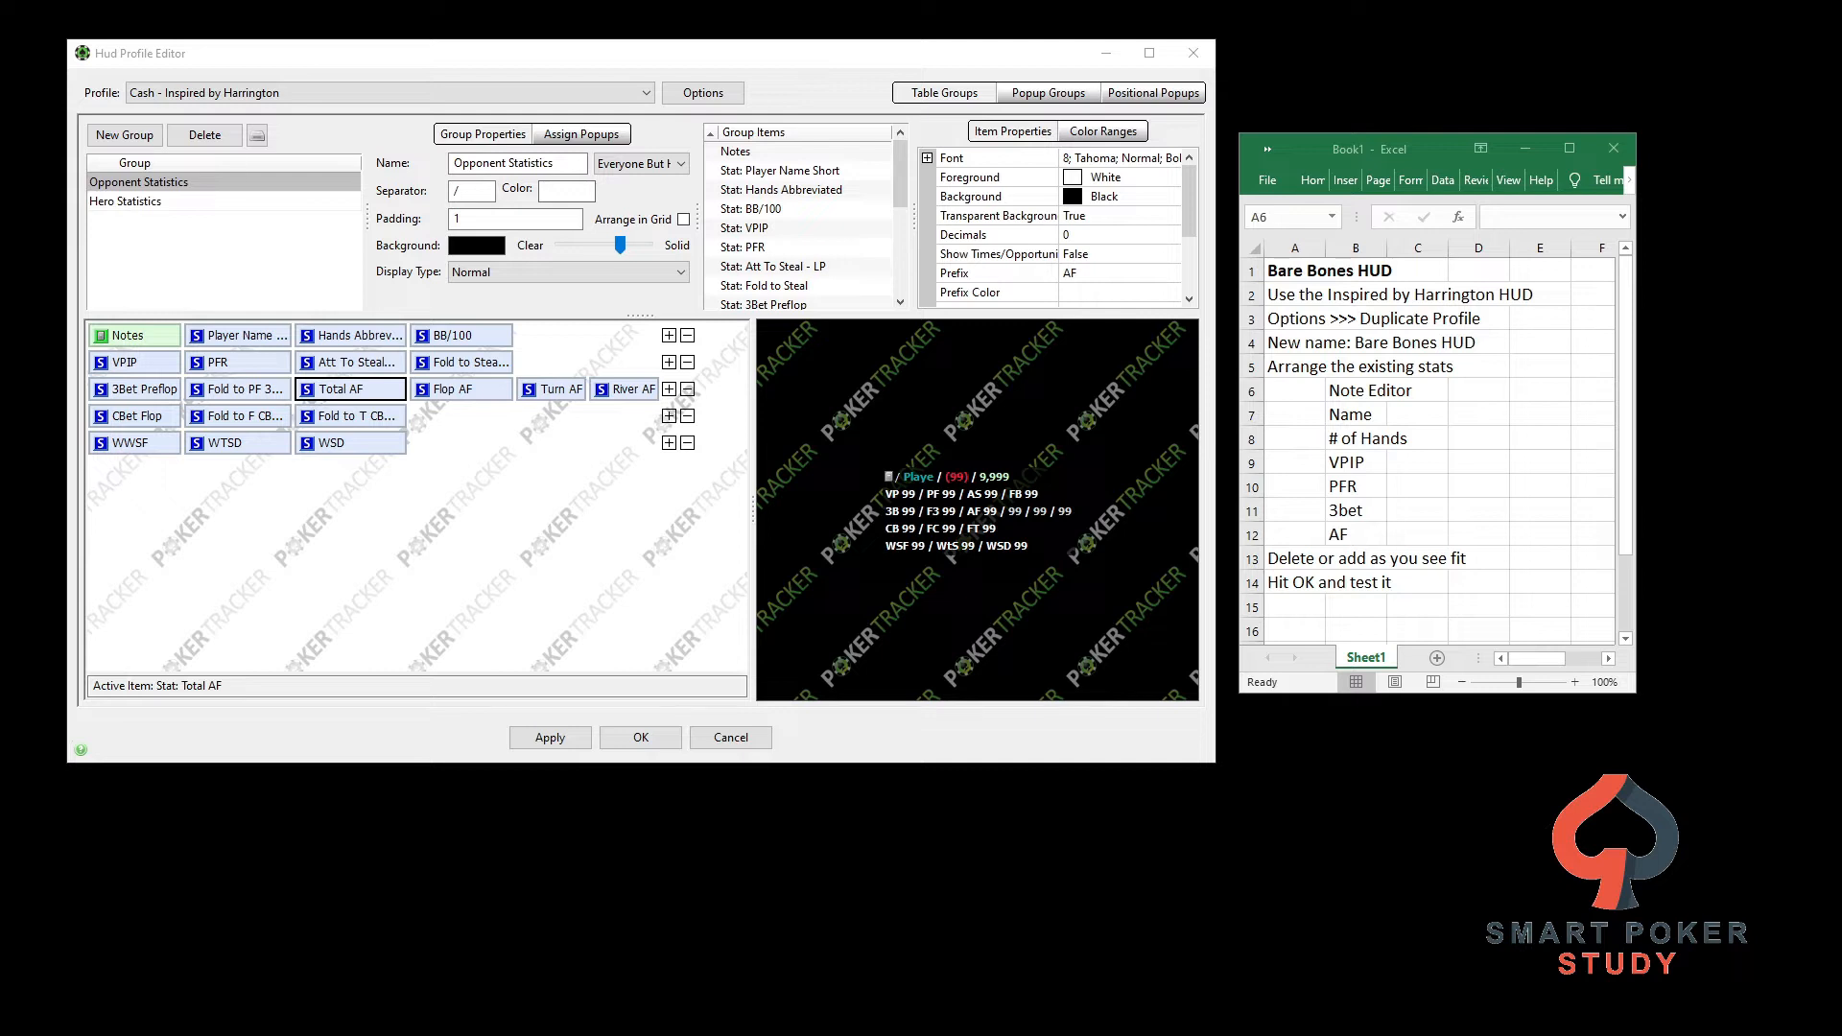
{"action": "mouse_move", "coordinate": [1552, 270]}
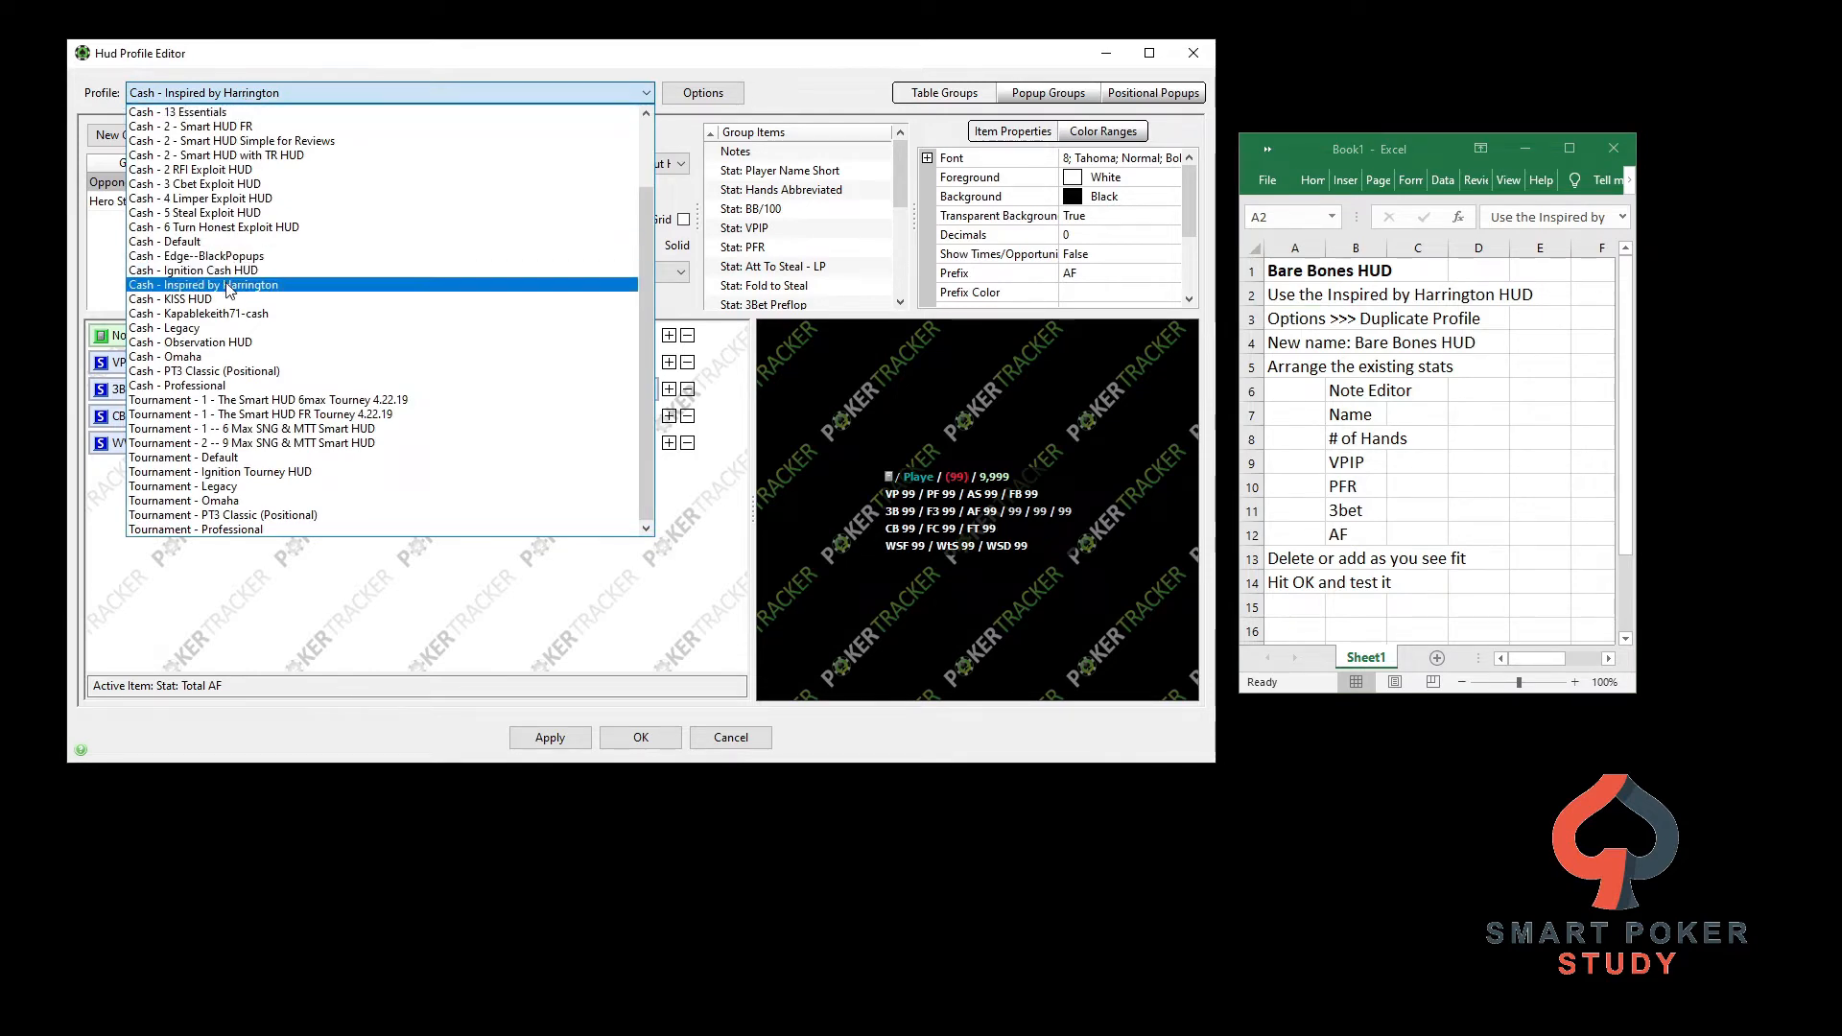
Keep 'Cash - Inspired by Harrington' selected in the Profile dropdown
{"action": "left_click", "coordinate": [204, 284]}
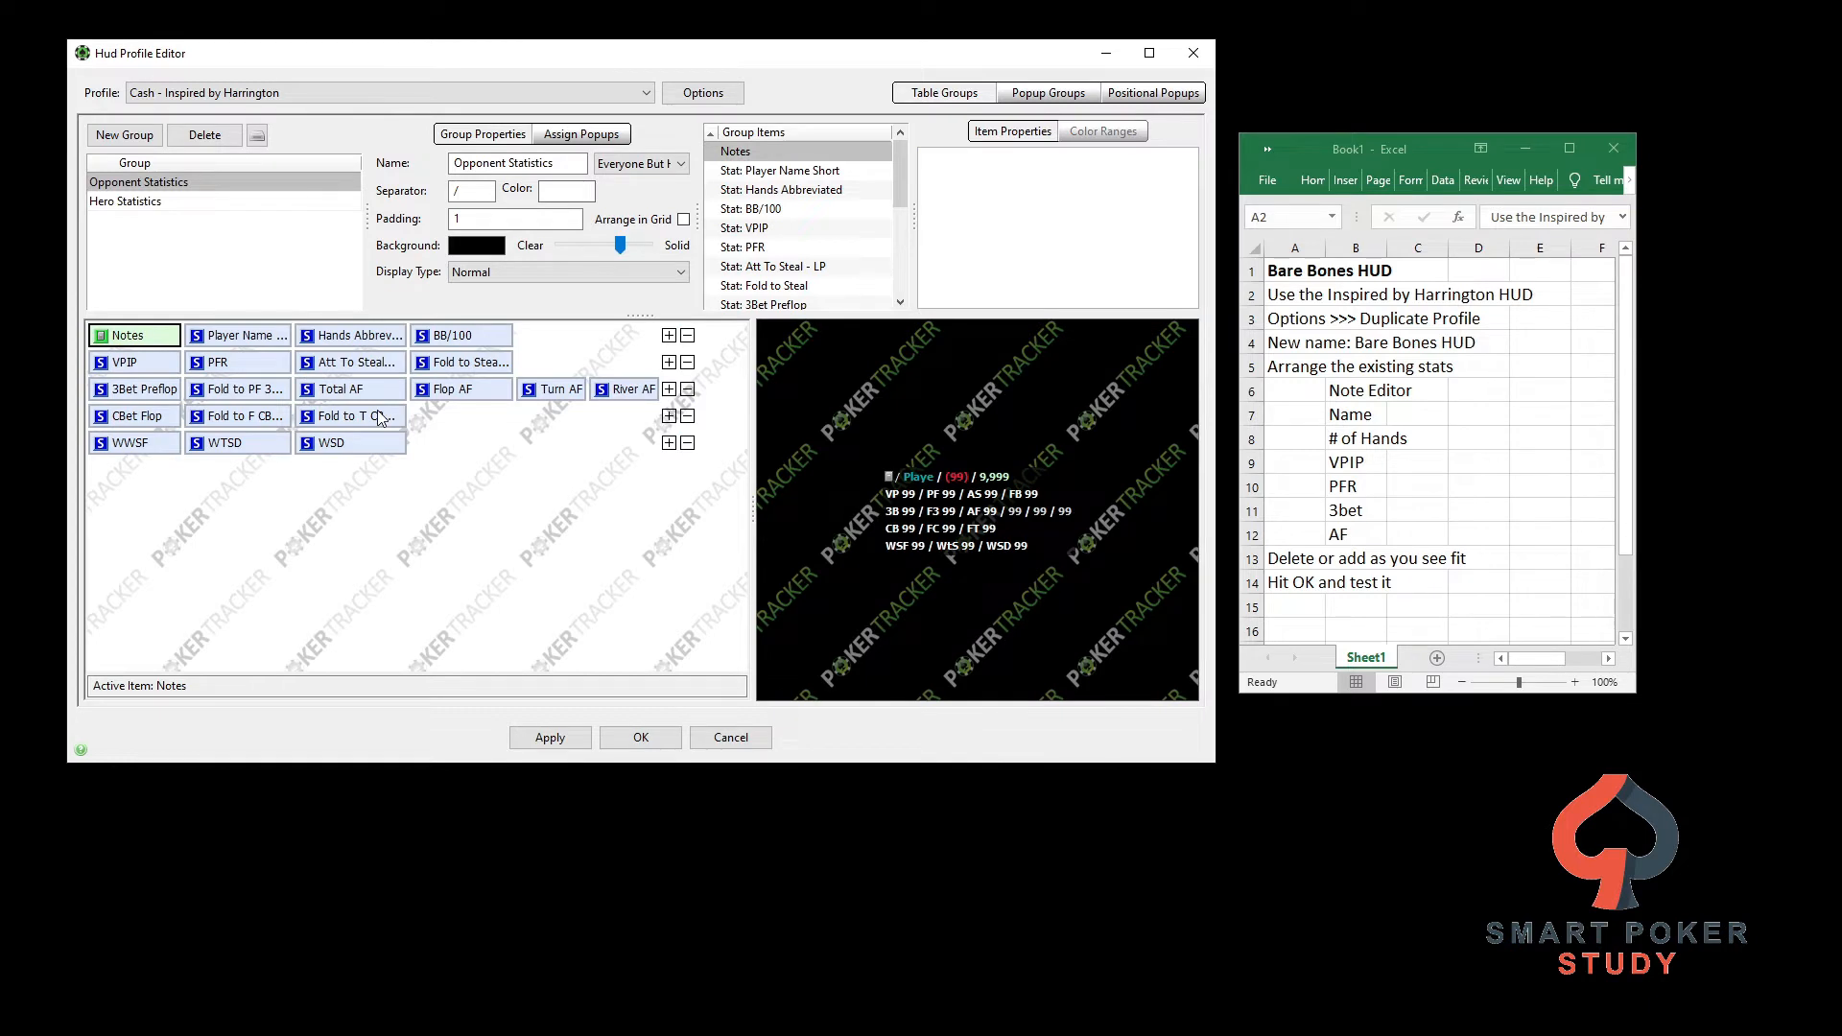
{"action": "mouse_move", "coordinate": [300, 353]}
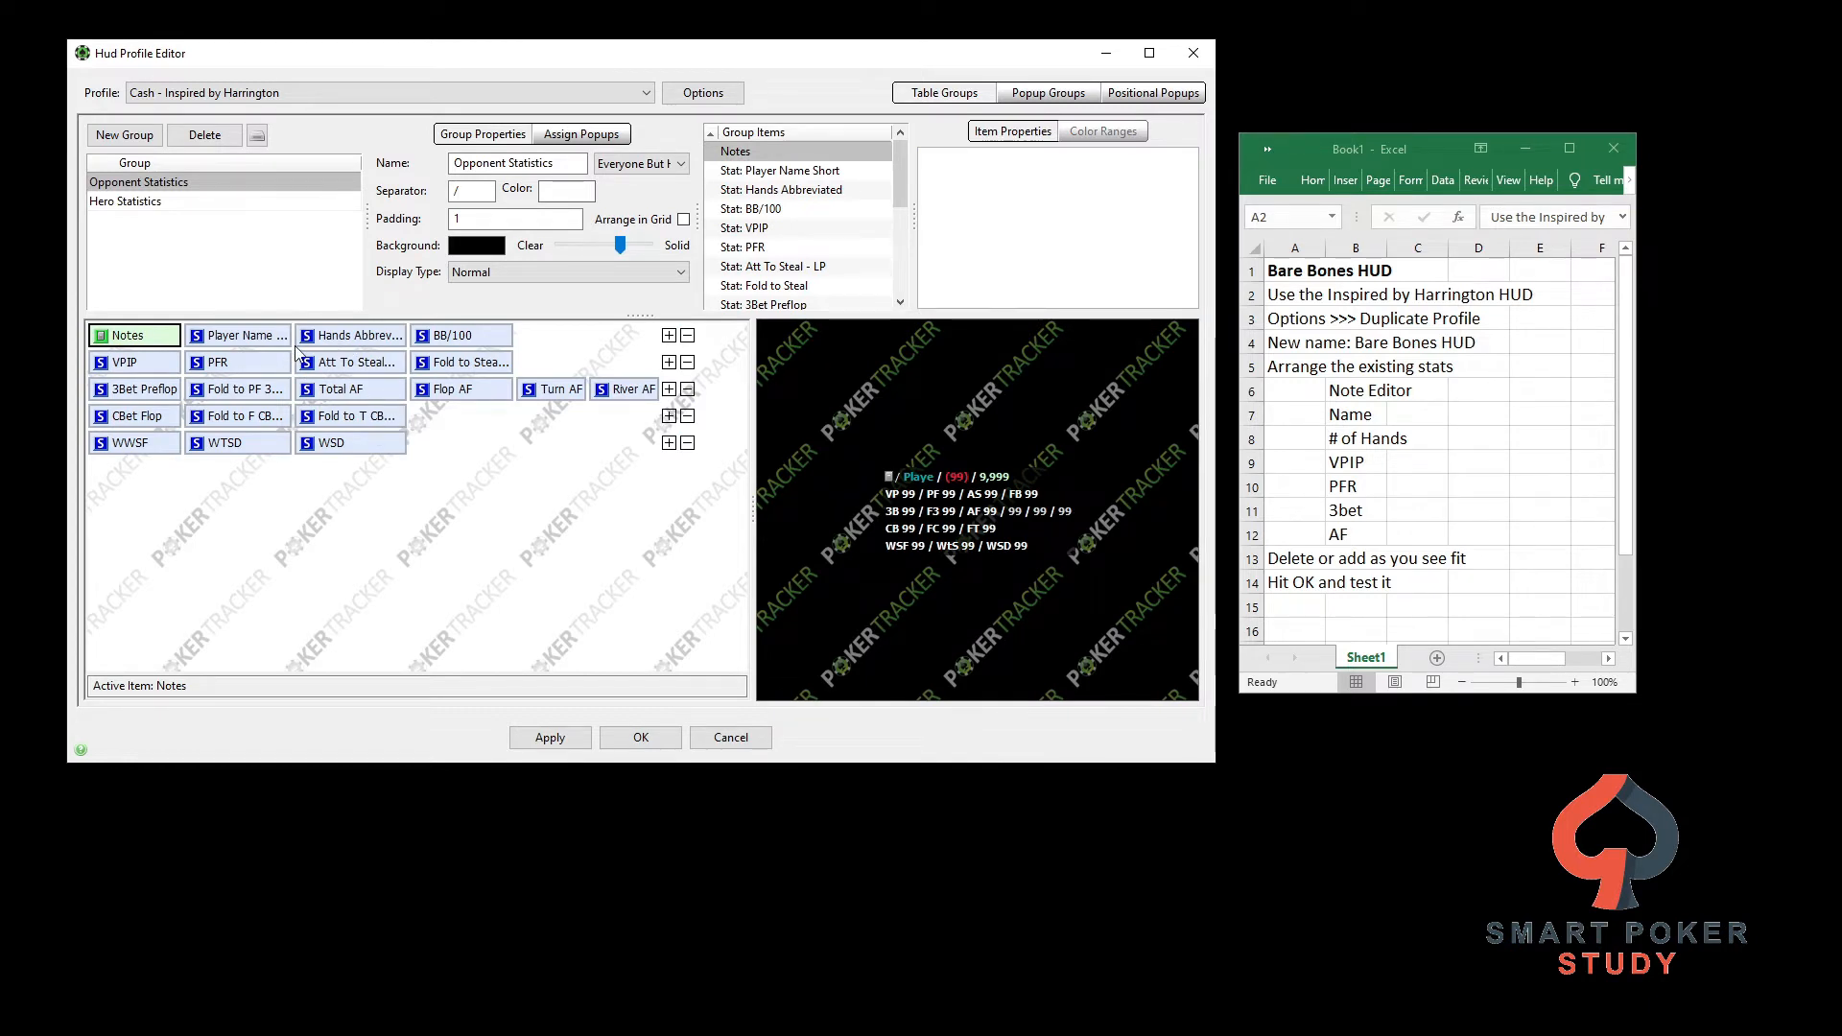
{"action": "mouse_move", "coordinate": [403, 459]}
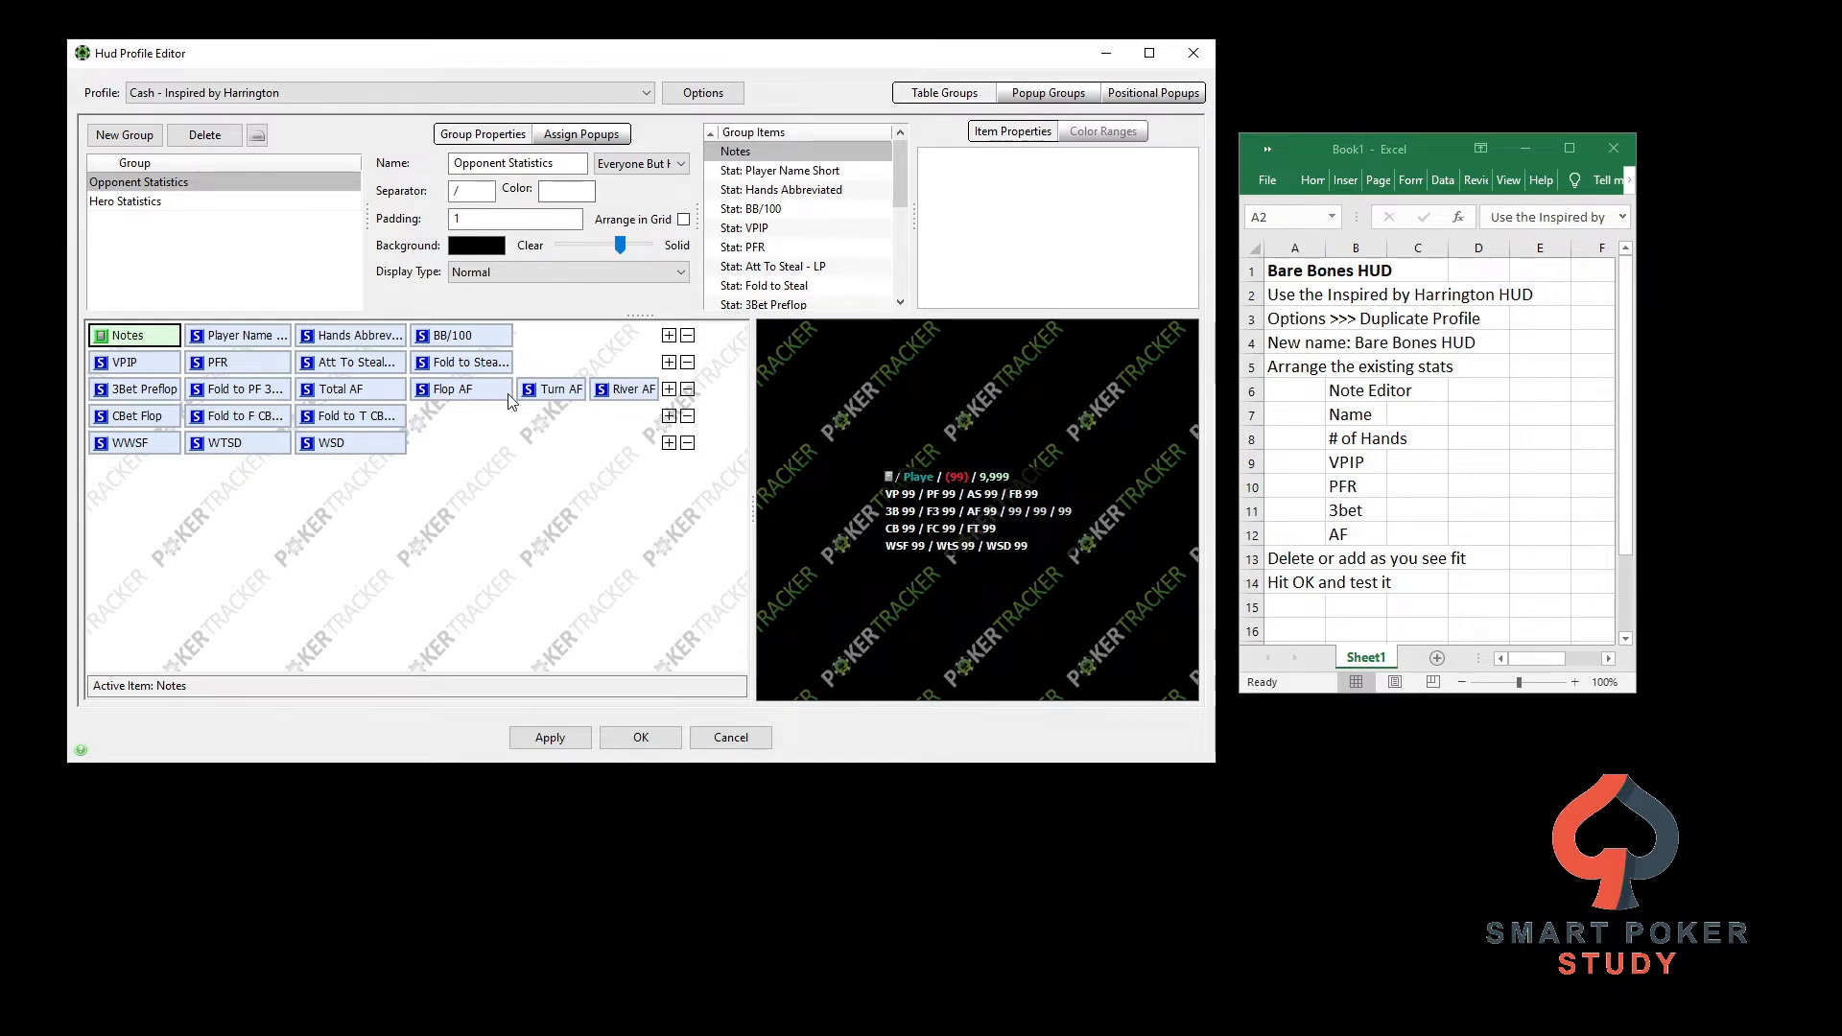
{"action": "mouse_move", "coordinate": [1196, 276]}
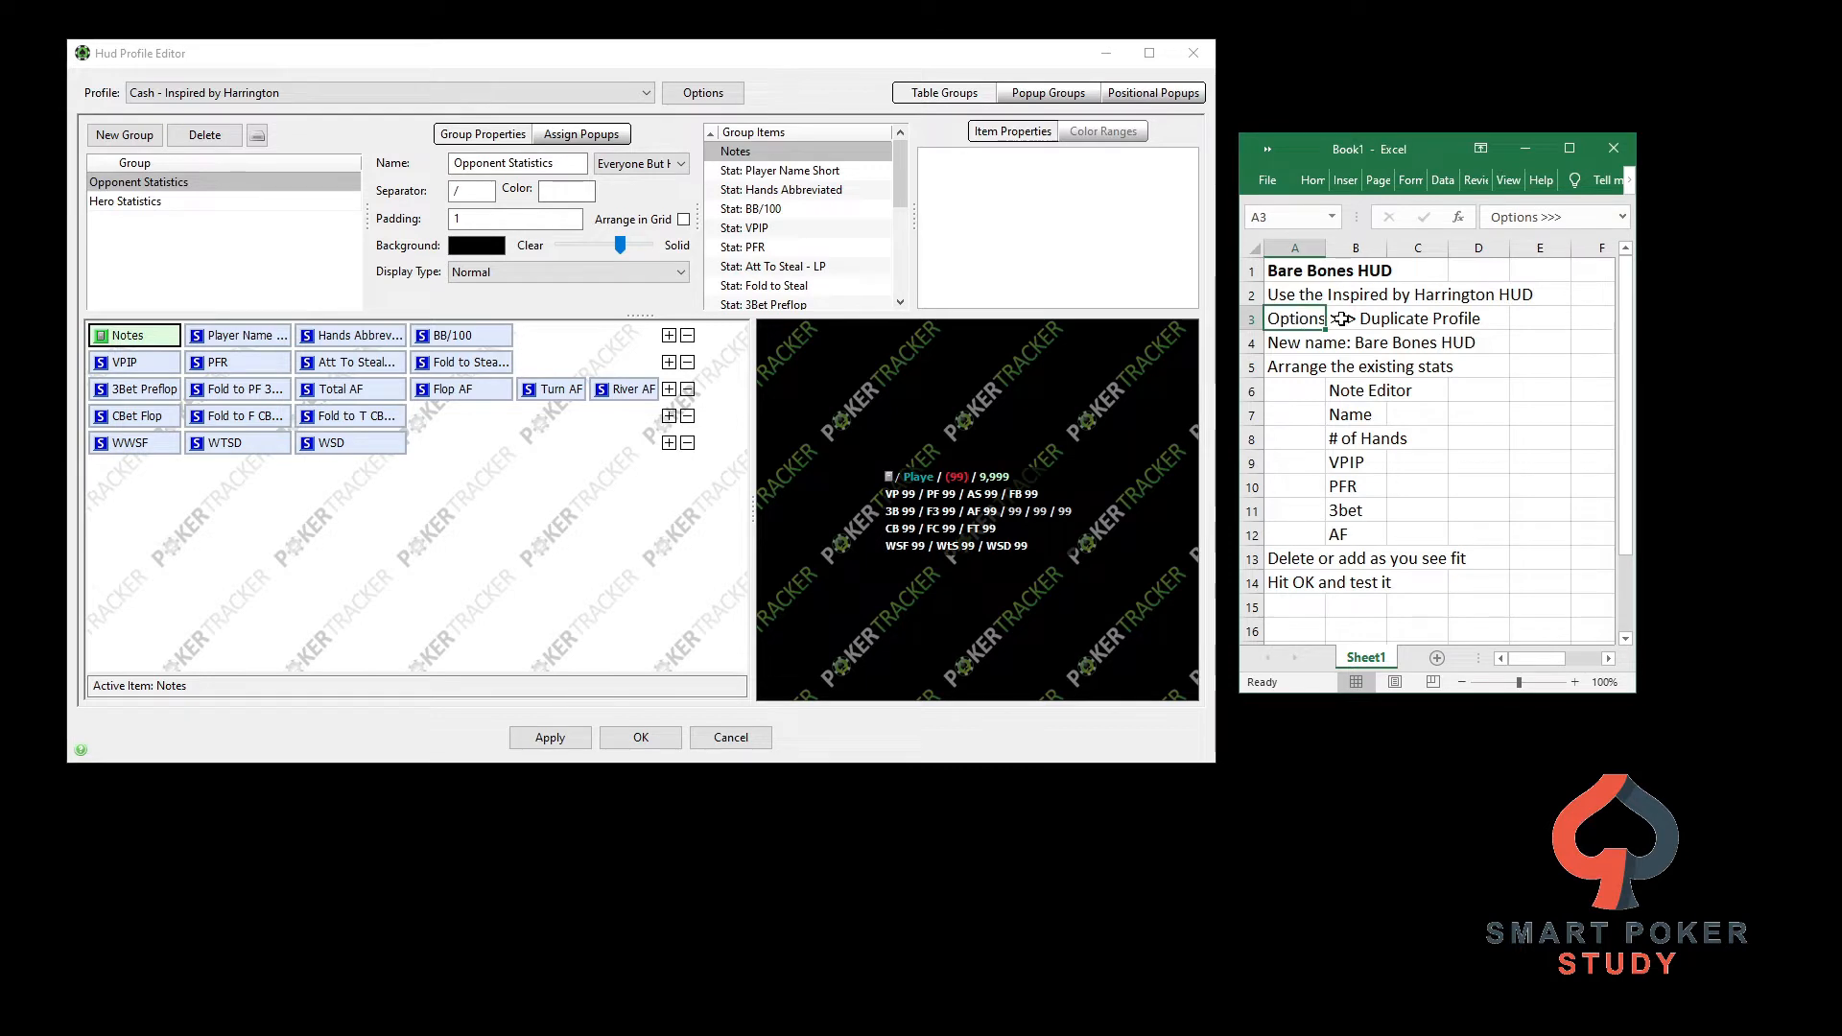
Duplicate the profile via Options as a cash profile named 'Bare Bones HUD'
{"action": "left_click", "coordinate": [702, 92]}
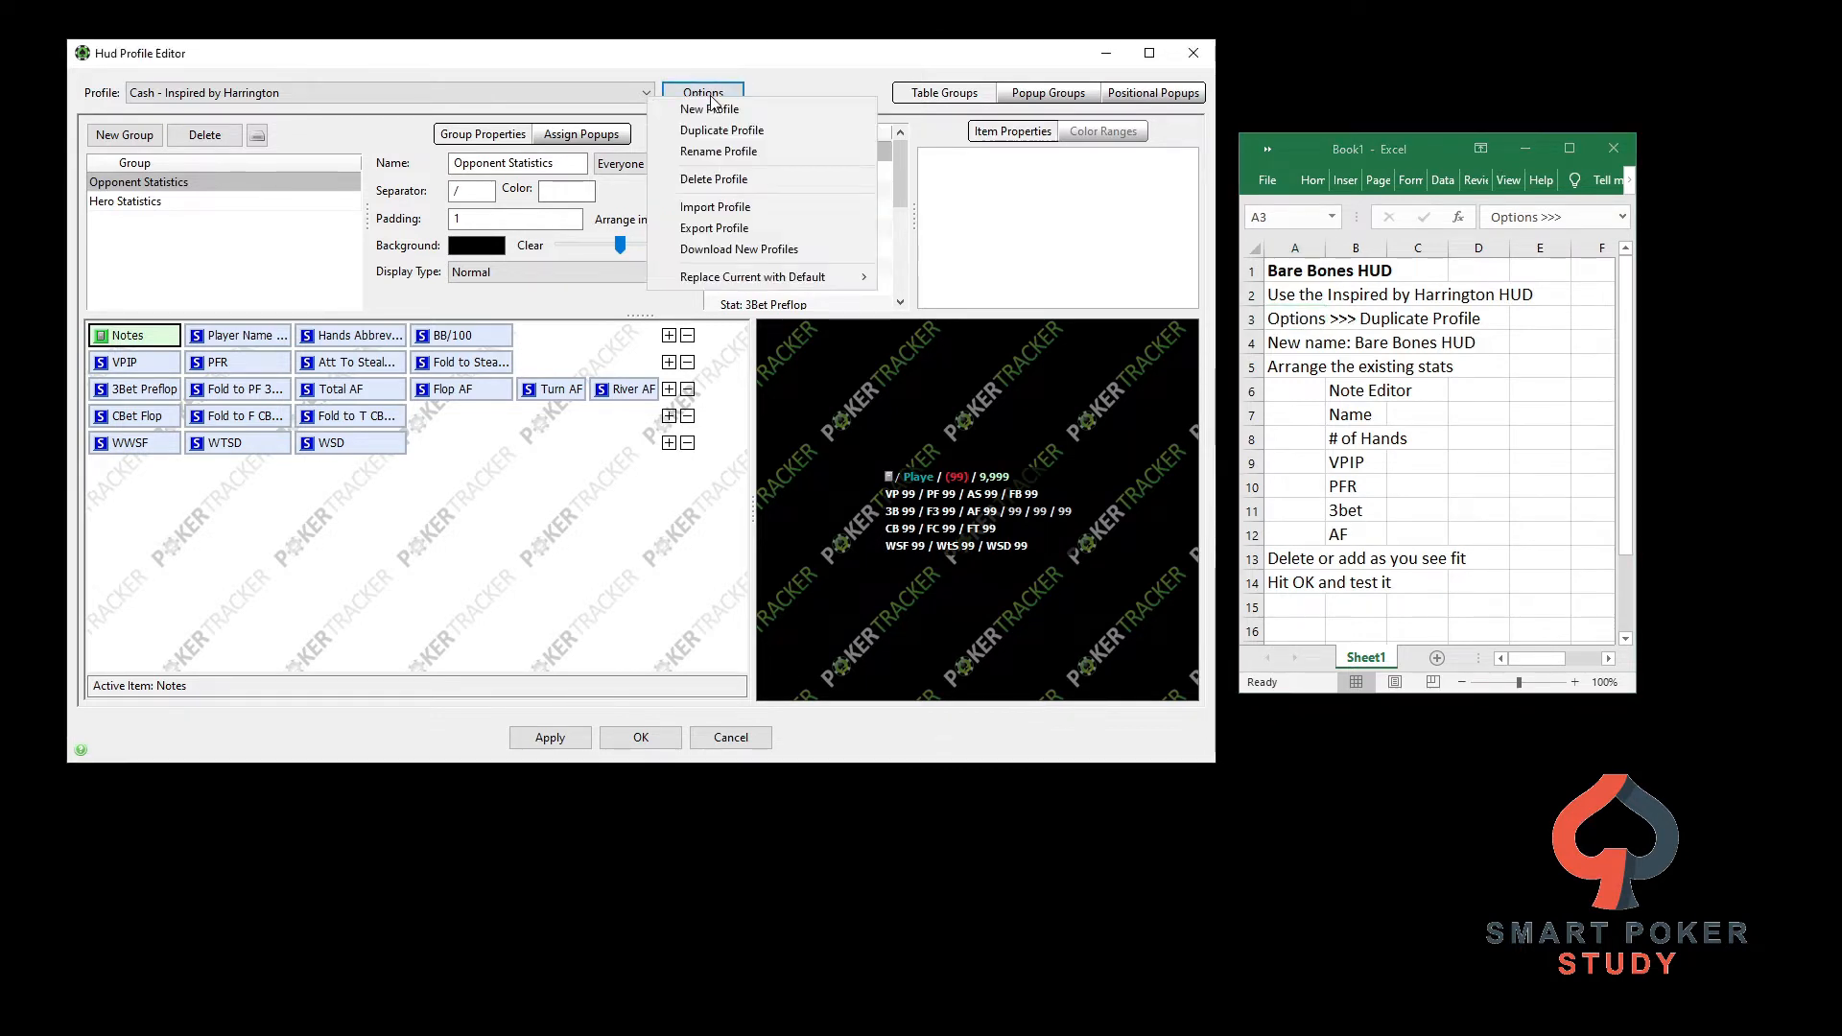
{"action": "left_click", "coordinate": [723, 128]}
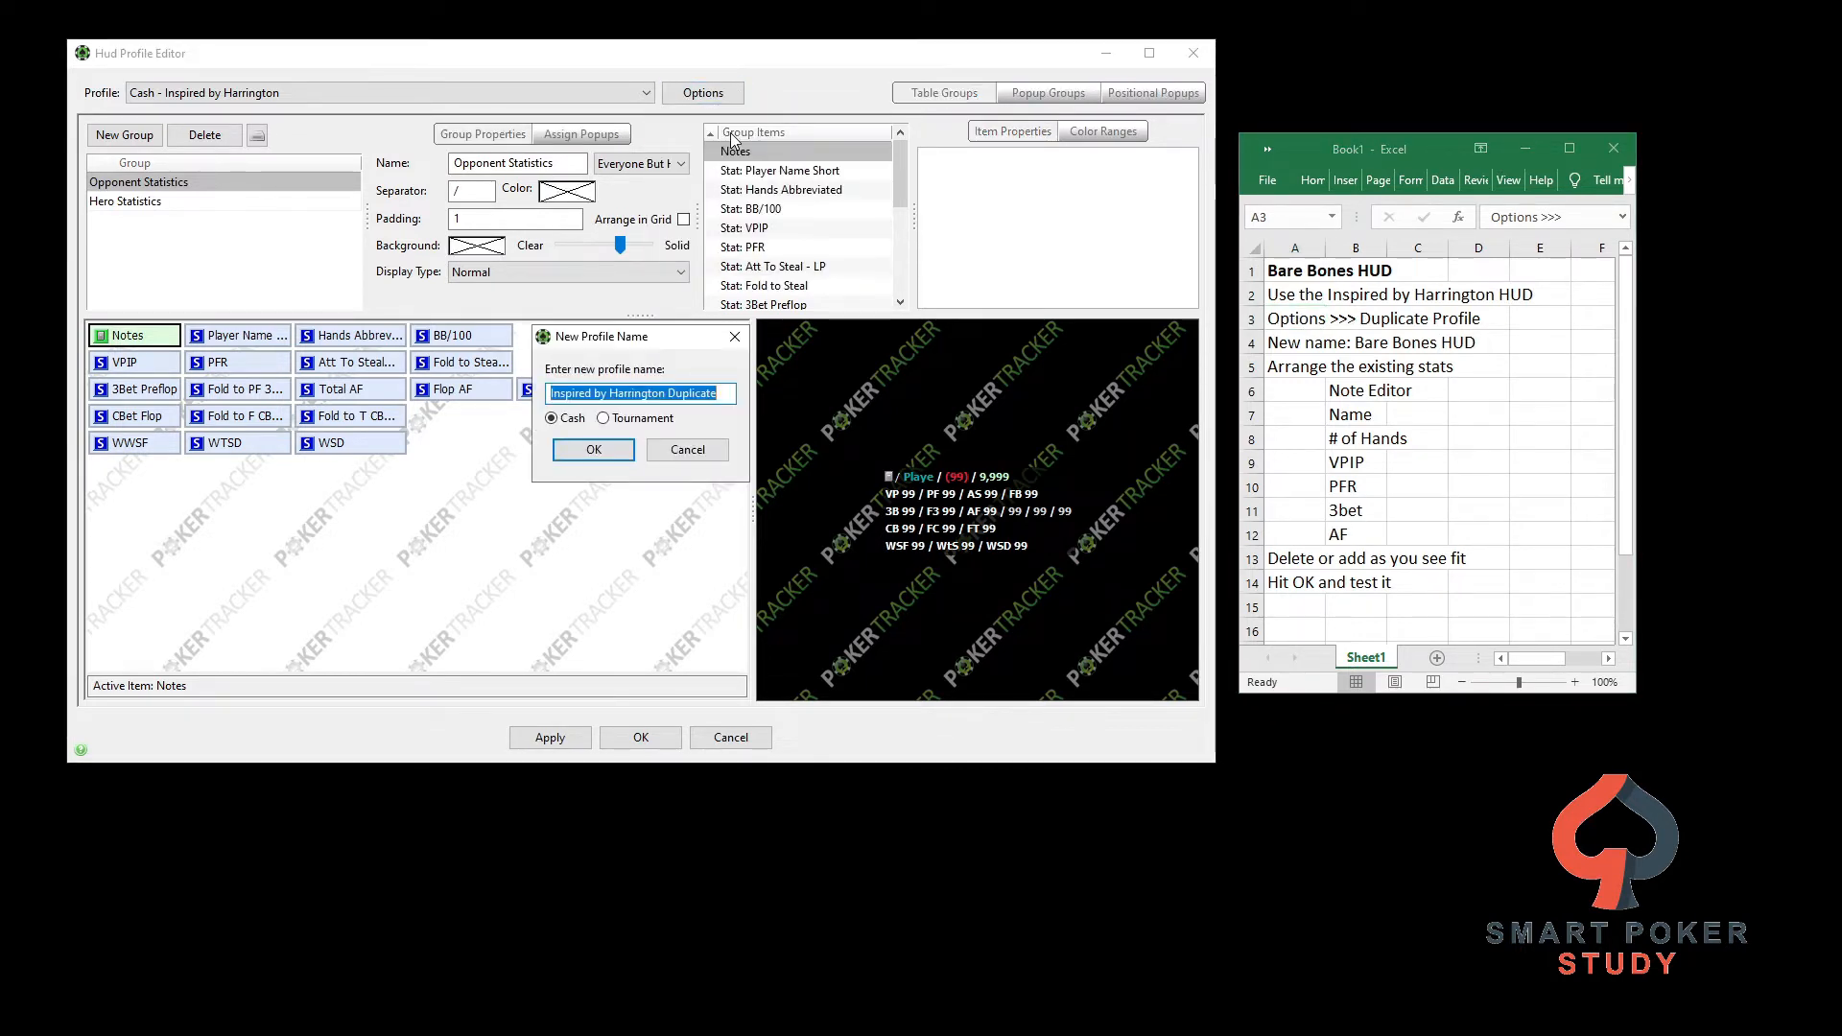
{"action": "type", "text": "Bare Bones HUD"}
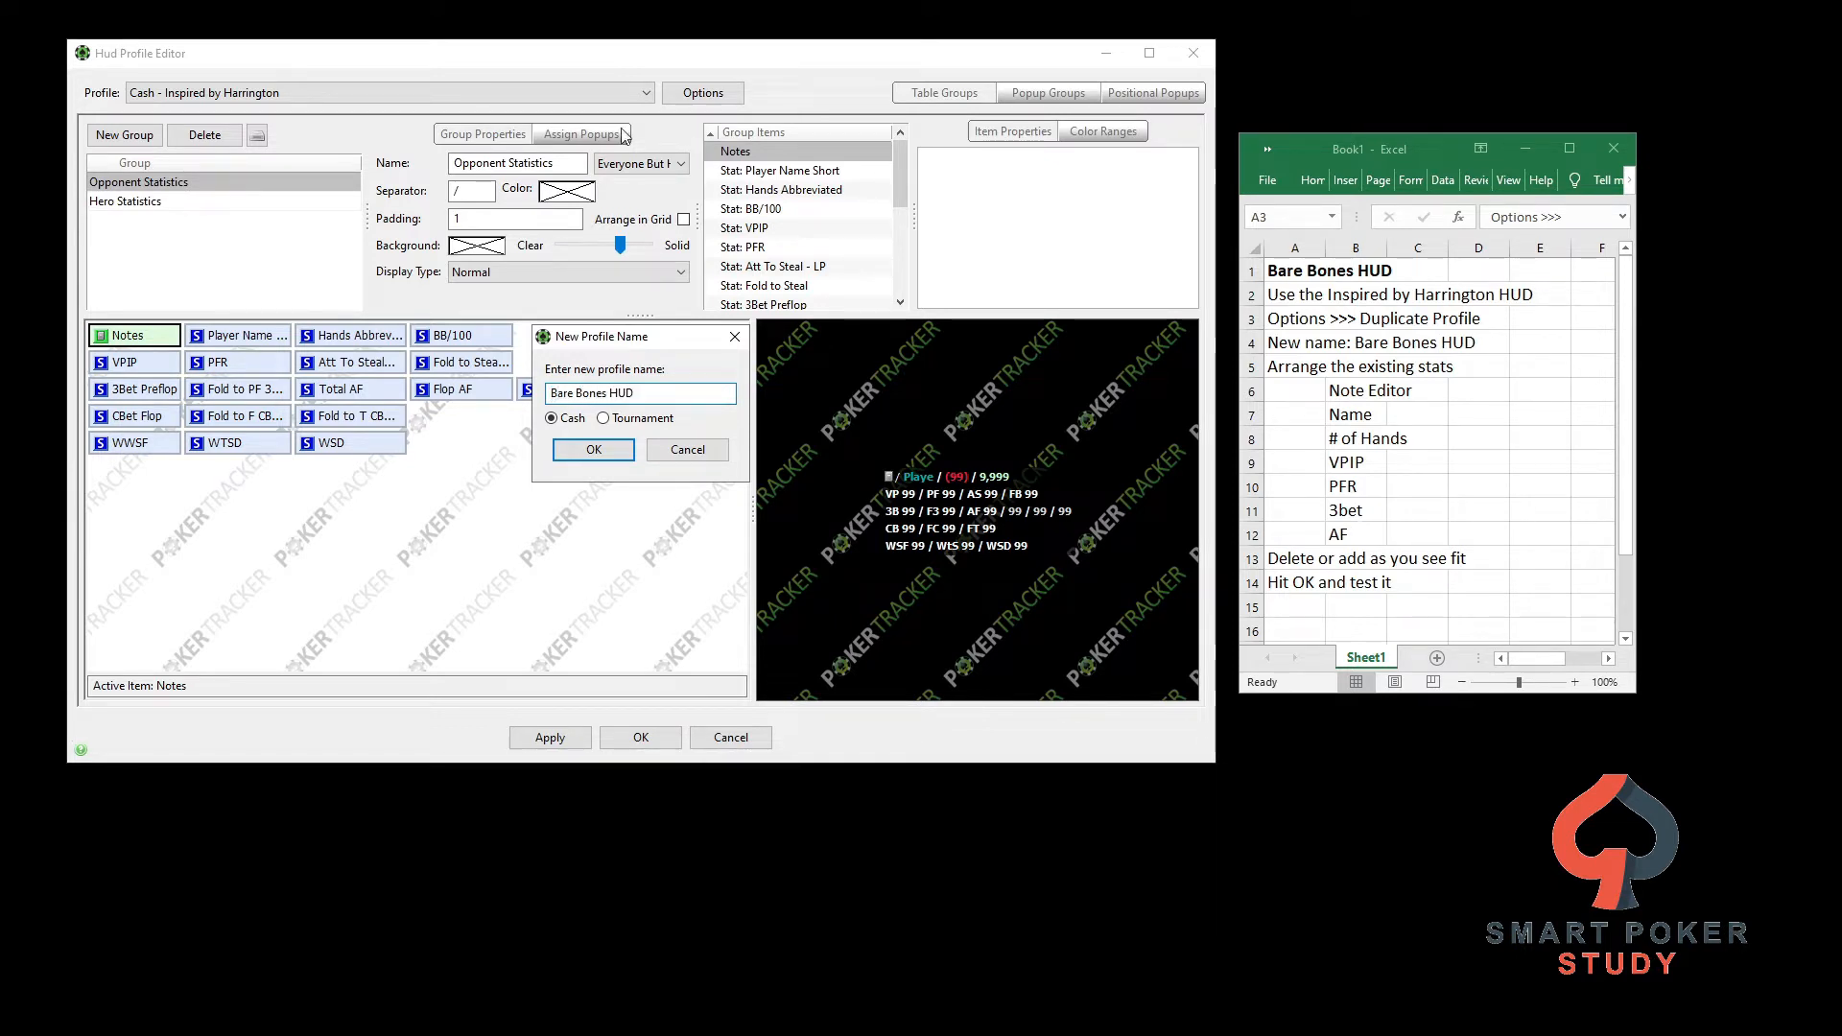
{"action": "left_click", "coordinate": [593, 449]}
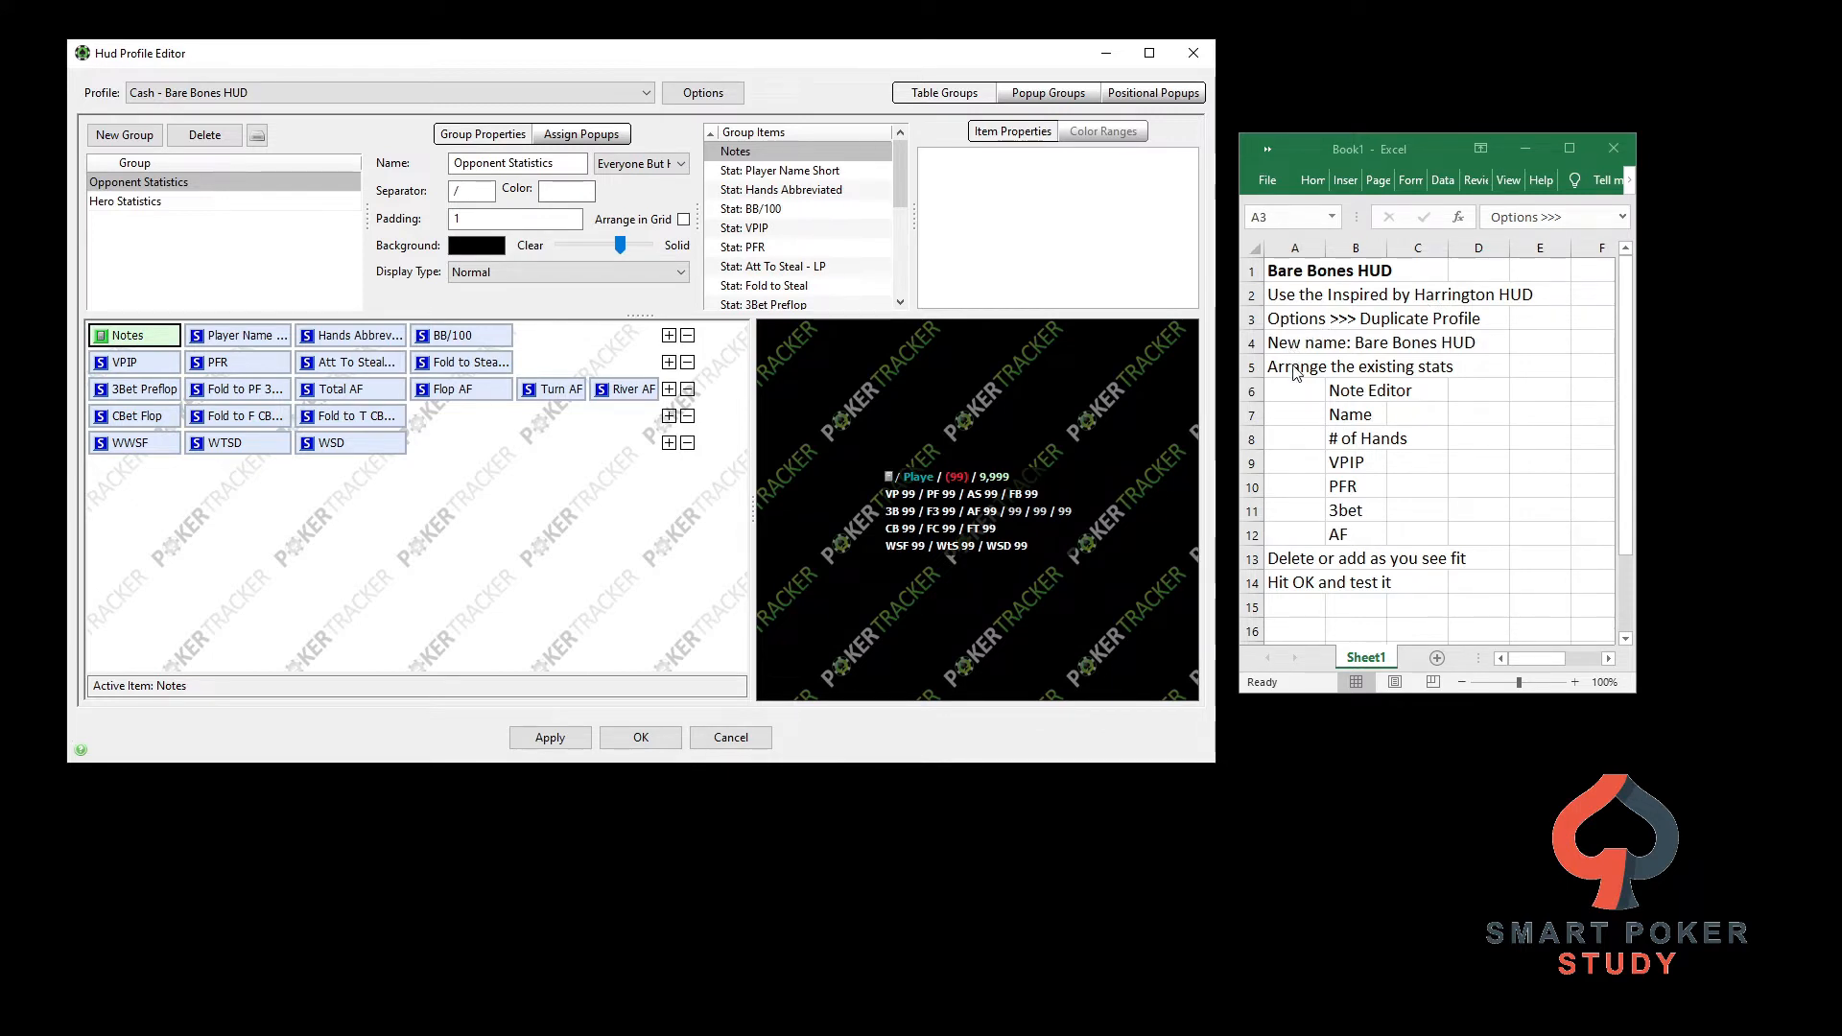
Select the BB/100 stat in the opponent statistics grid for removal
{"action": "left_click", "coordinate": [1293, 319]}
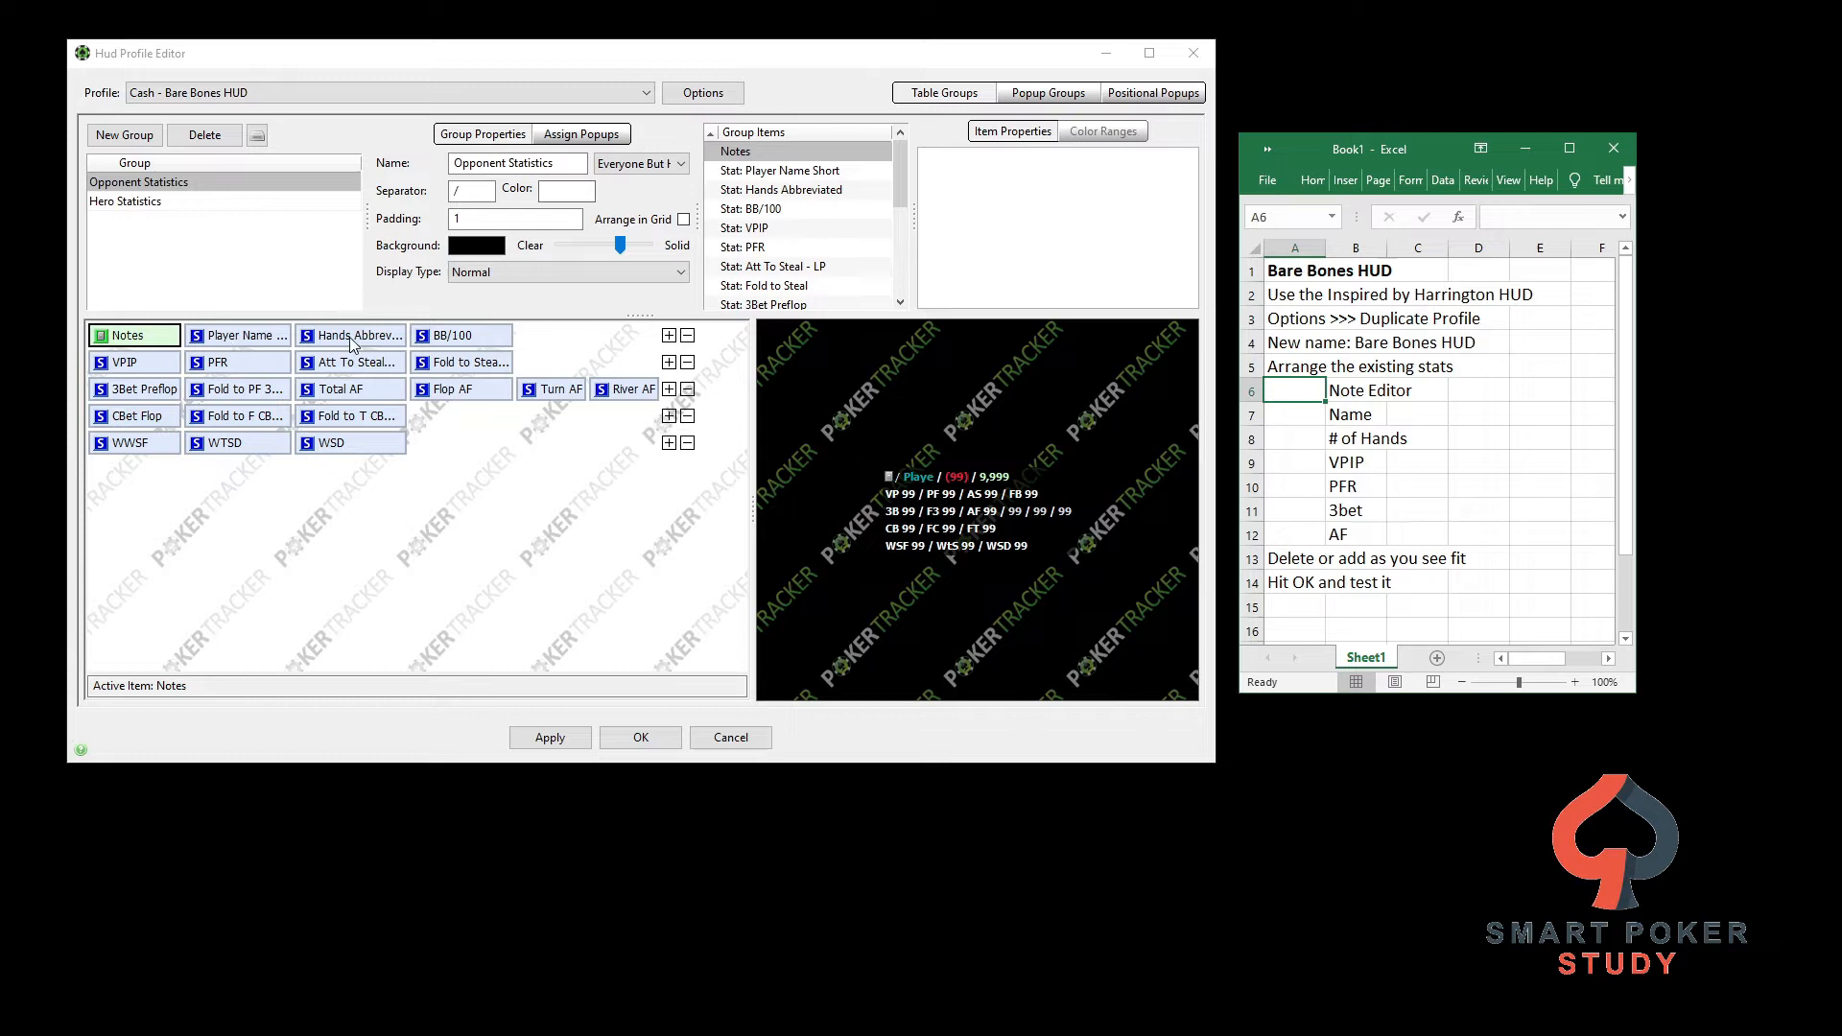
{"action": "mouse_move", "coordinate": [449, 344]}
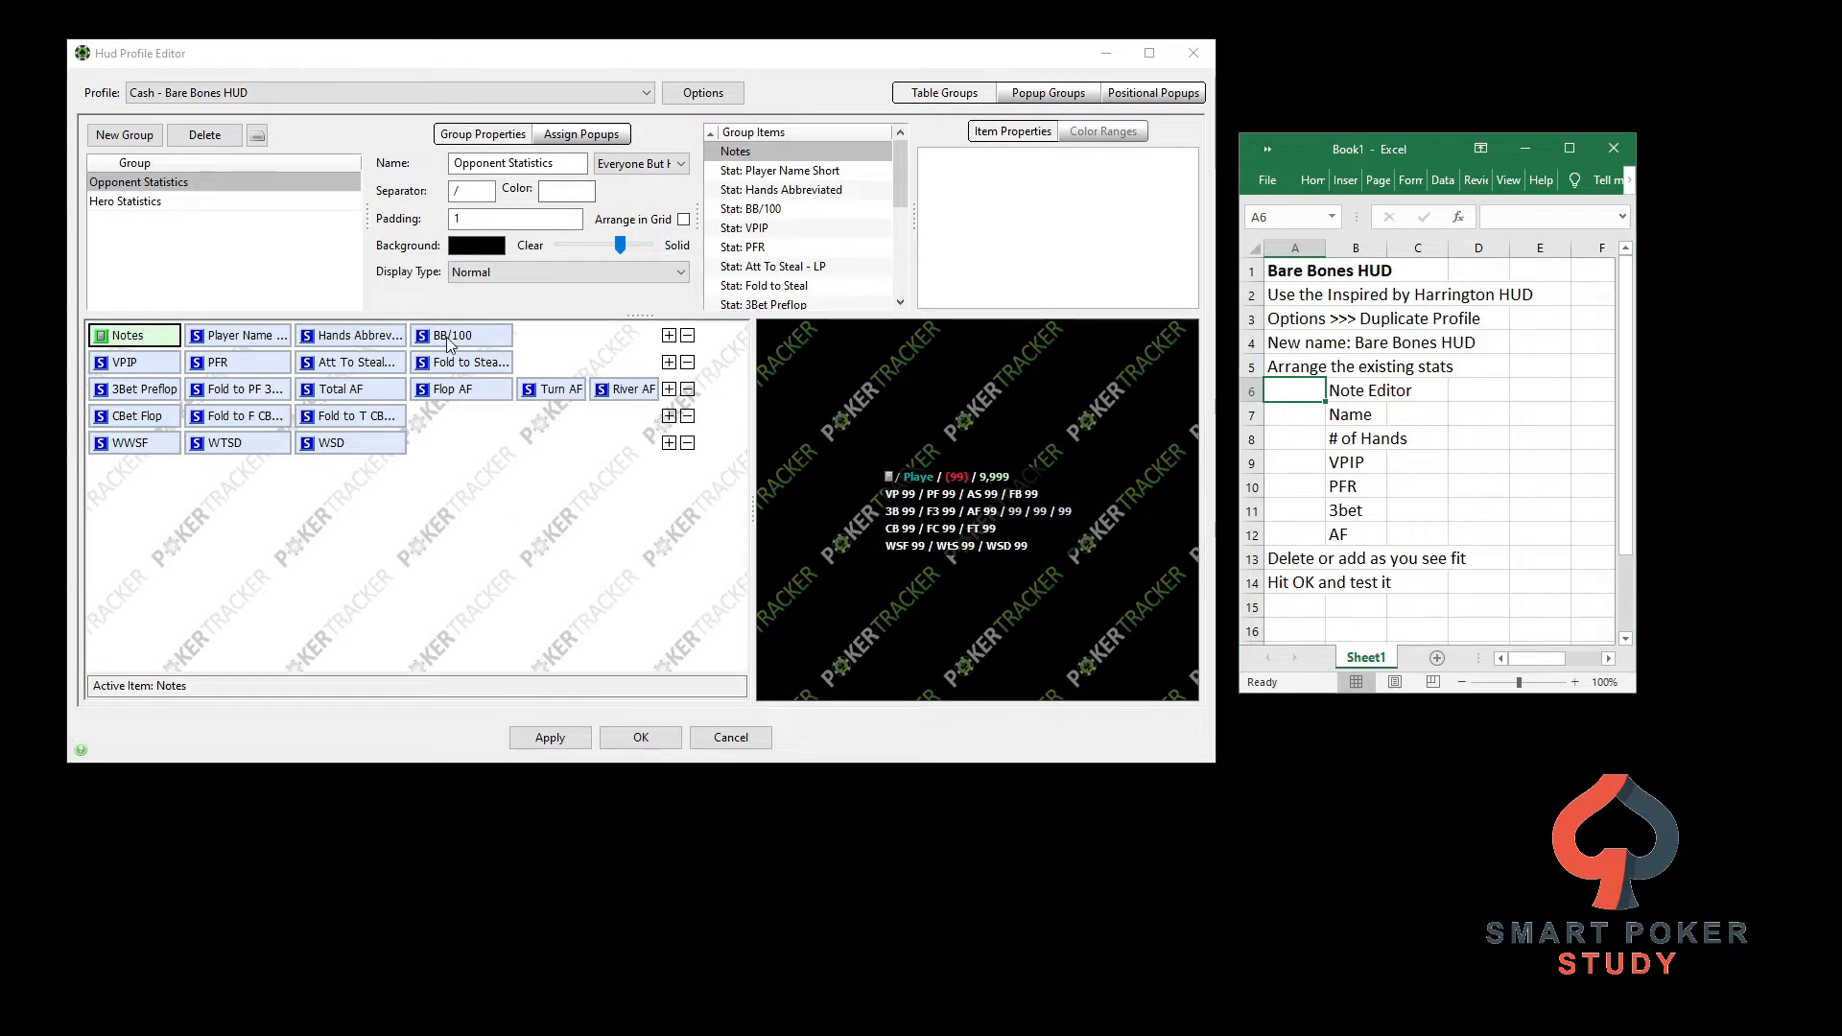
{"action": "left_click", "coordinate": [458, 333]}
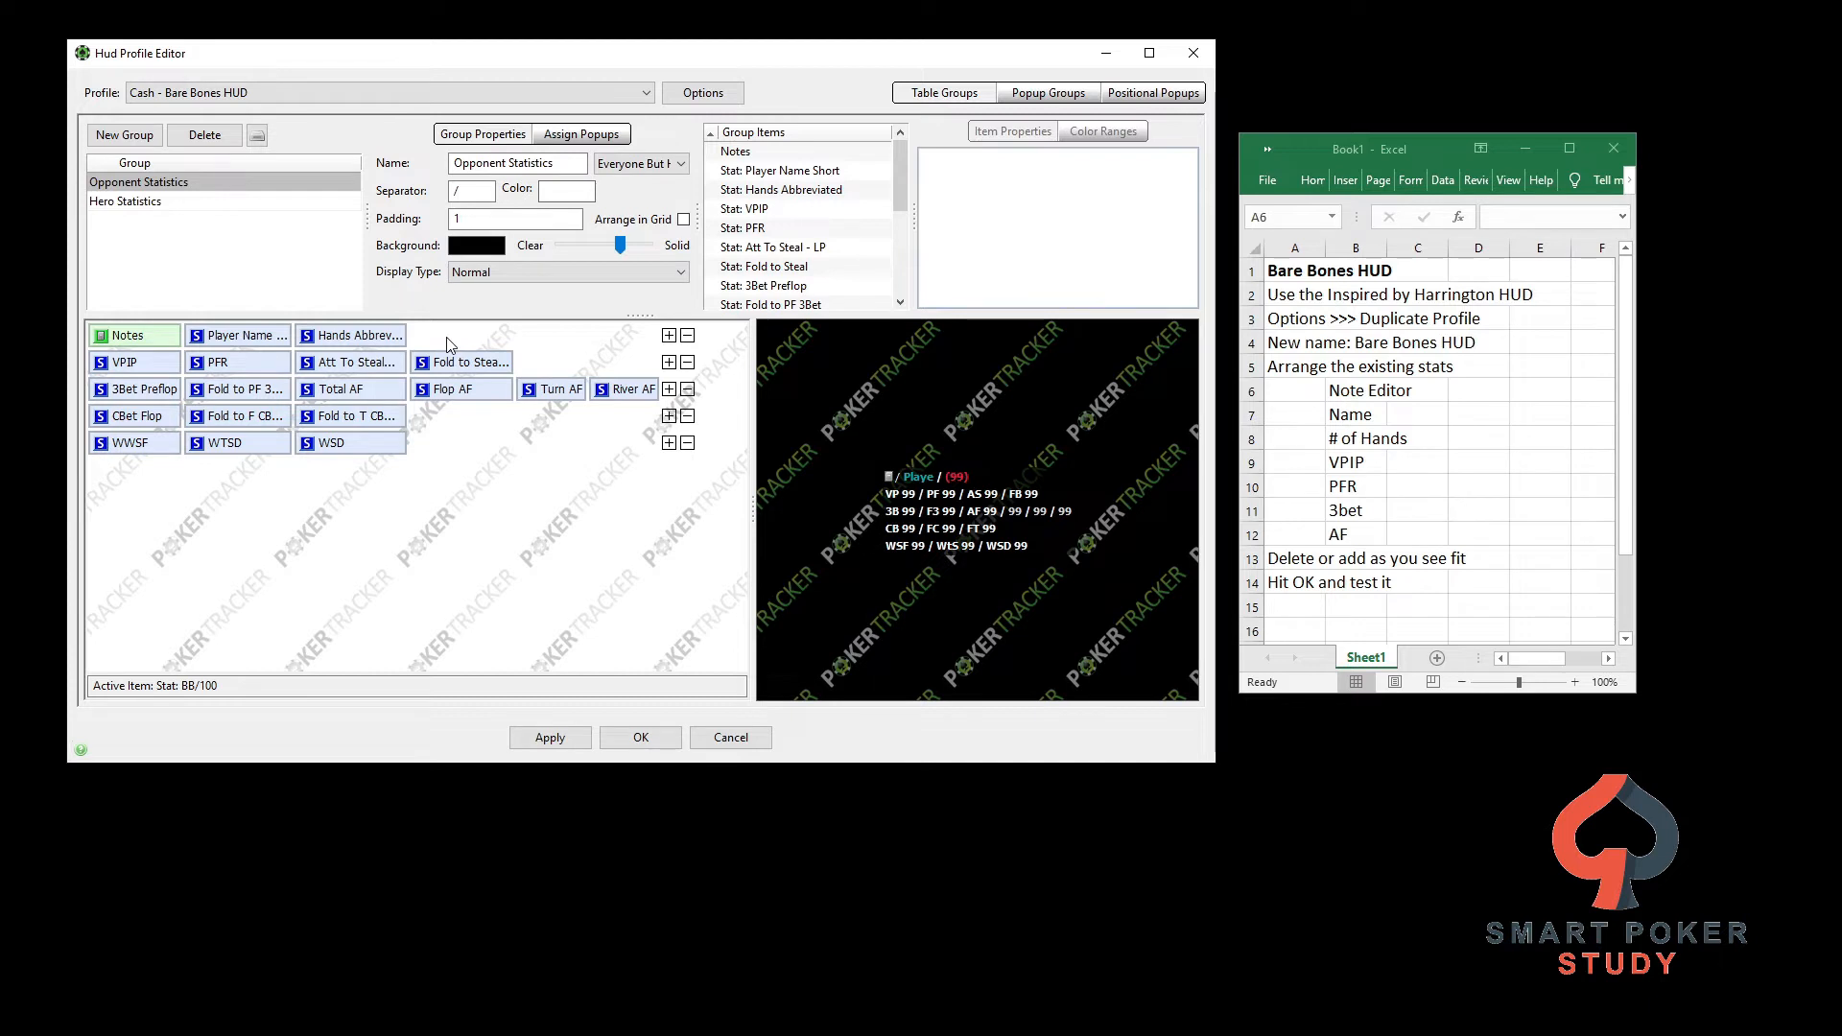
{"action": "mouse_move", "coordinate": [1245, 415]}
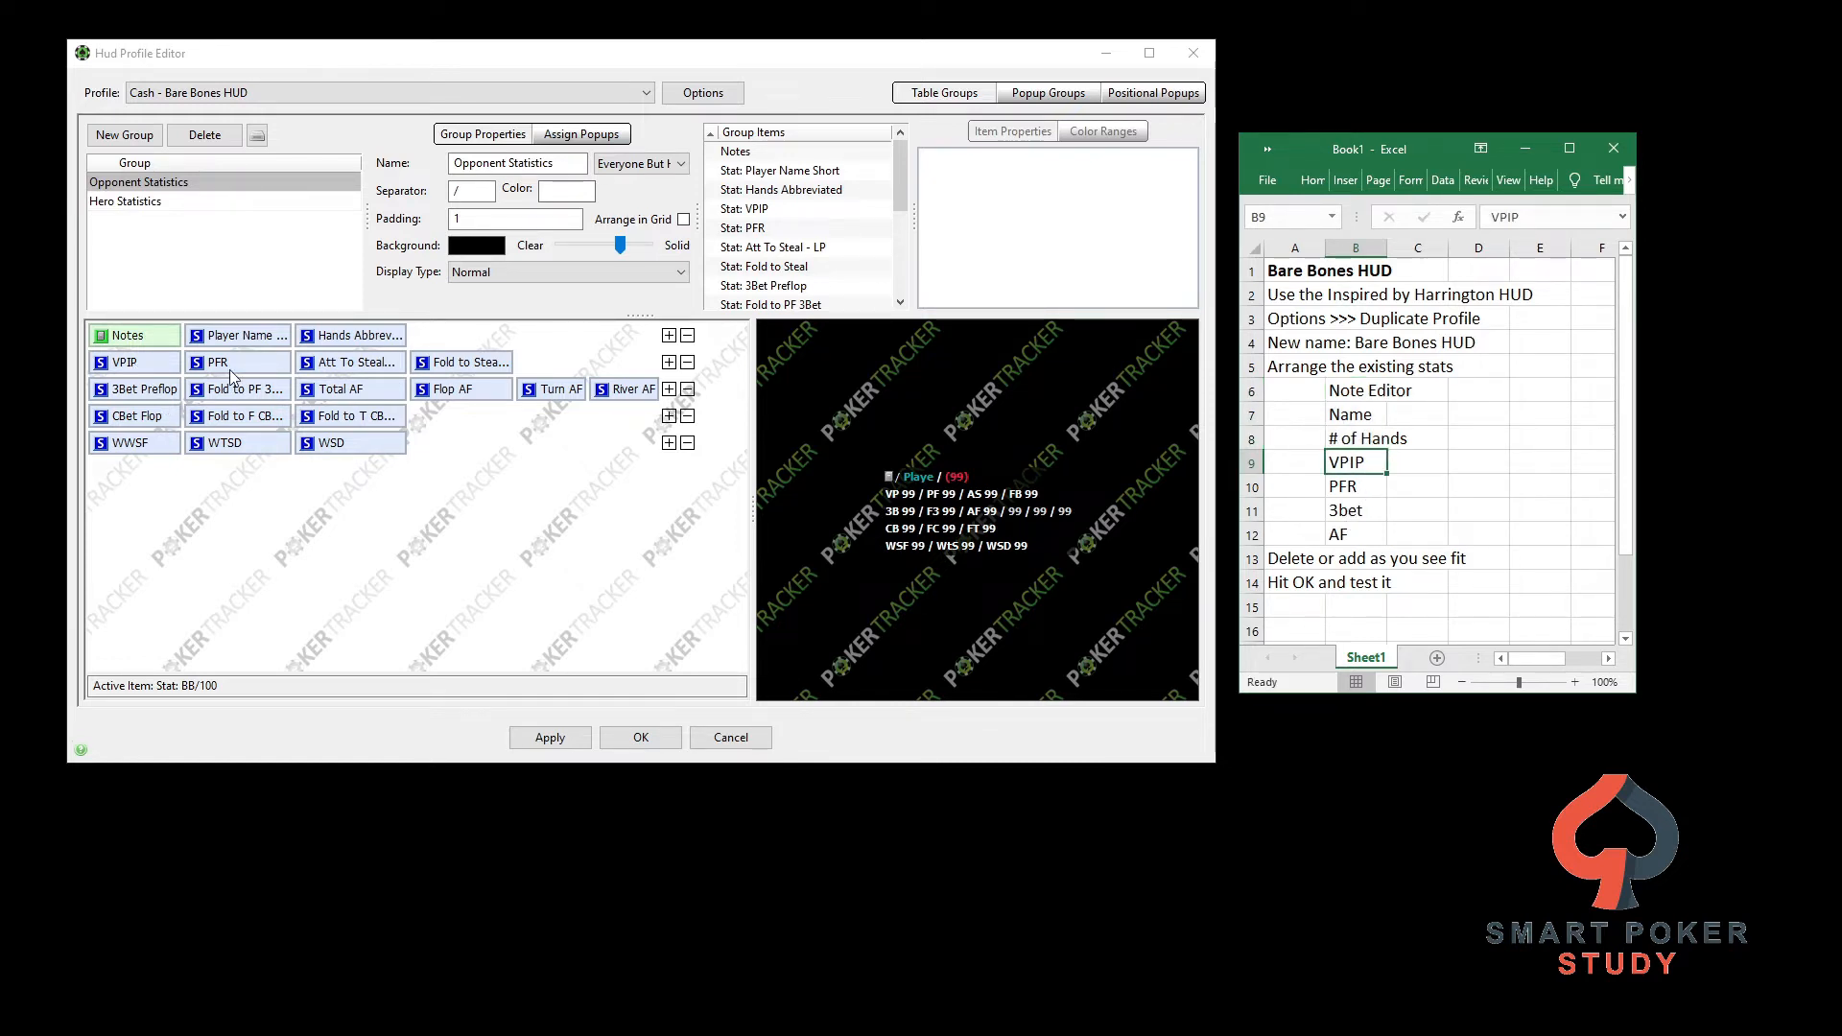
Select the Att To Steal - LP and Fold to Steal stats together for deletion
{"action": "left_click", "coordinate": [1354, 508]}
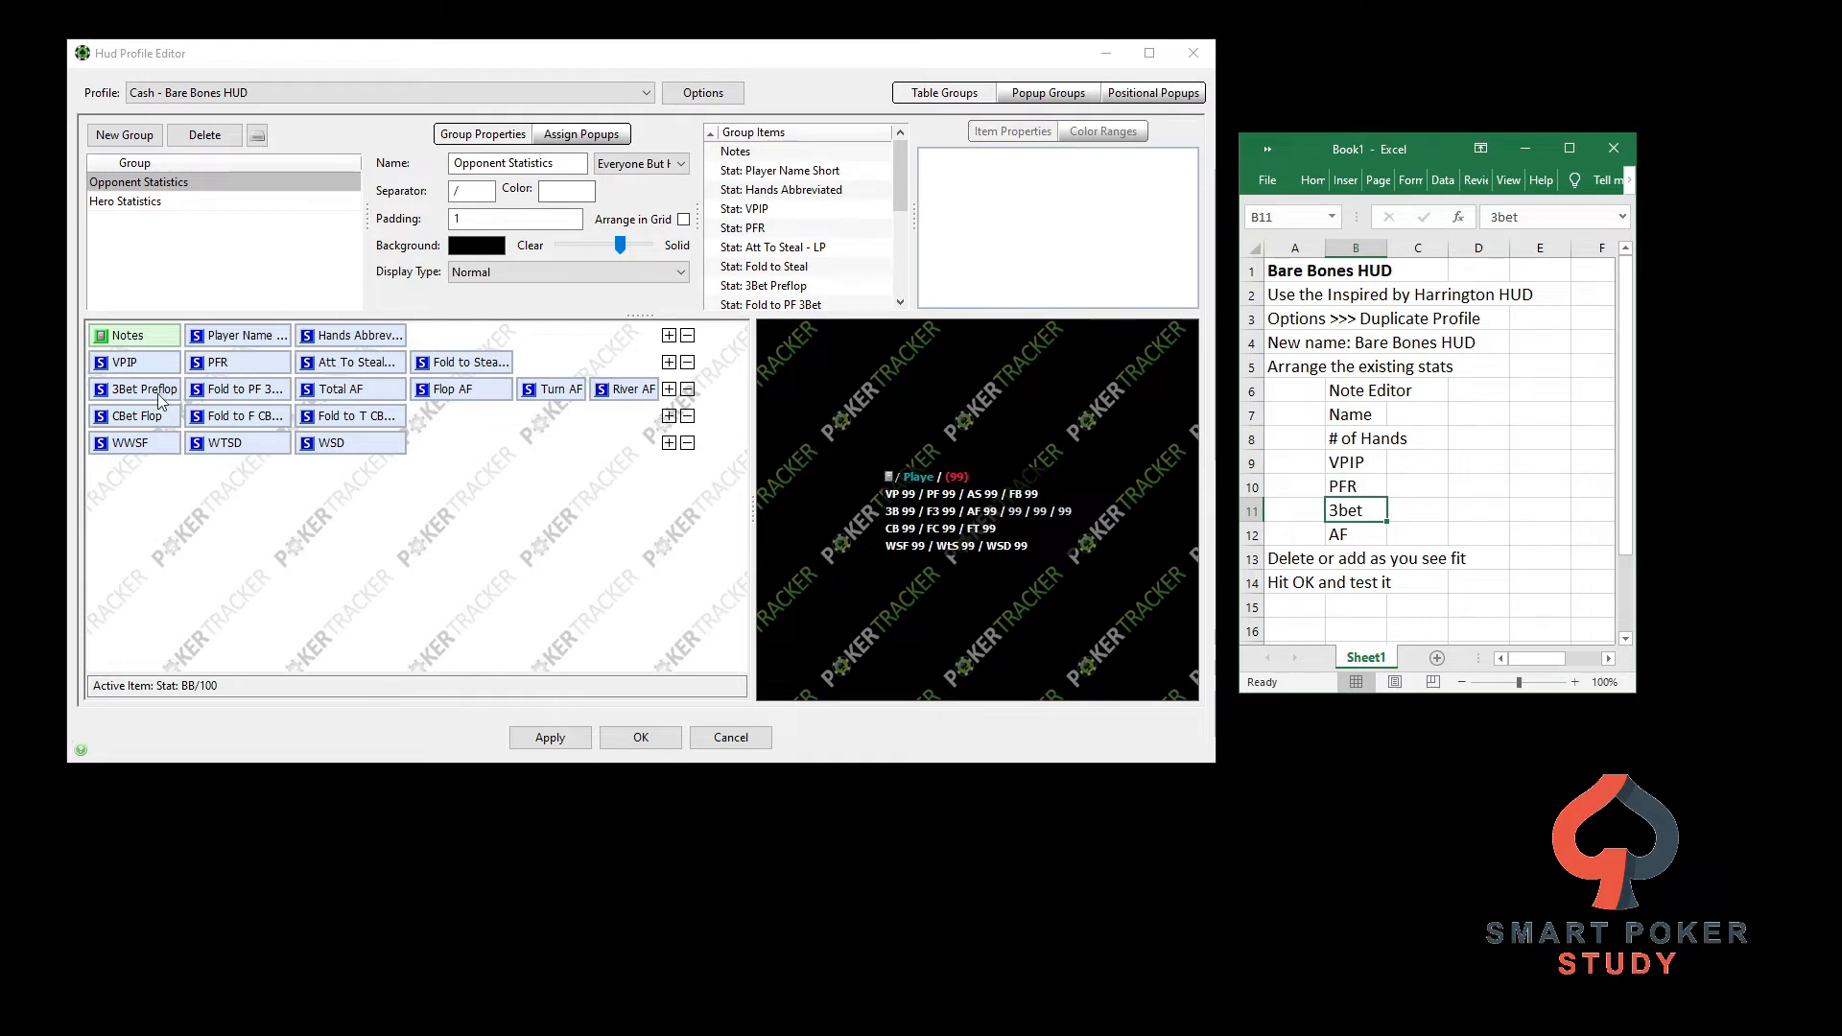
{"action": "mouse_move", "coordinate": [271, 375]}
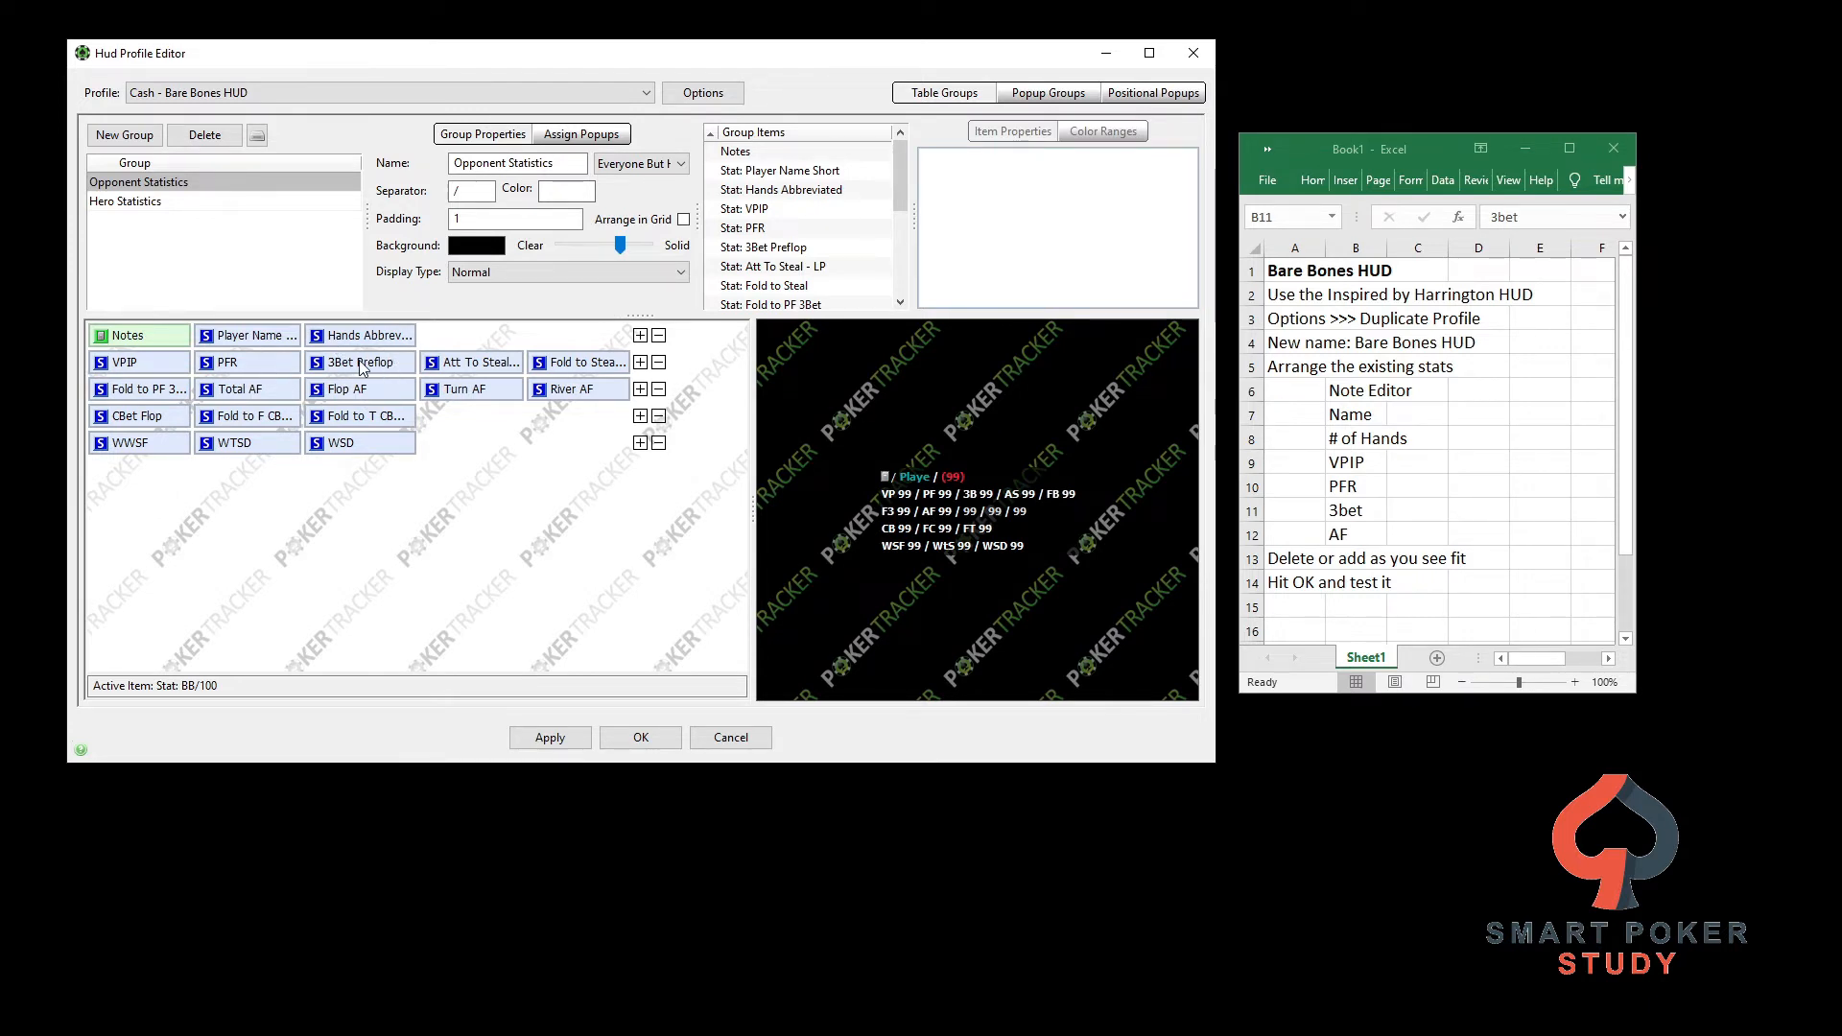
{"action": "left_click", "coordinate": [476, 362]}
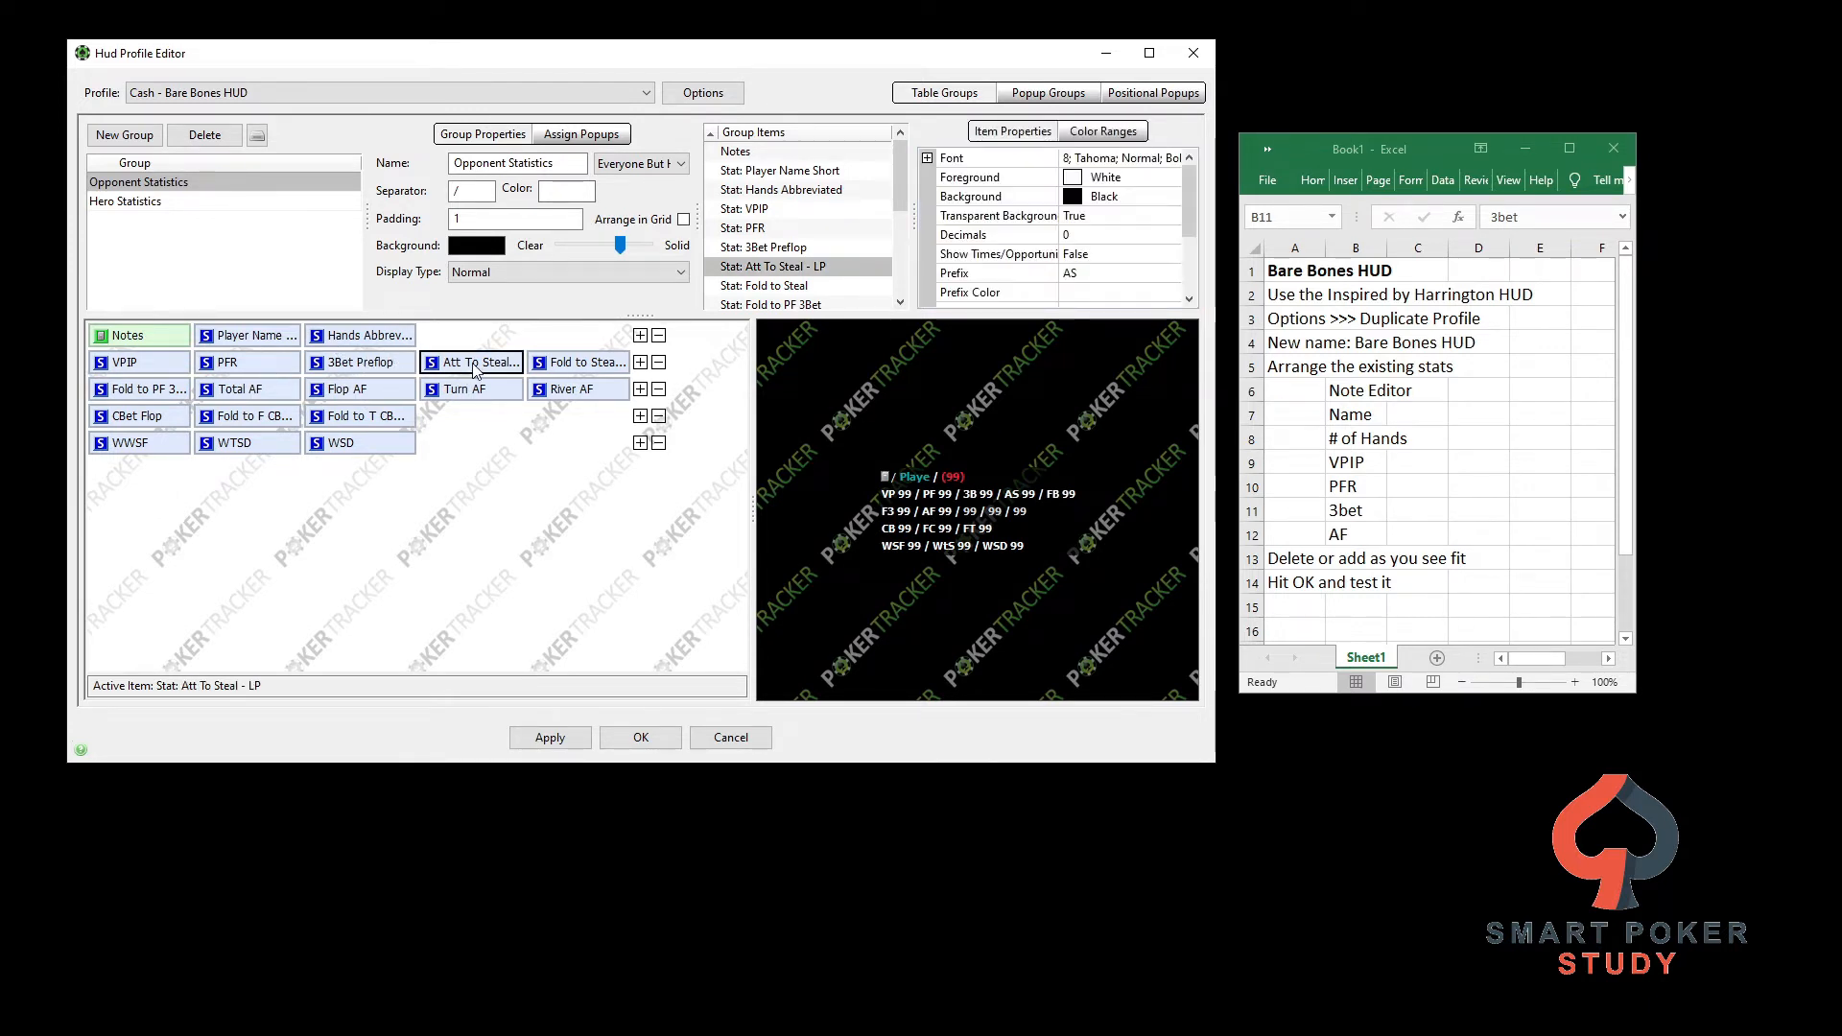
{"action": "left_click", "coordinate": [577, 363]}
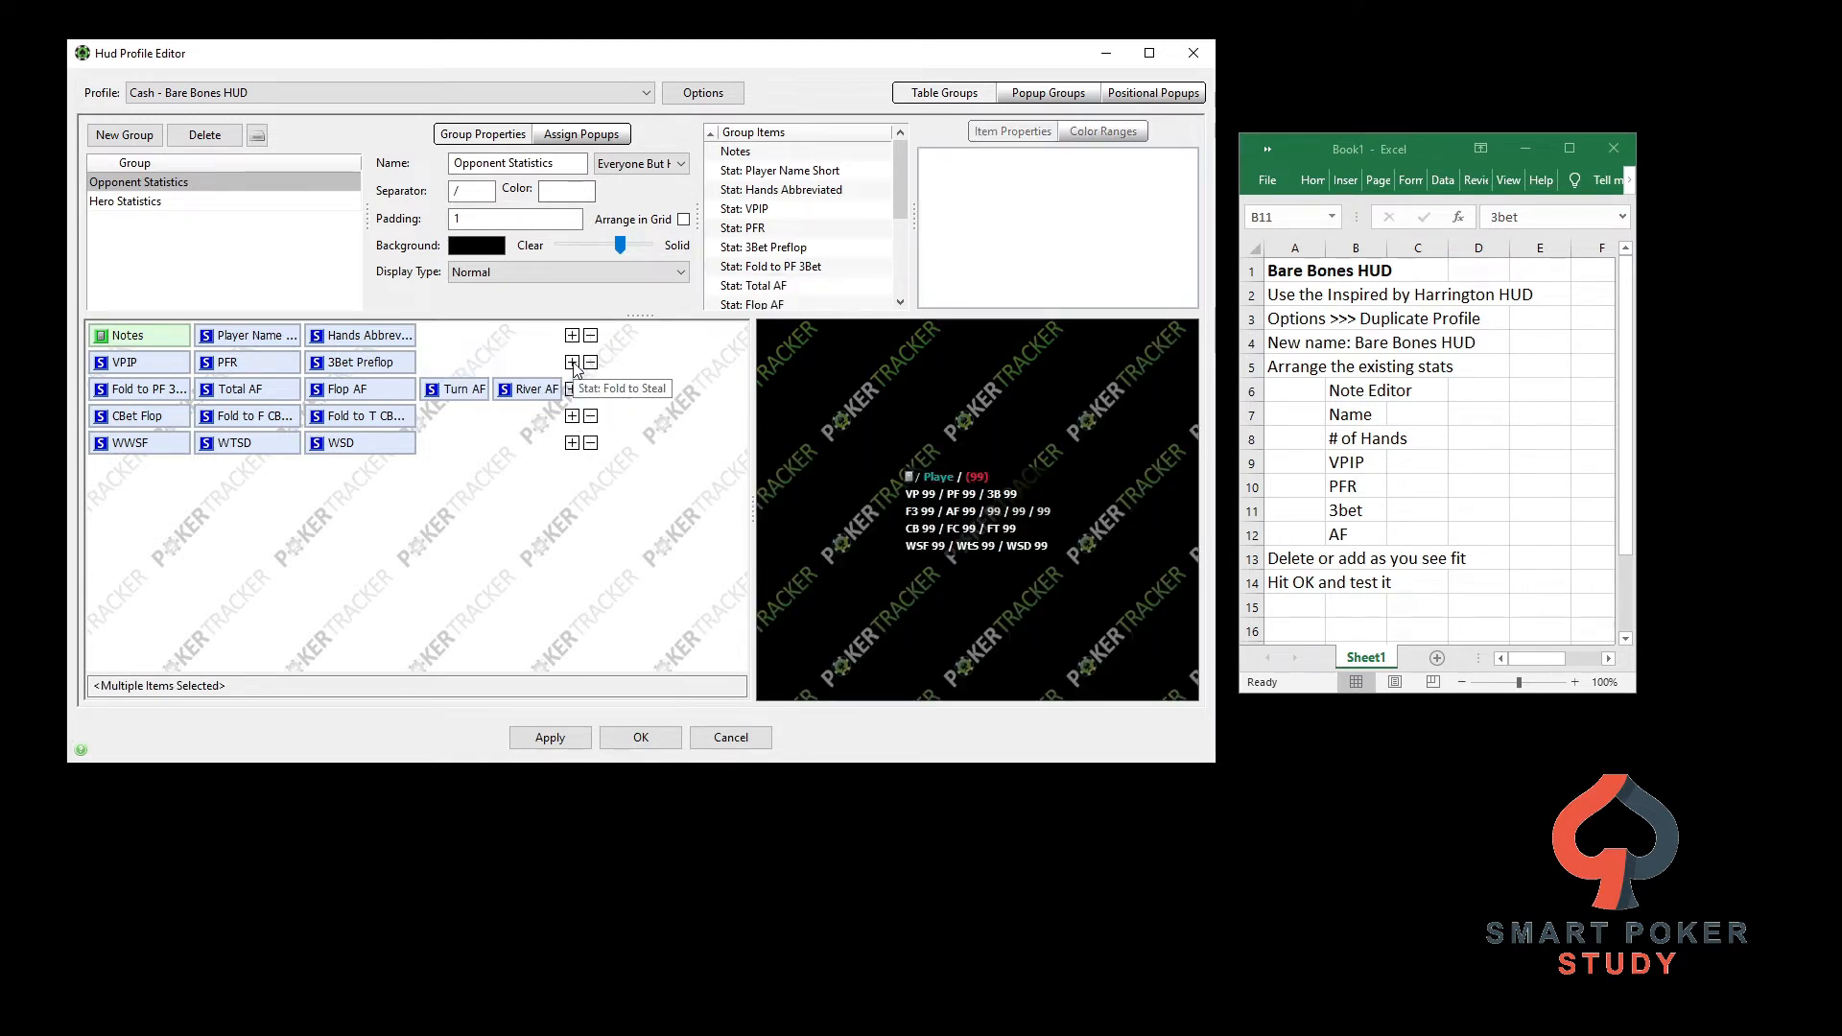
{"action": "mouse_move", "coordinate": [457, 371]}
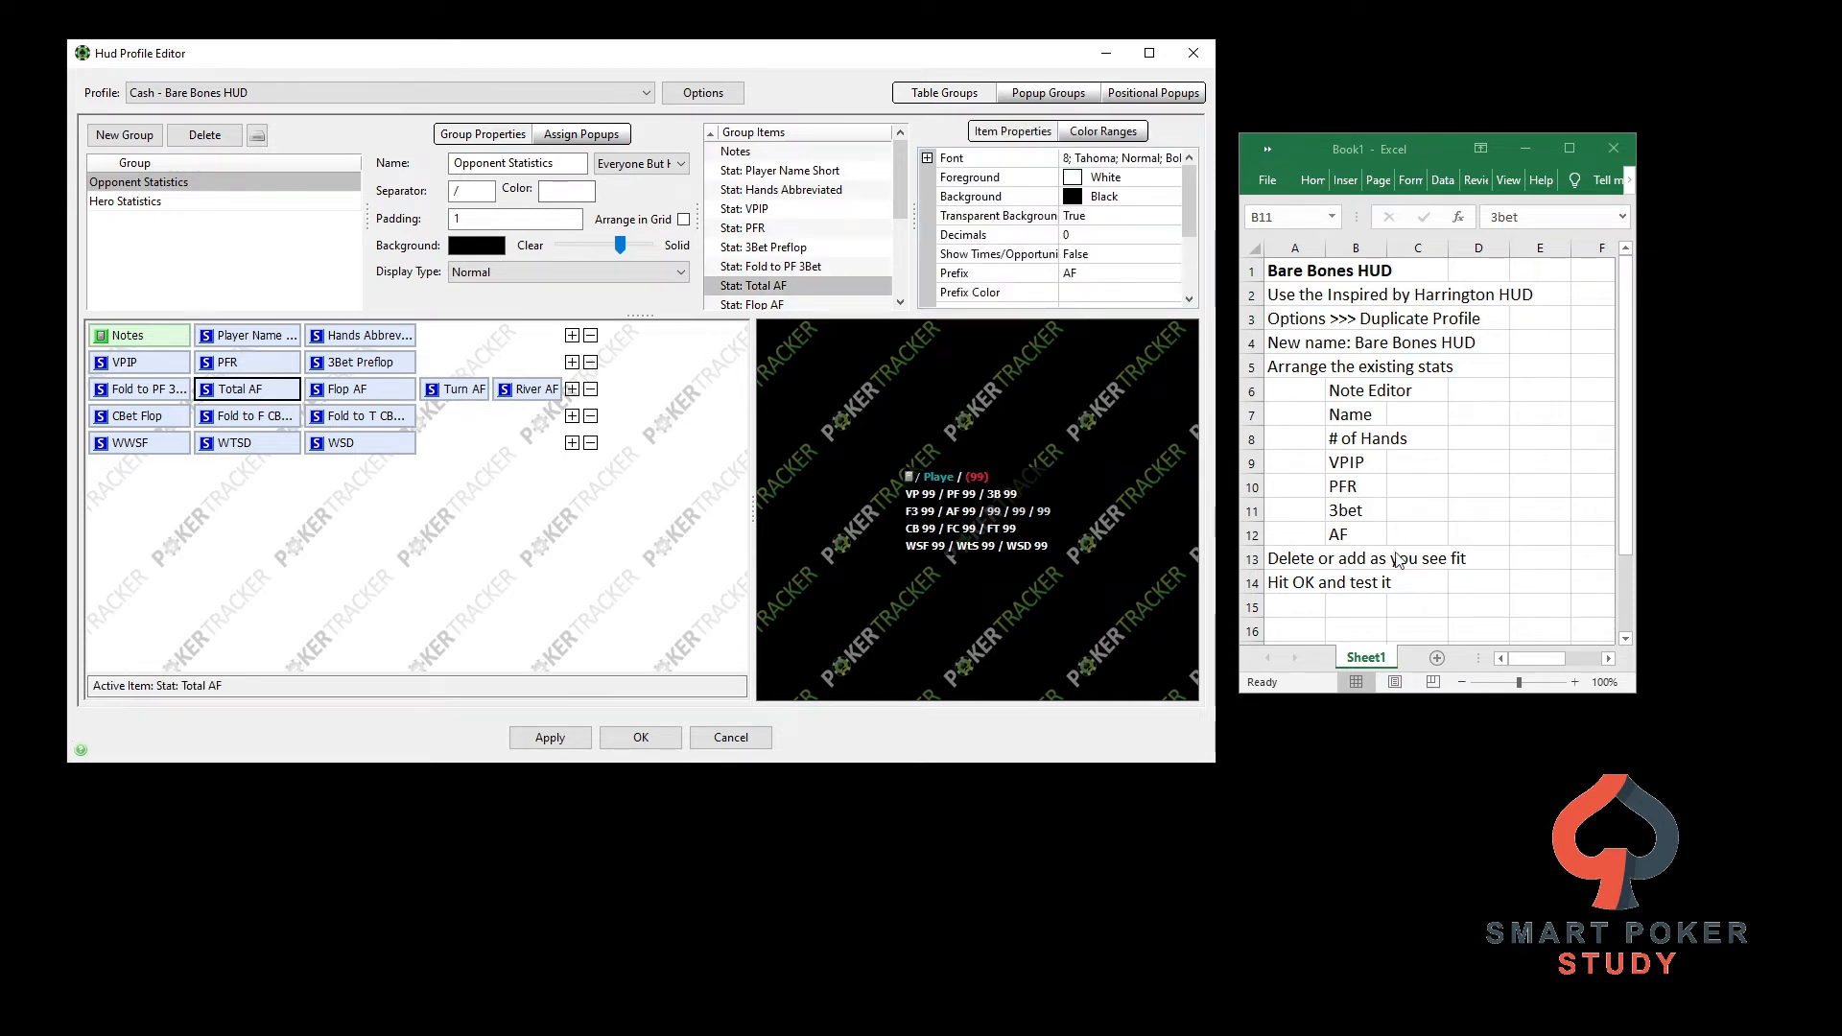
{"action": "mouse_move", "coordinate": [403, 386]}
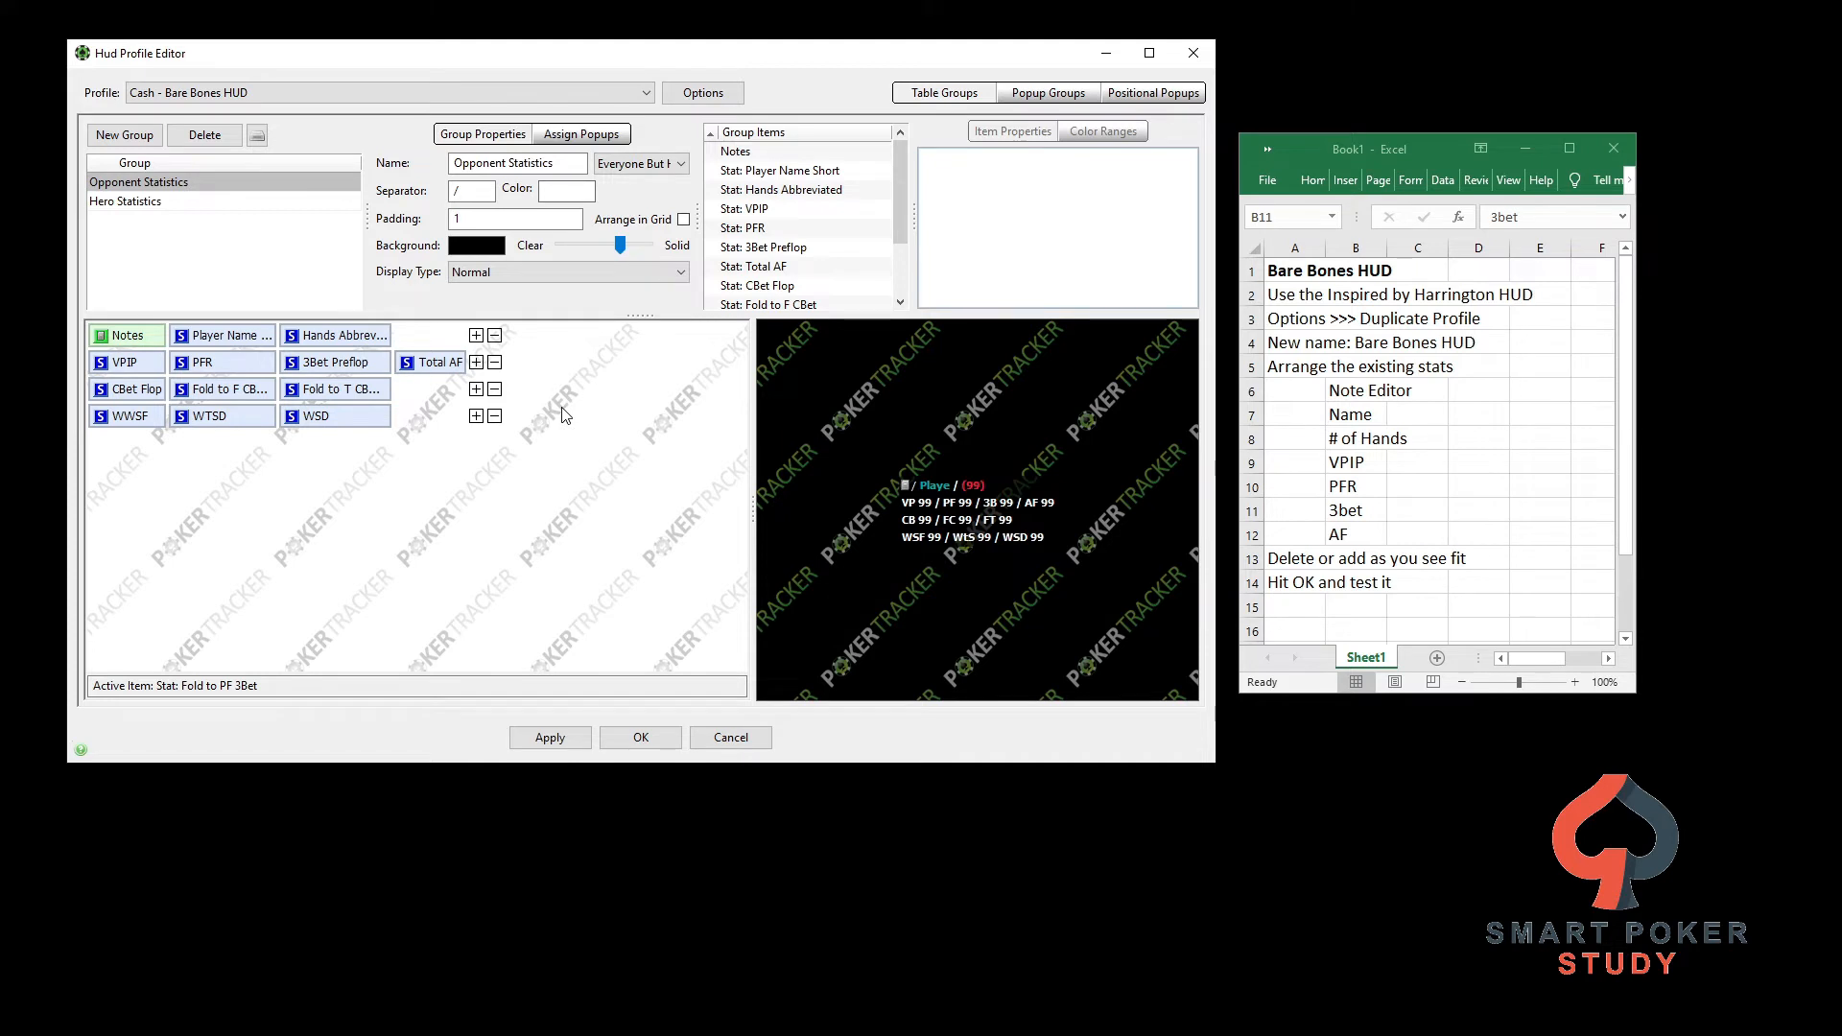
{"action": "mouse_move", "coordinate": [501, 378]}
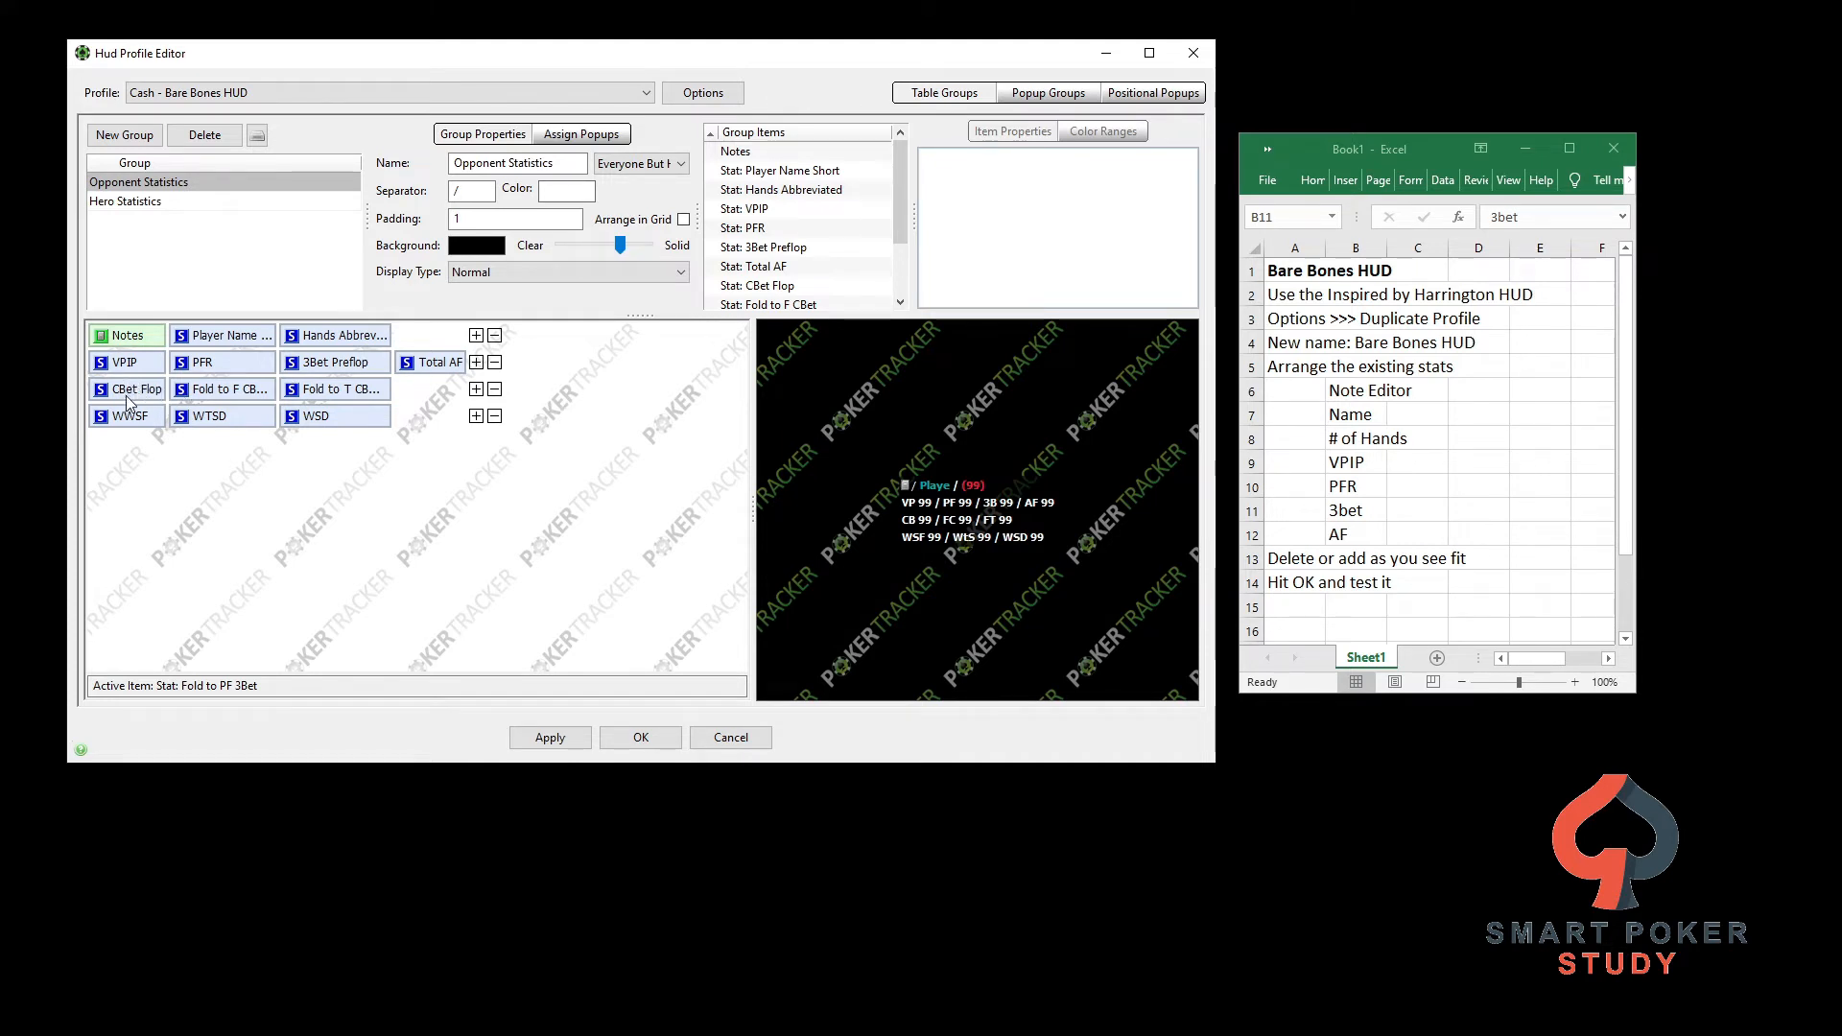
Select CBet Flop for removal and check the Fold to T CBet stat
{"action": "left_click", "coordinate": [134, 390]}
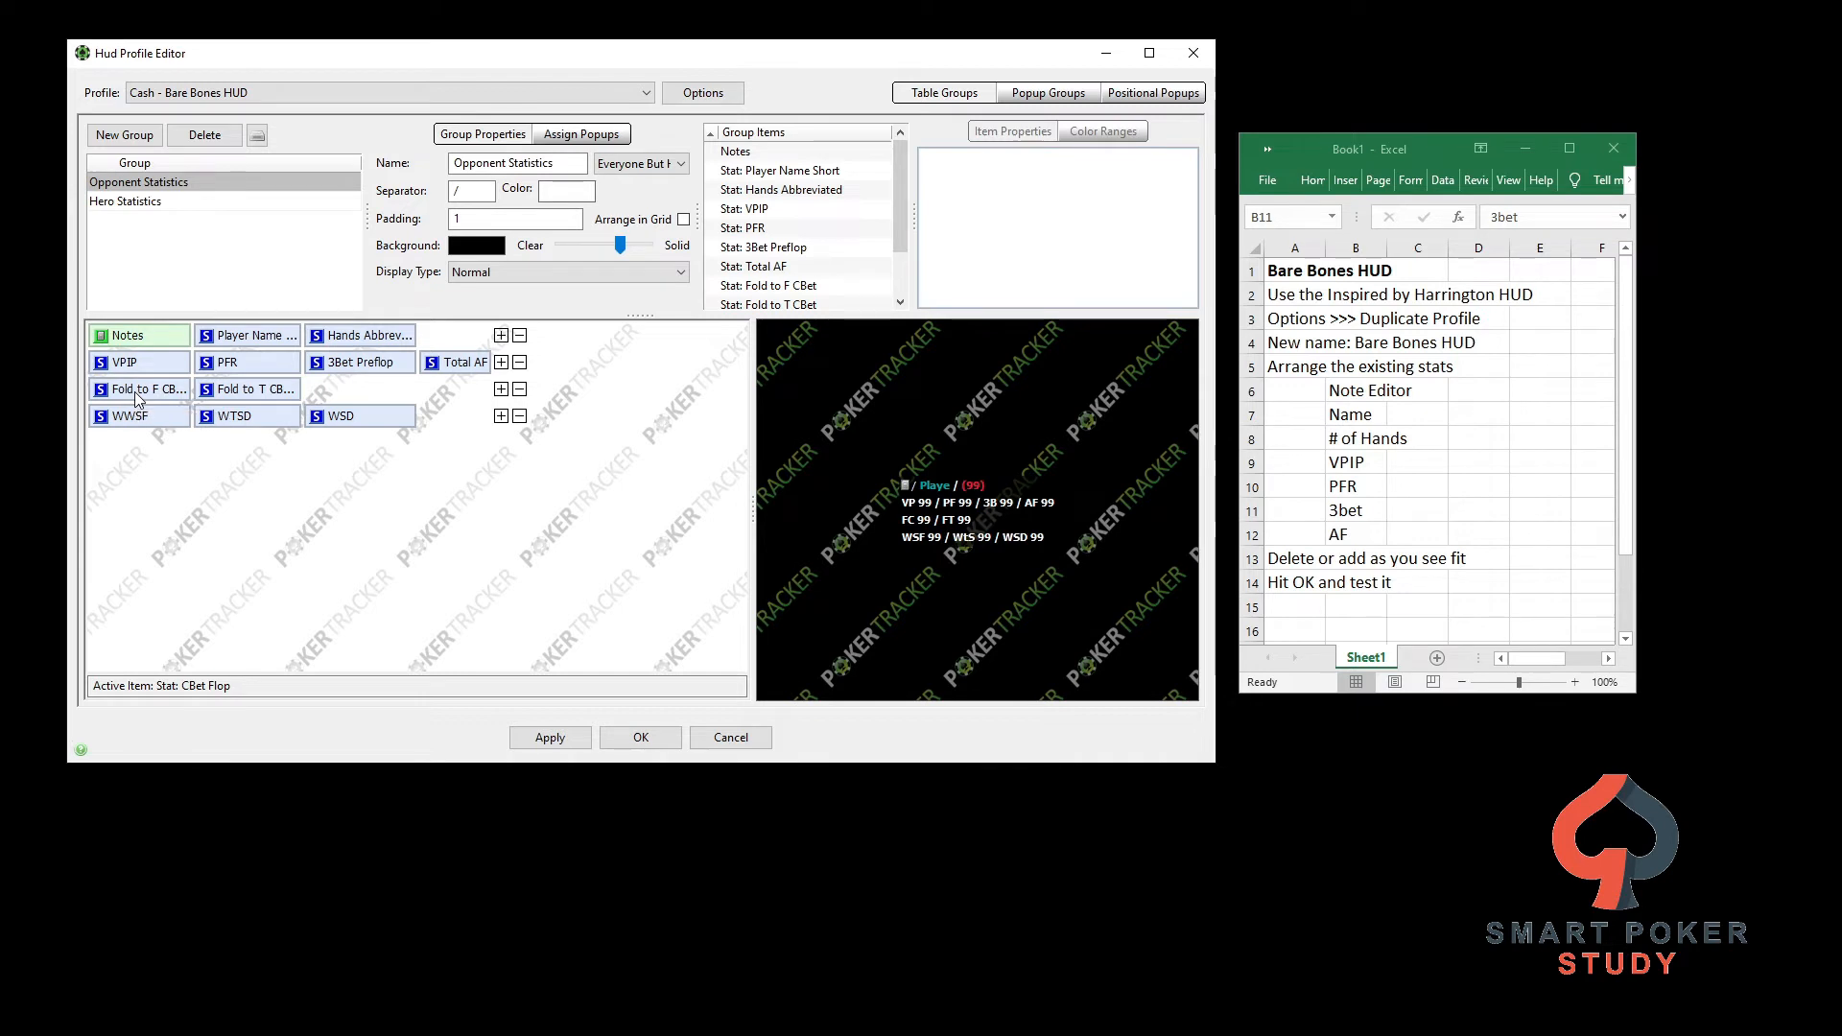
{"action": "mouse_move", "coordinate": [153, 426]}
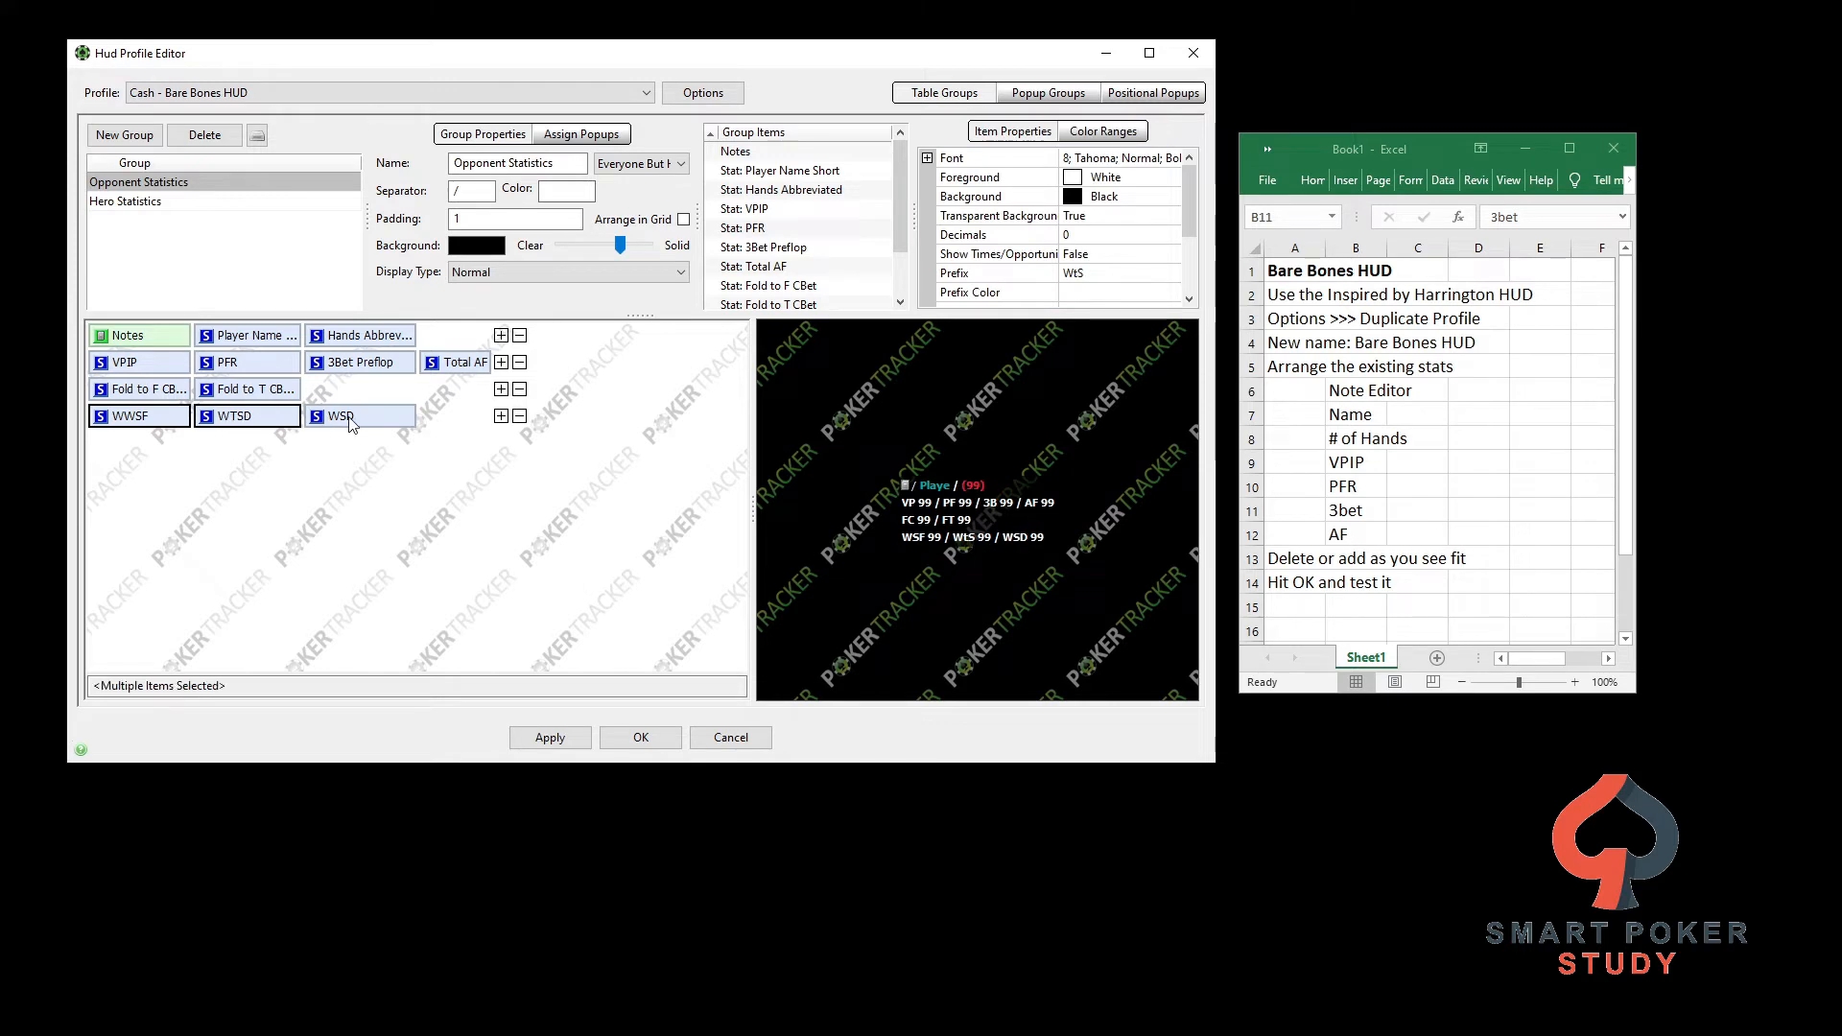
{"action": "mouse_move", "coordinate": [342, 416]}
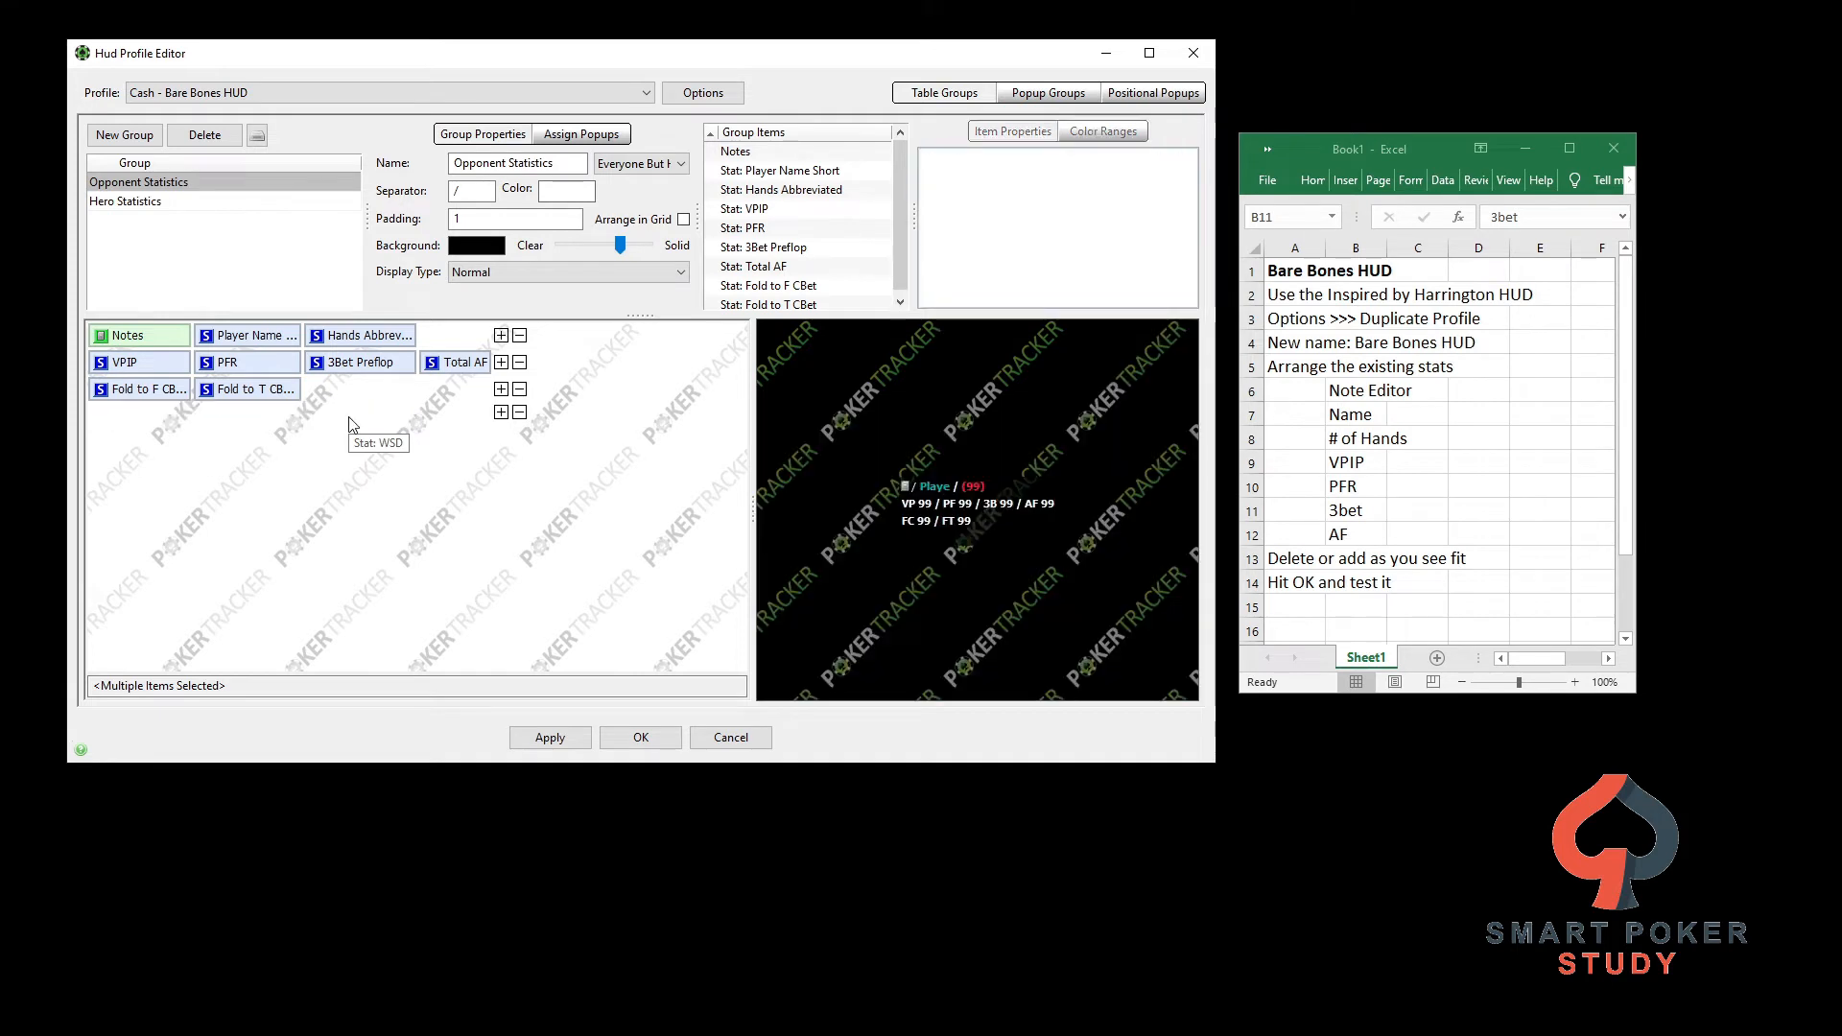
{"action": "mouse_move", "coordinate": [349, 424]}
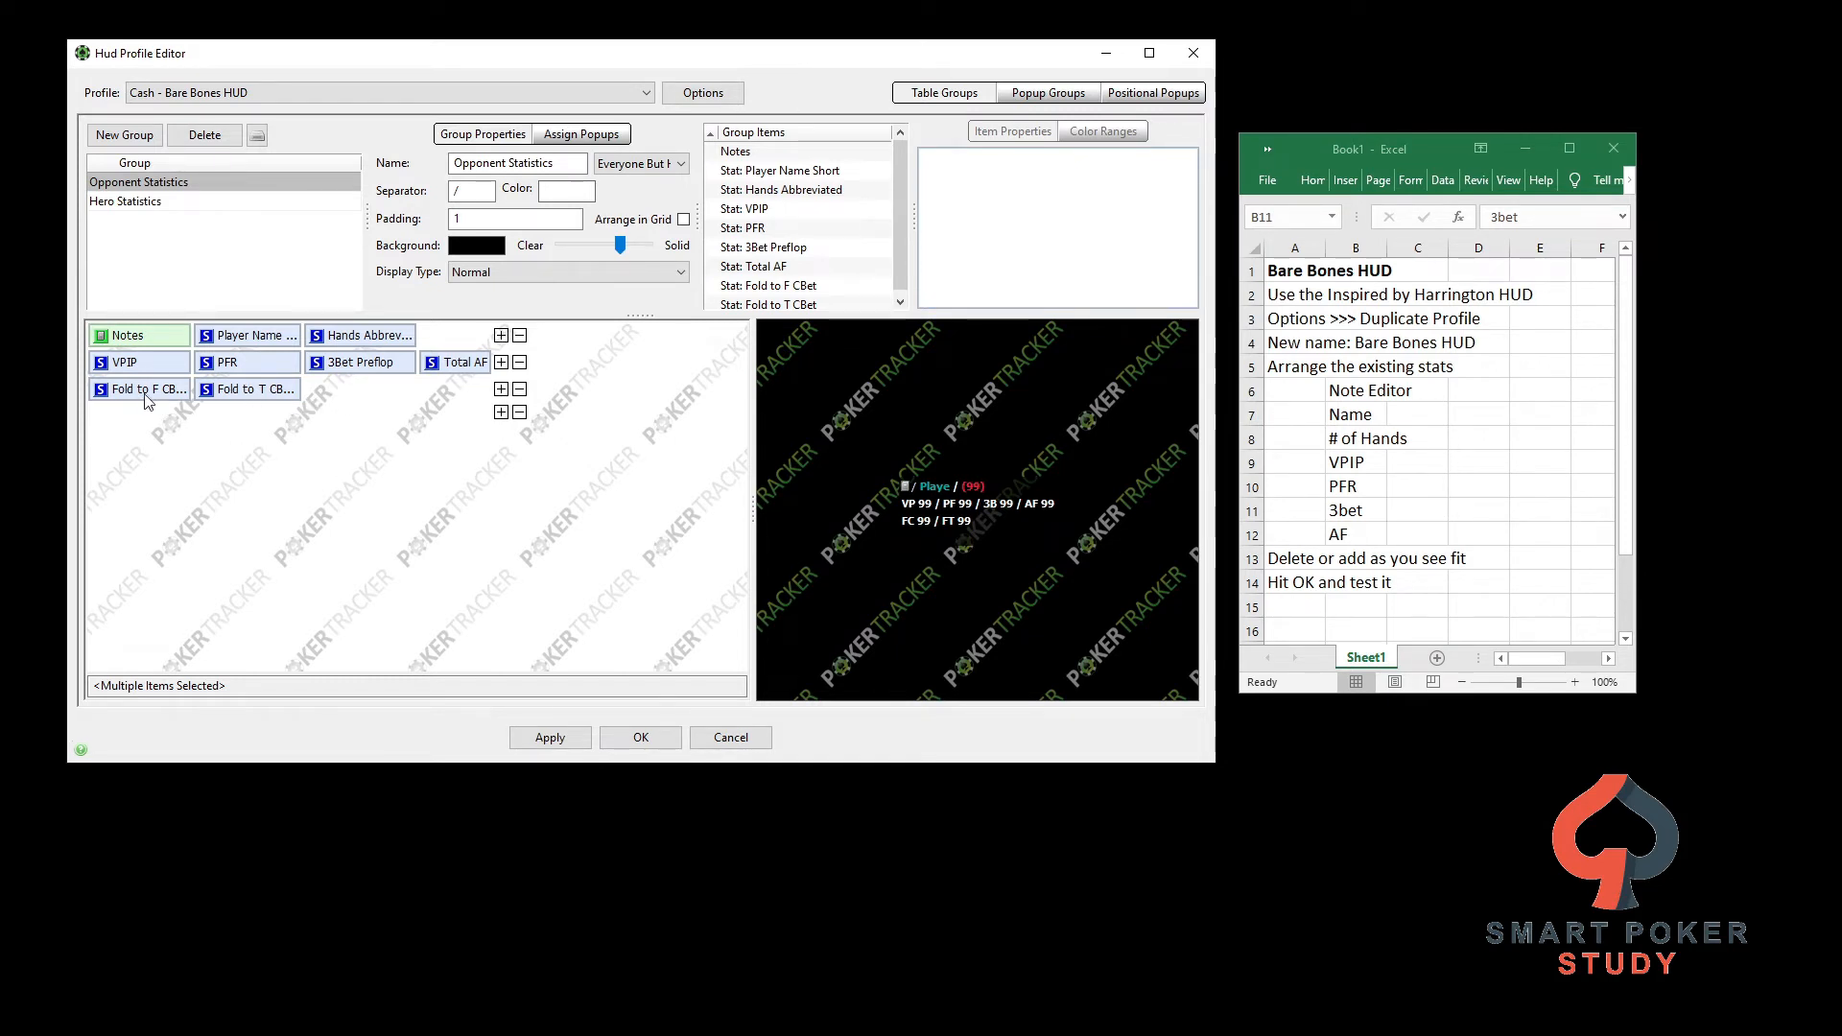
{"action": "mouse_move", "coordinate": [261, 397]}
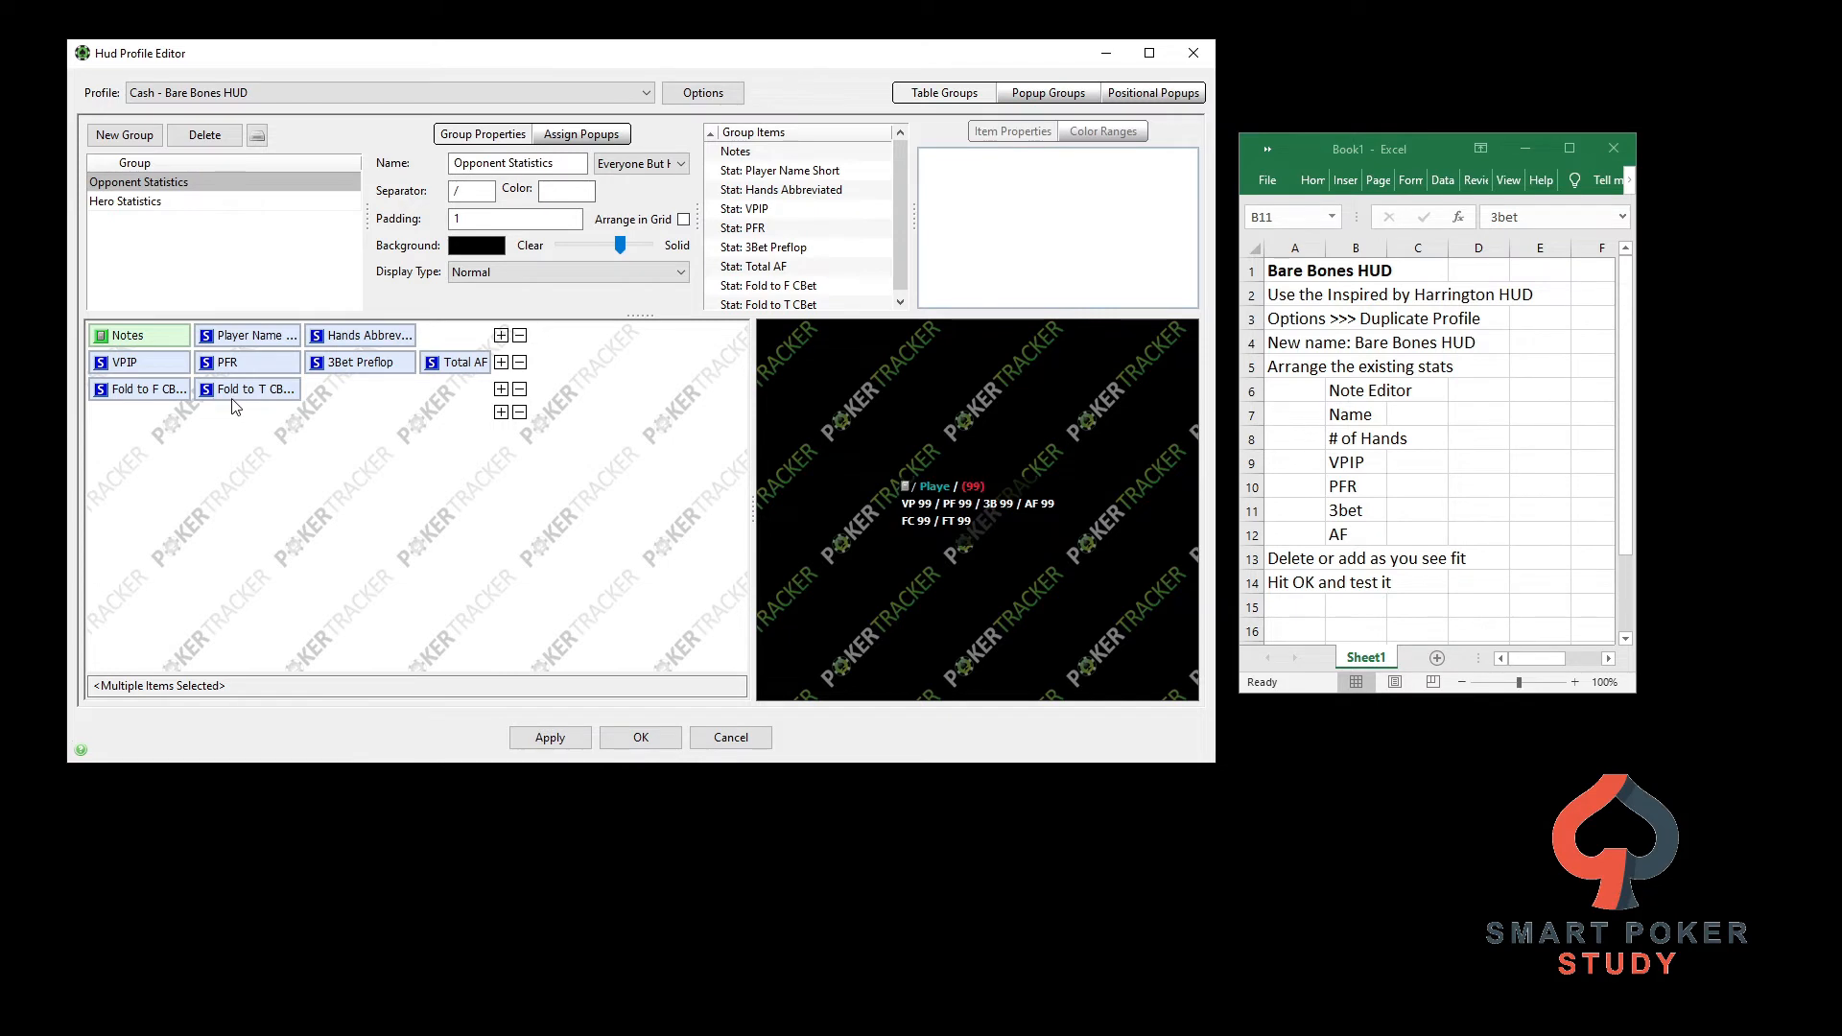
{"action": "mouse_move", "coordinate": [190, 403]}
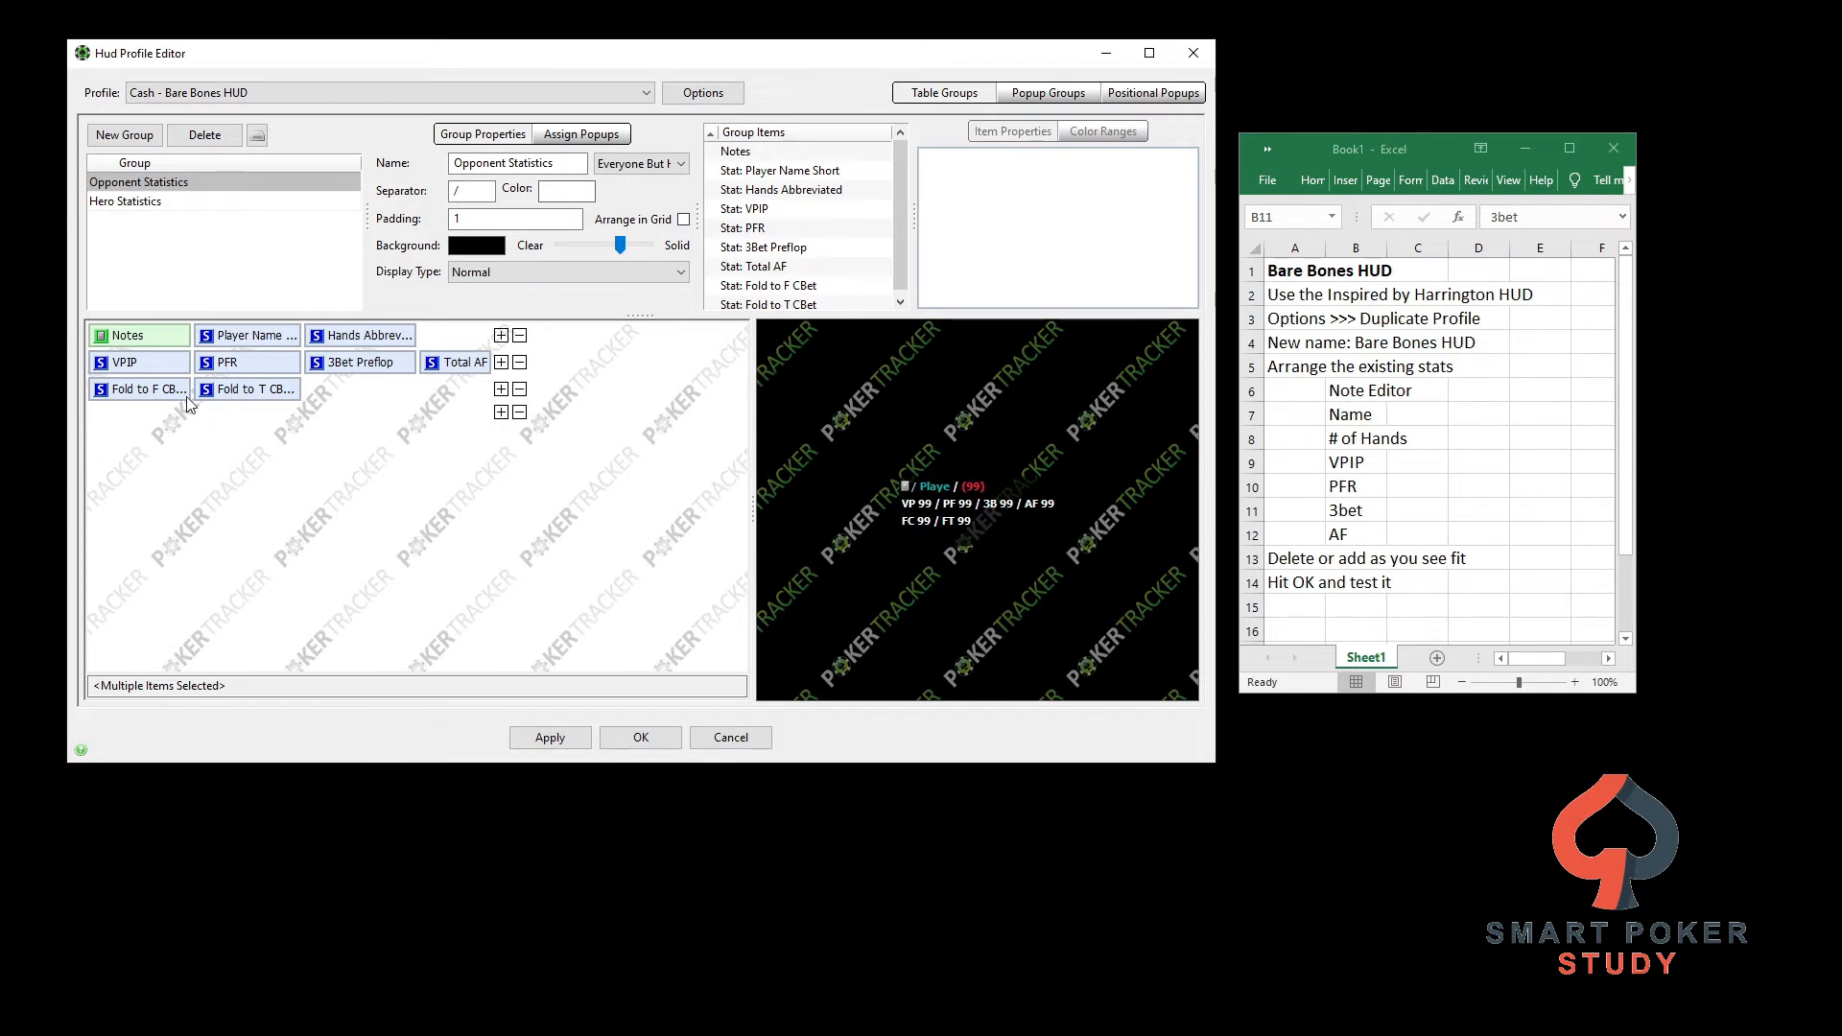
{"action": "mouse_move", "coordinate": [201, 401]}
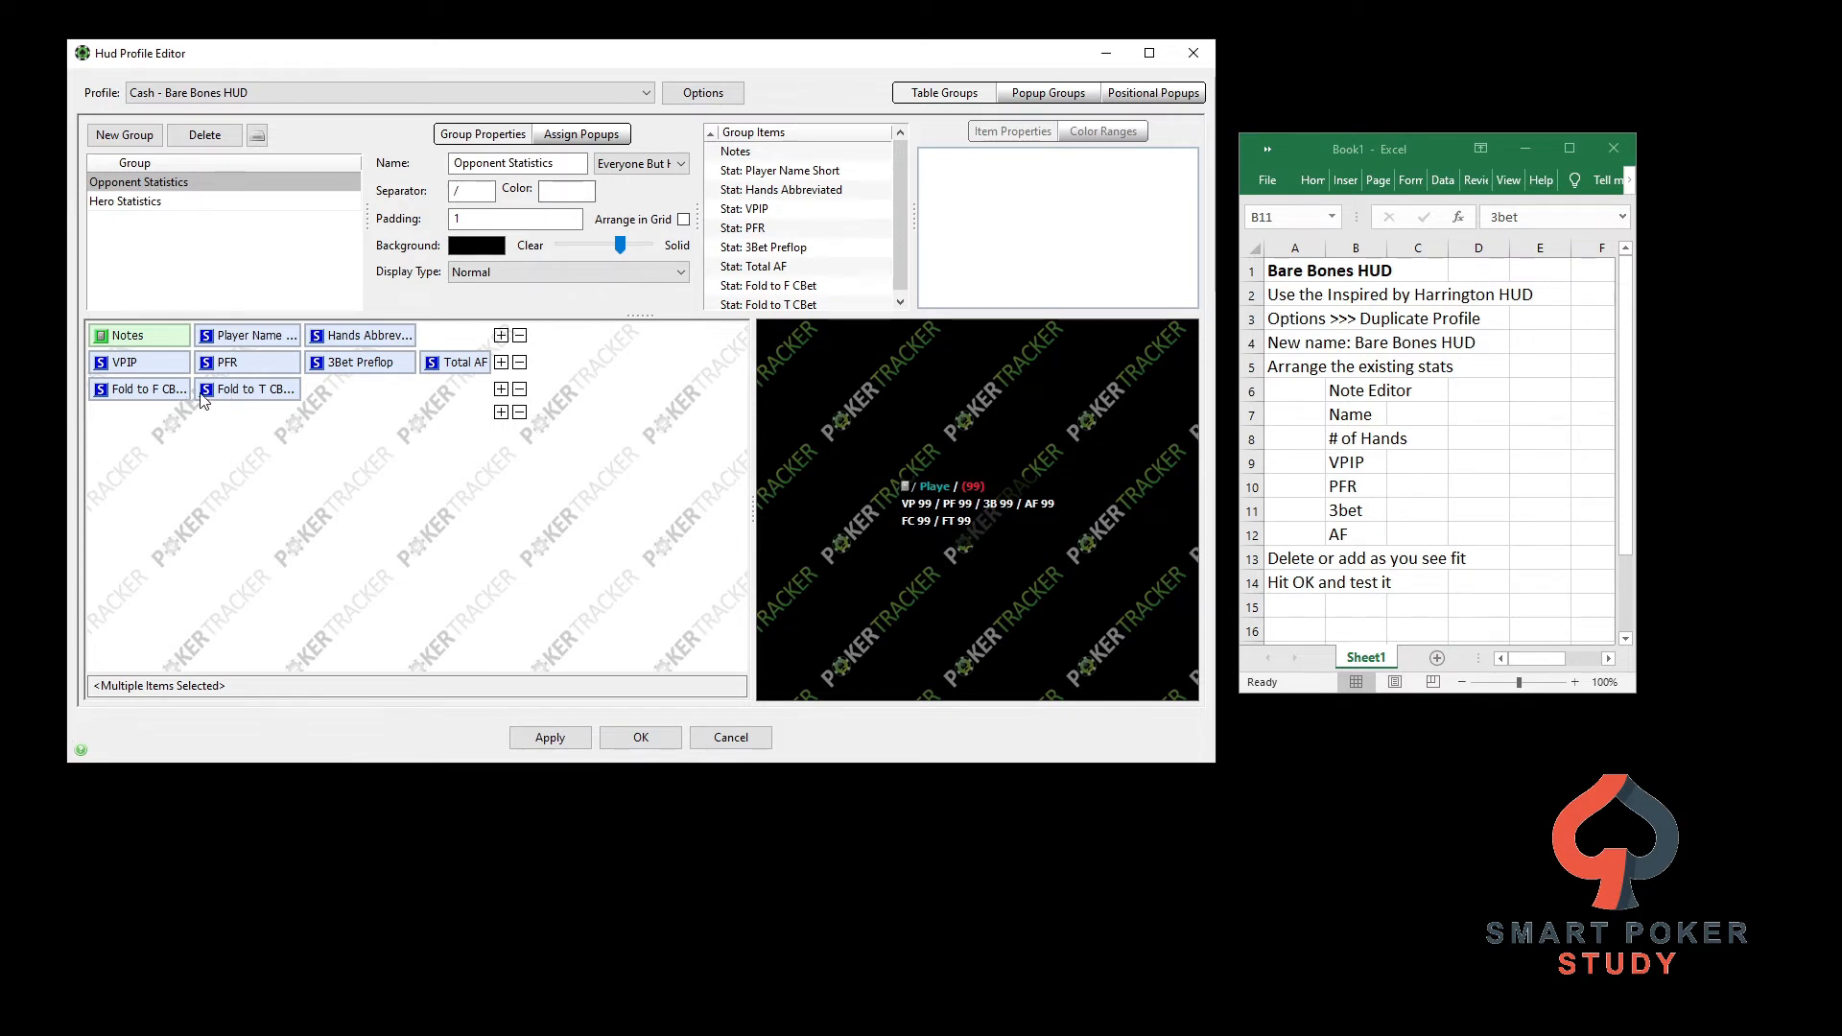
{"action": "mouse_move", "coordinate": [247, 389]}
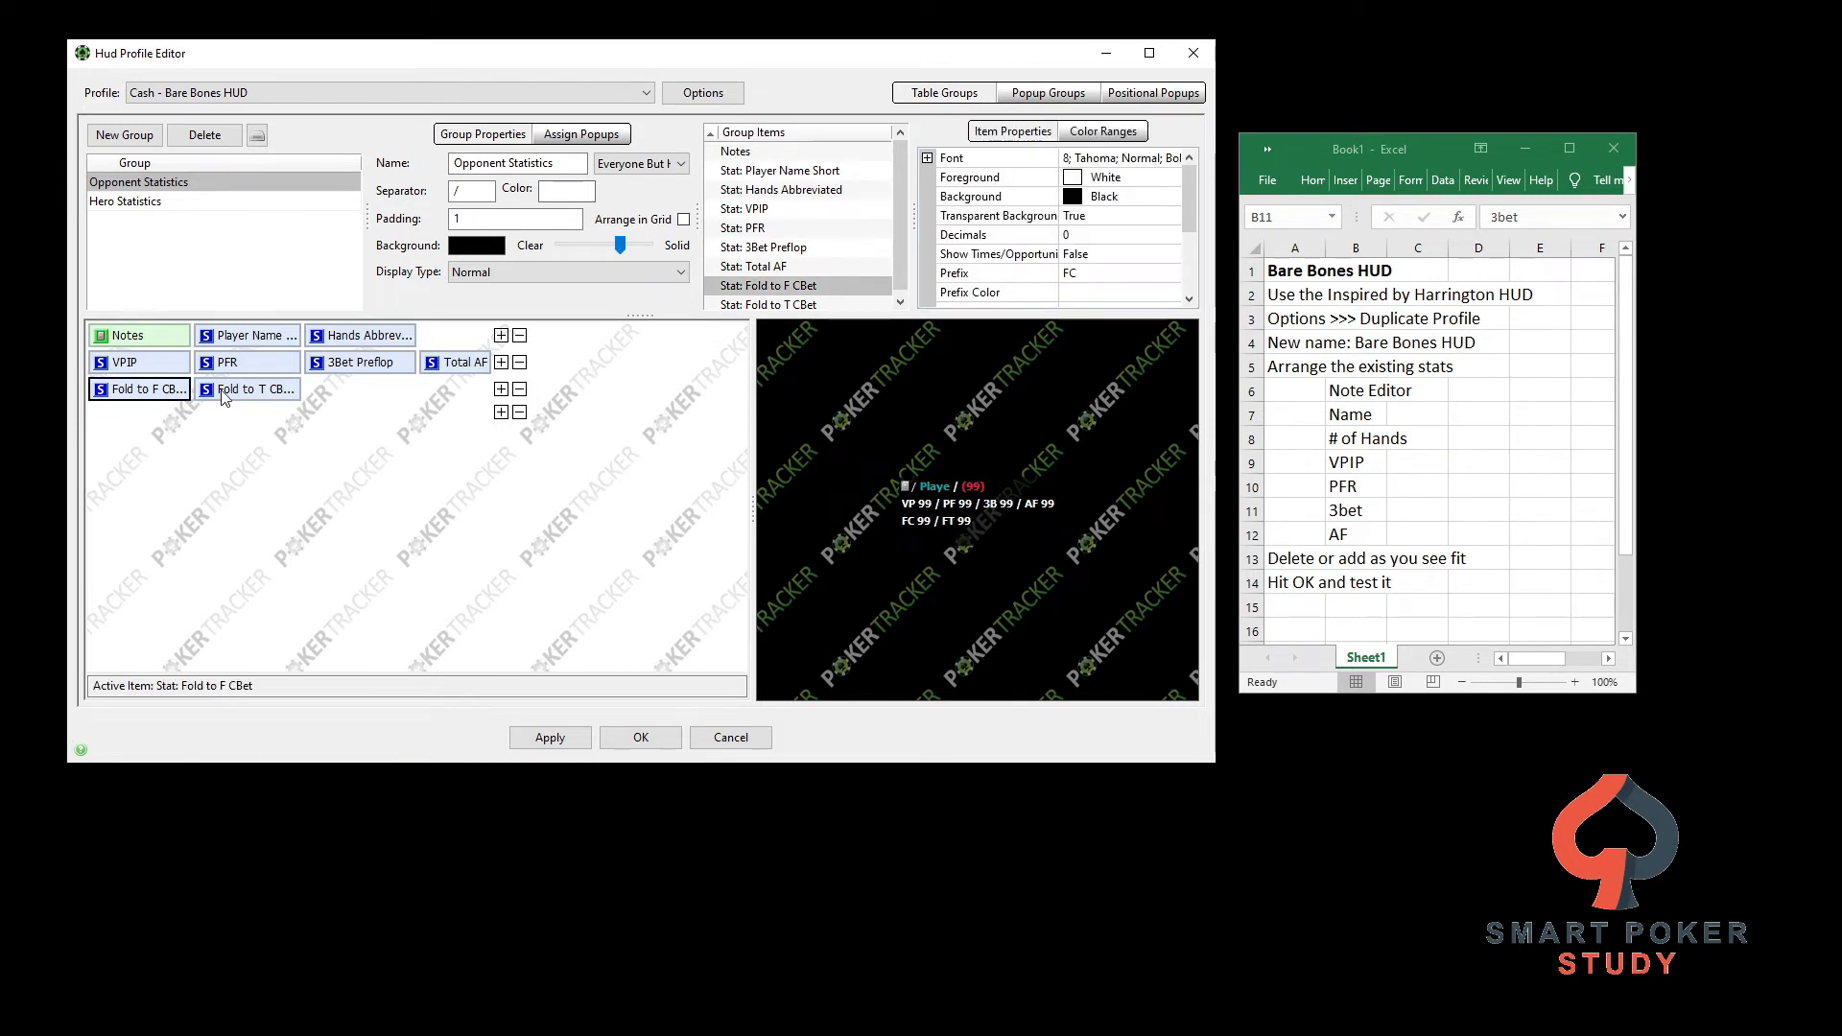
{"action": "left_click", "coordinate": [245, 390]}
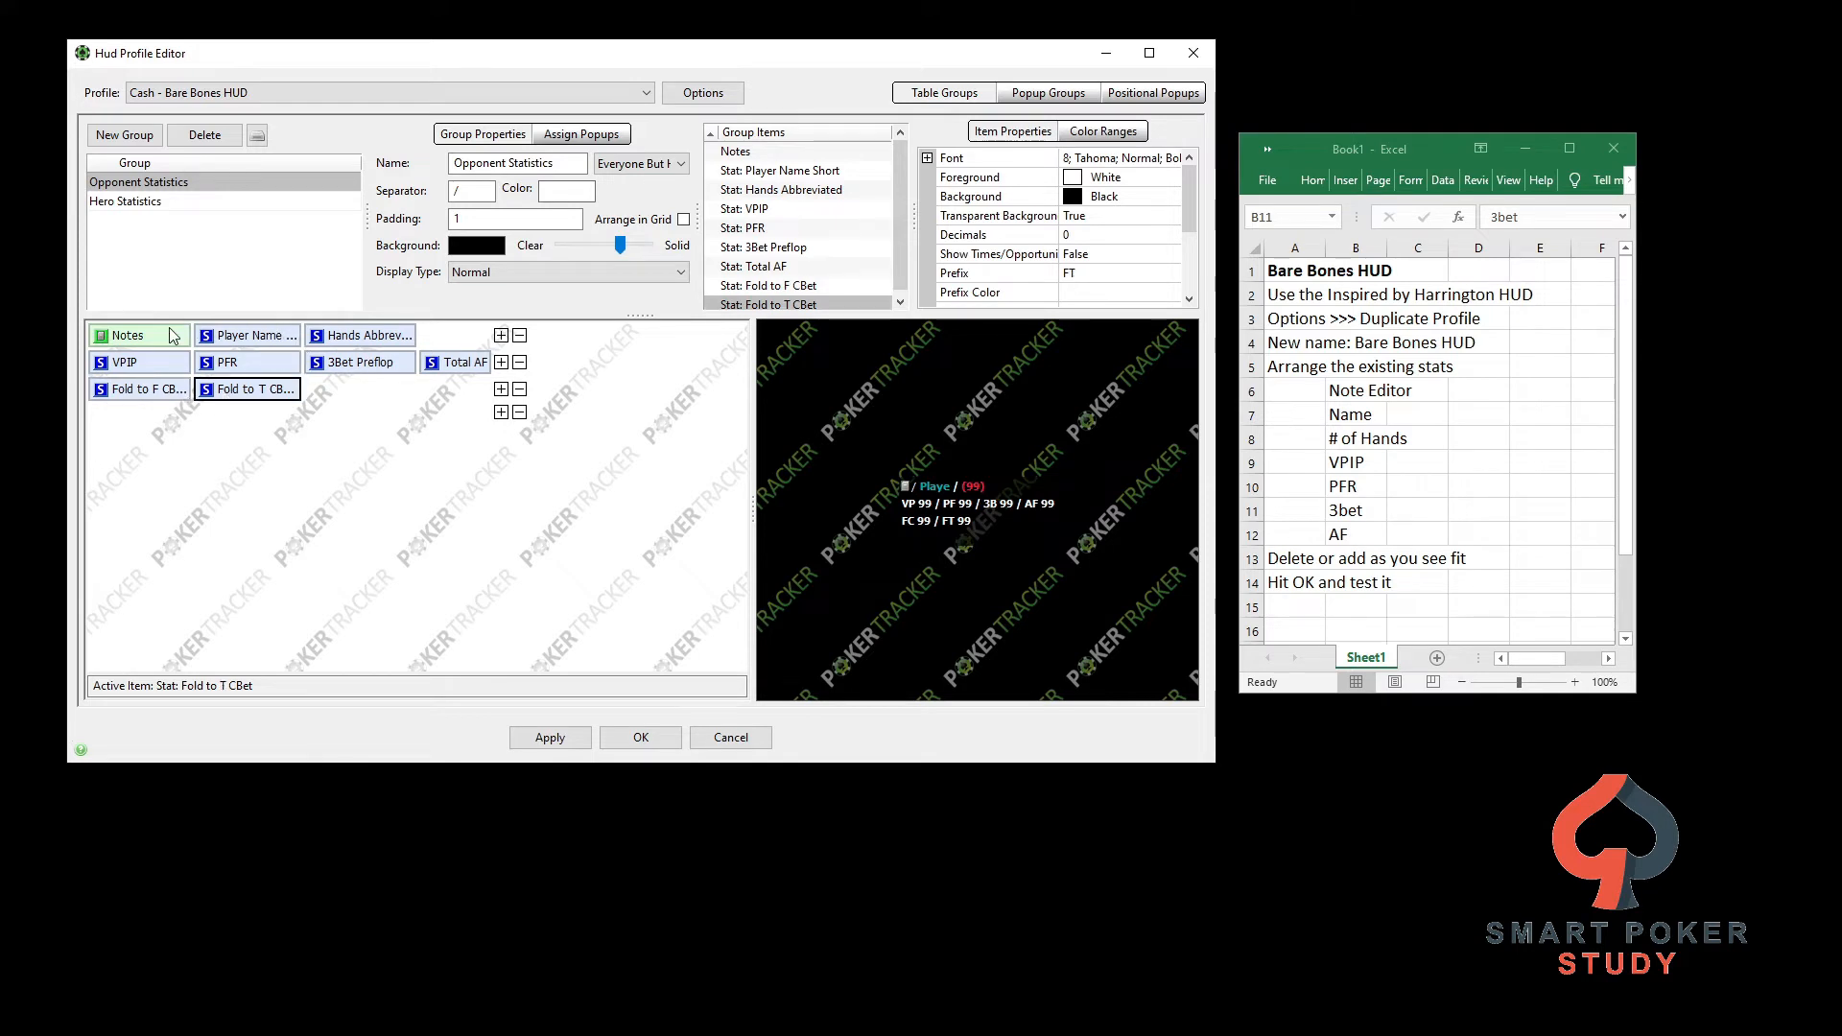
{"action": "mouse_move", "coordinate": [449, 369]}
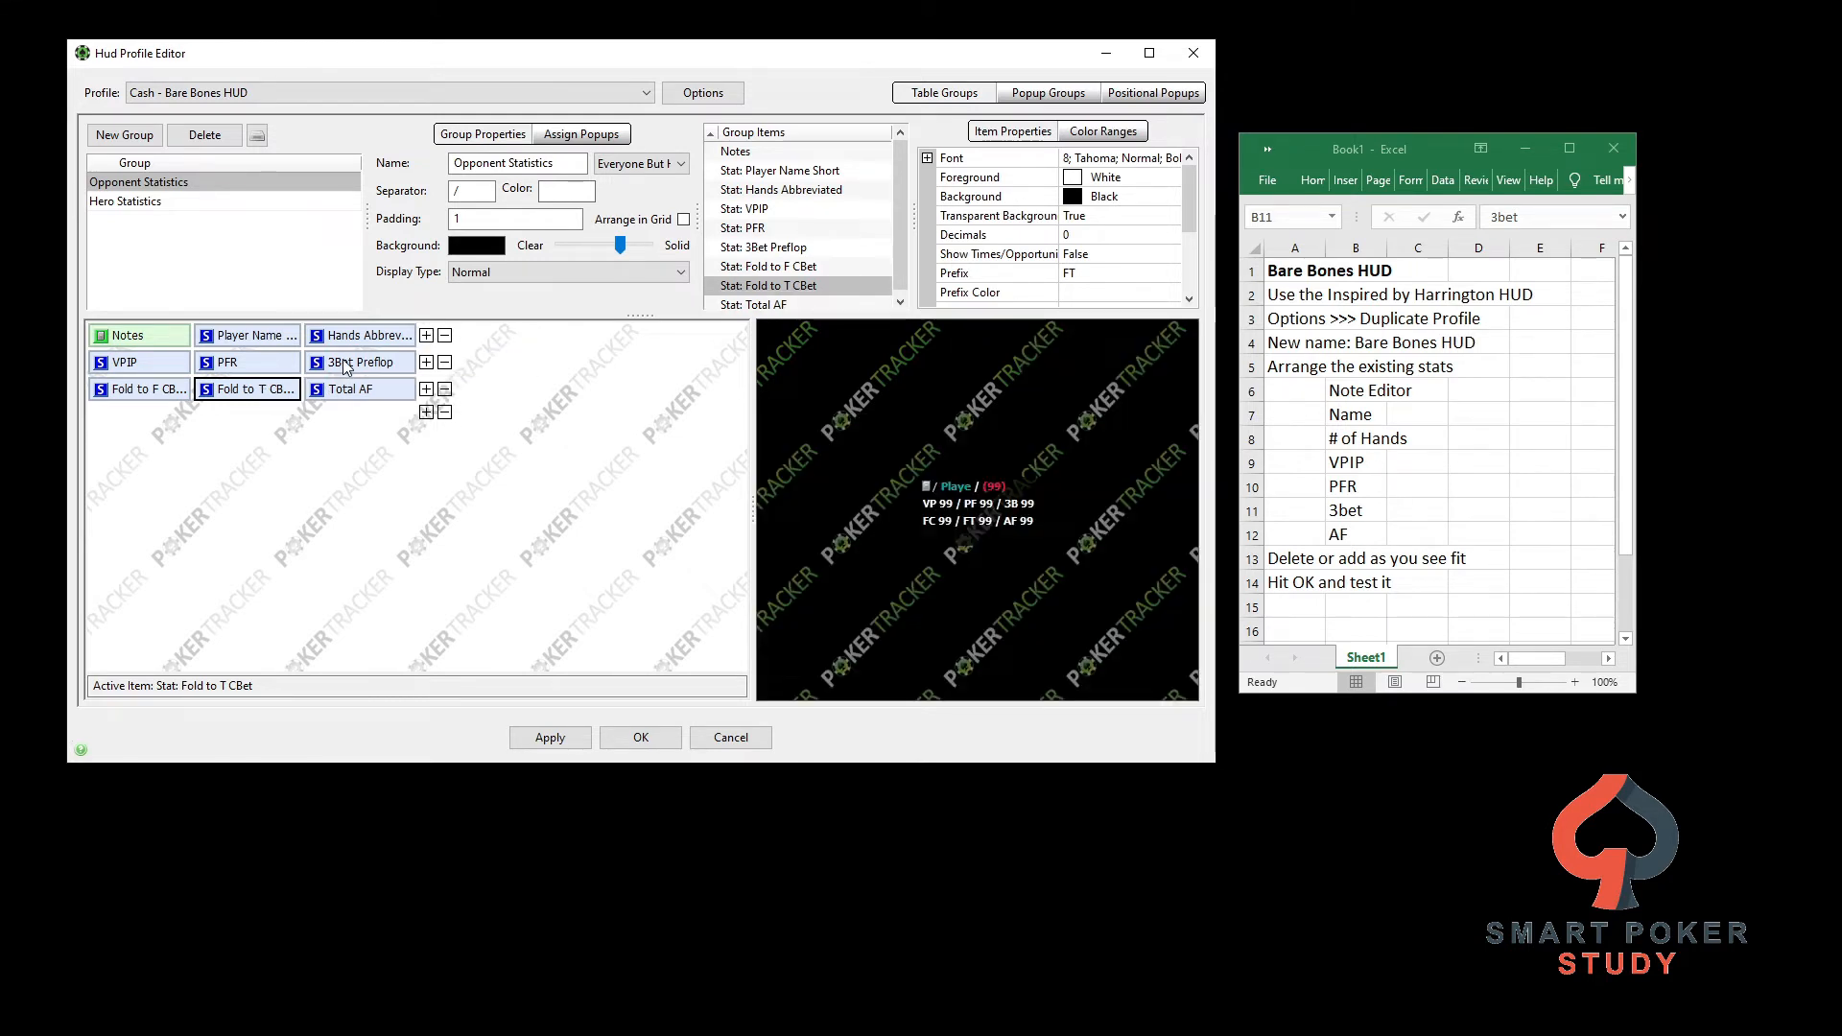
{"action": "mouse_move", "coordinate": [359, 363]}
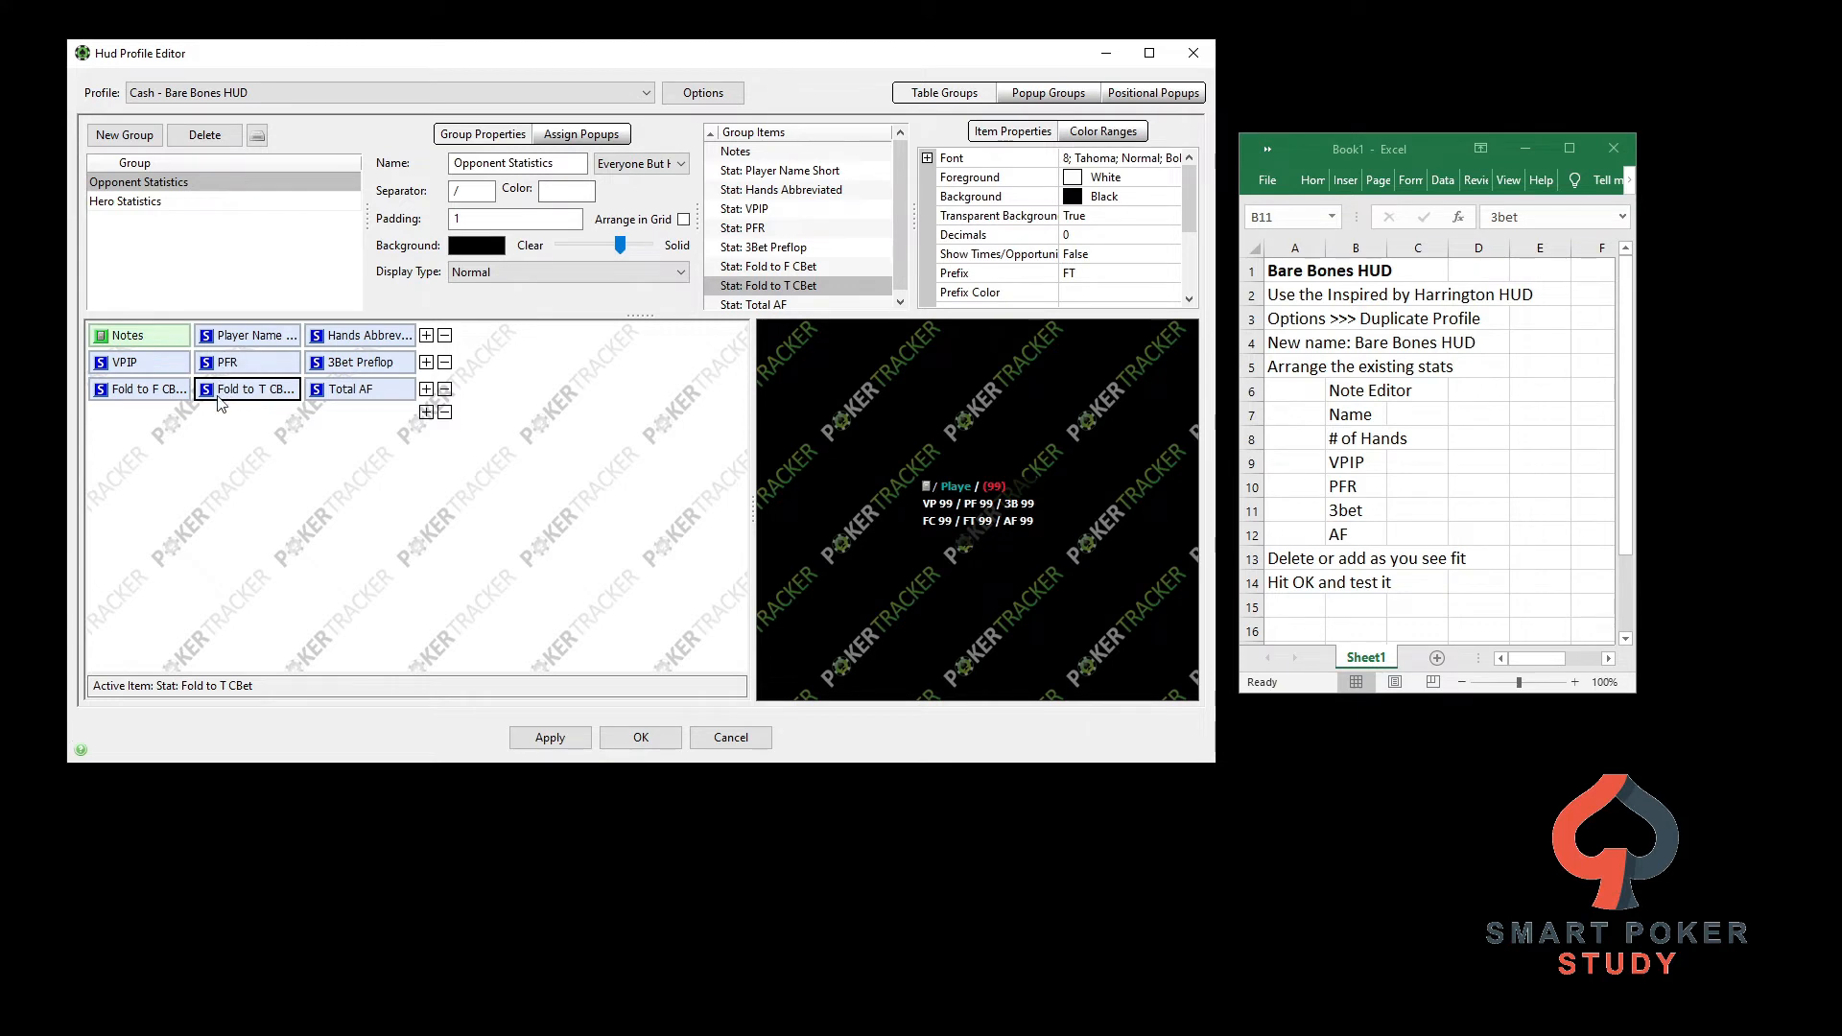
{"action": "mouse_move", "coordinate": [235, 387]}
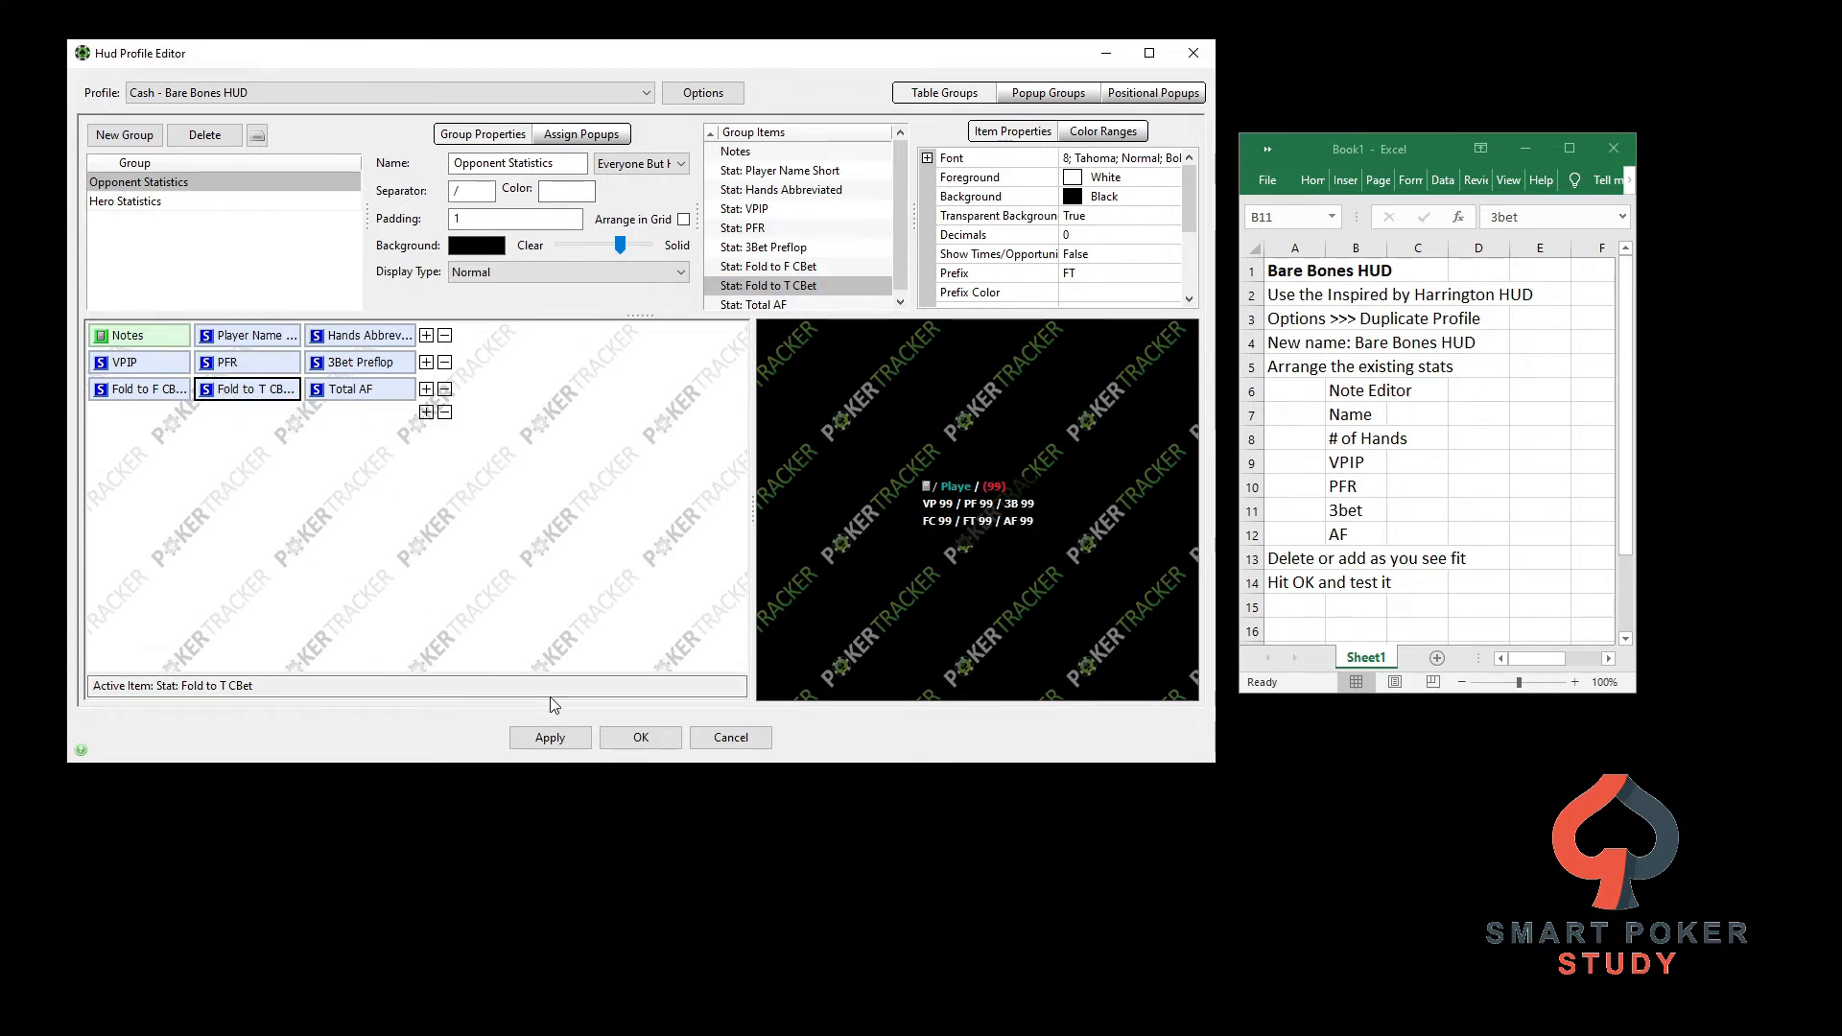
Apply the Bare Bones HUD changes and confirm with OK to close the editor
{"action": "left_click", "coordinate": [639, 737]}
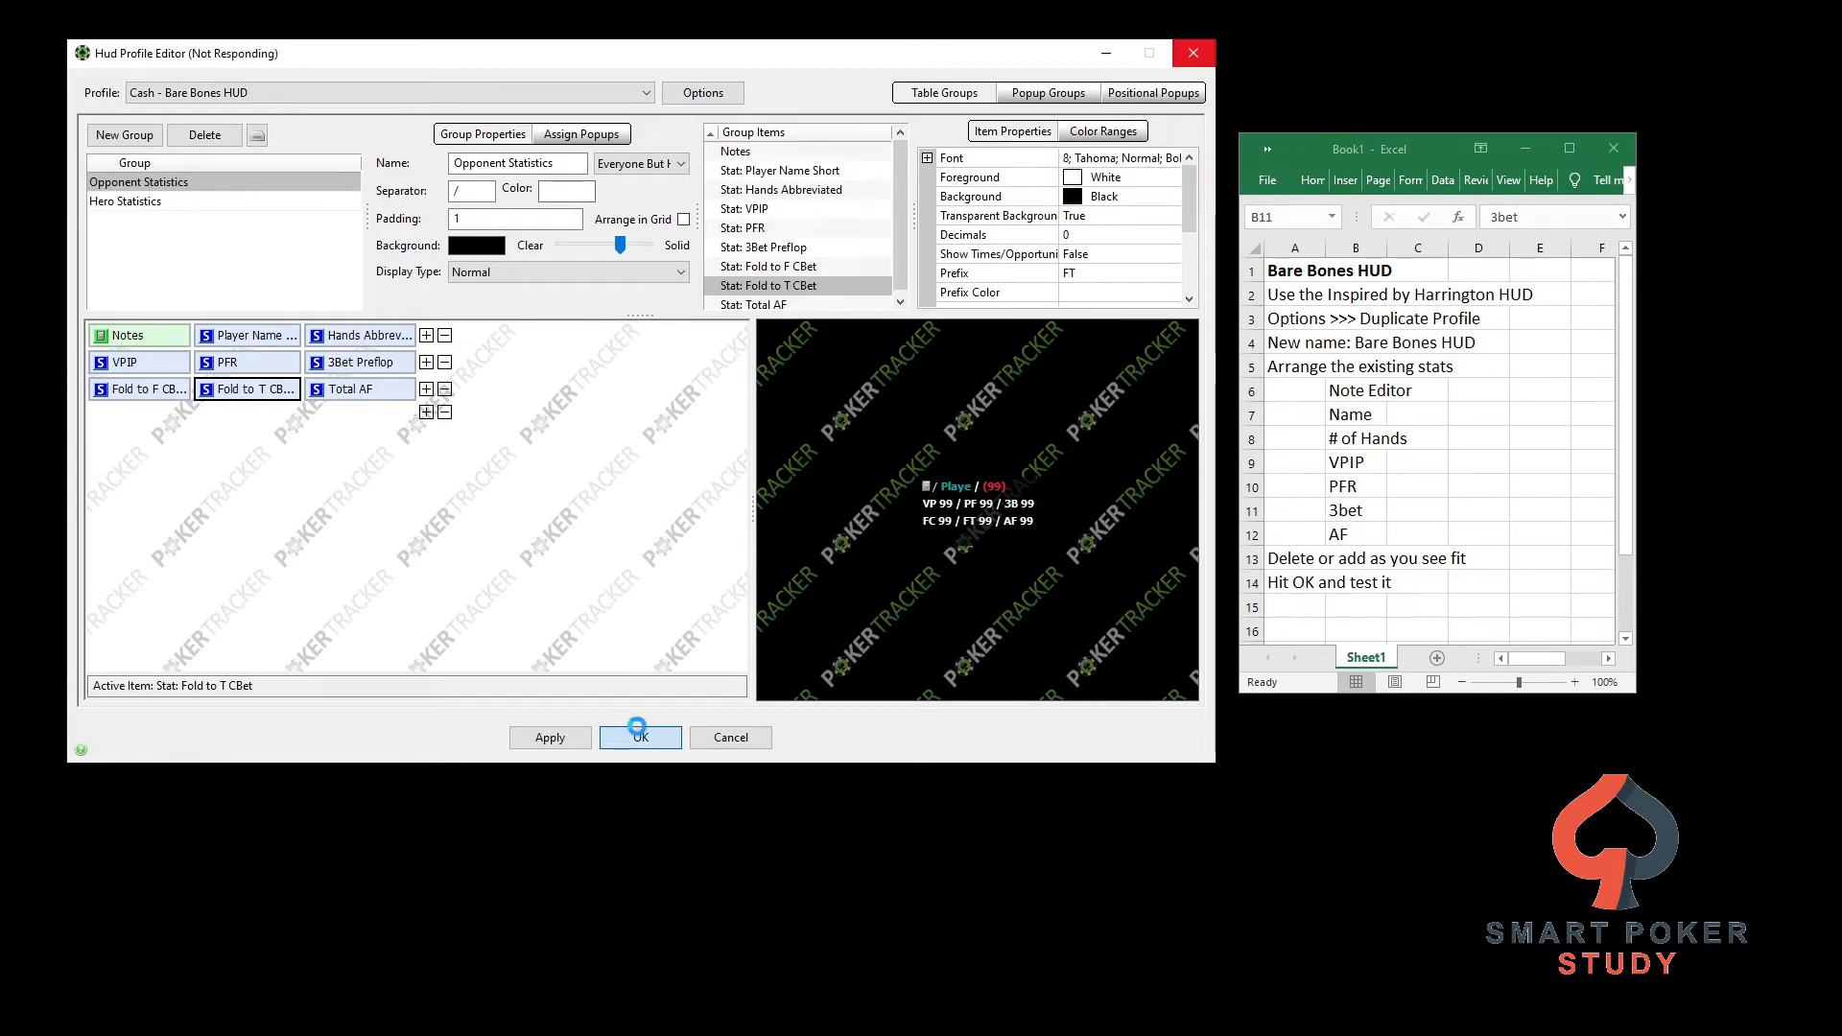
{"action": "left_click", "coordinate": [641, 736]}
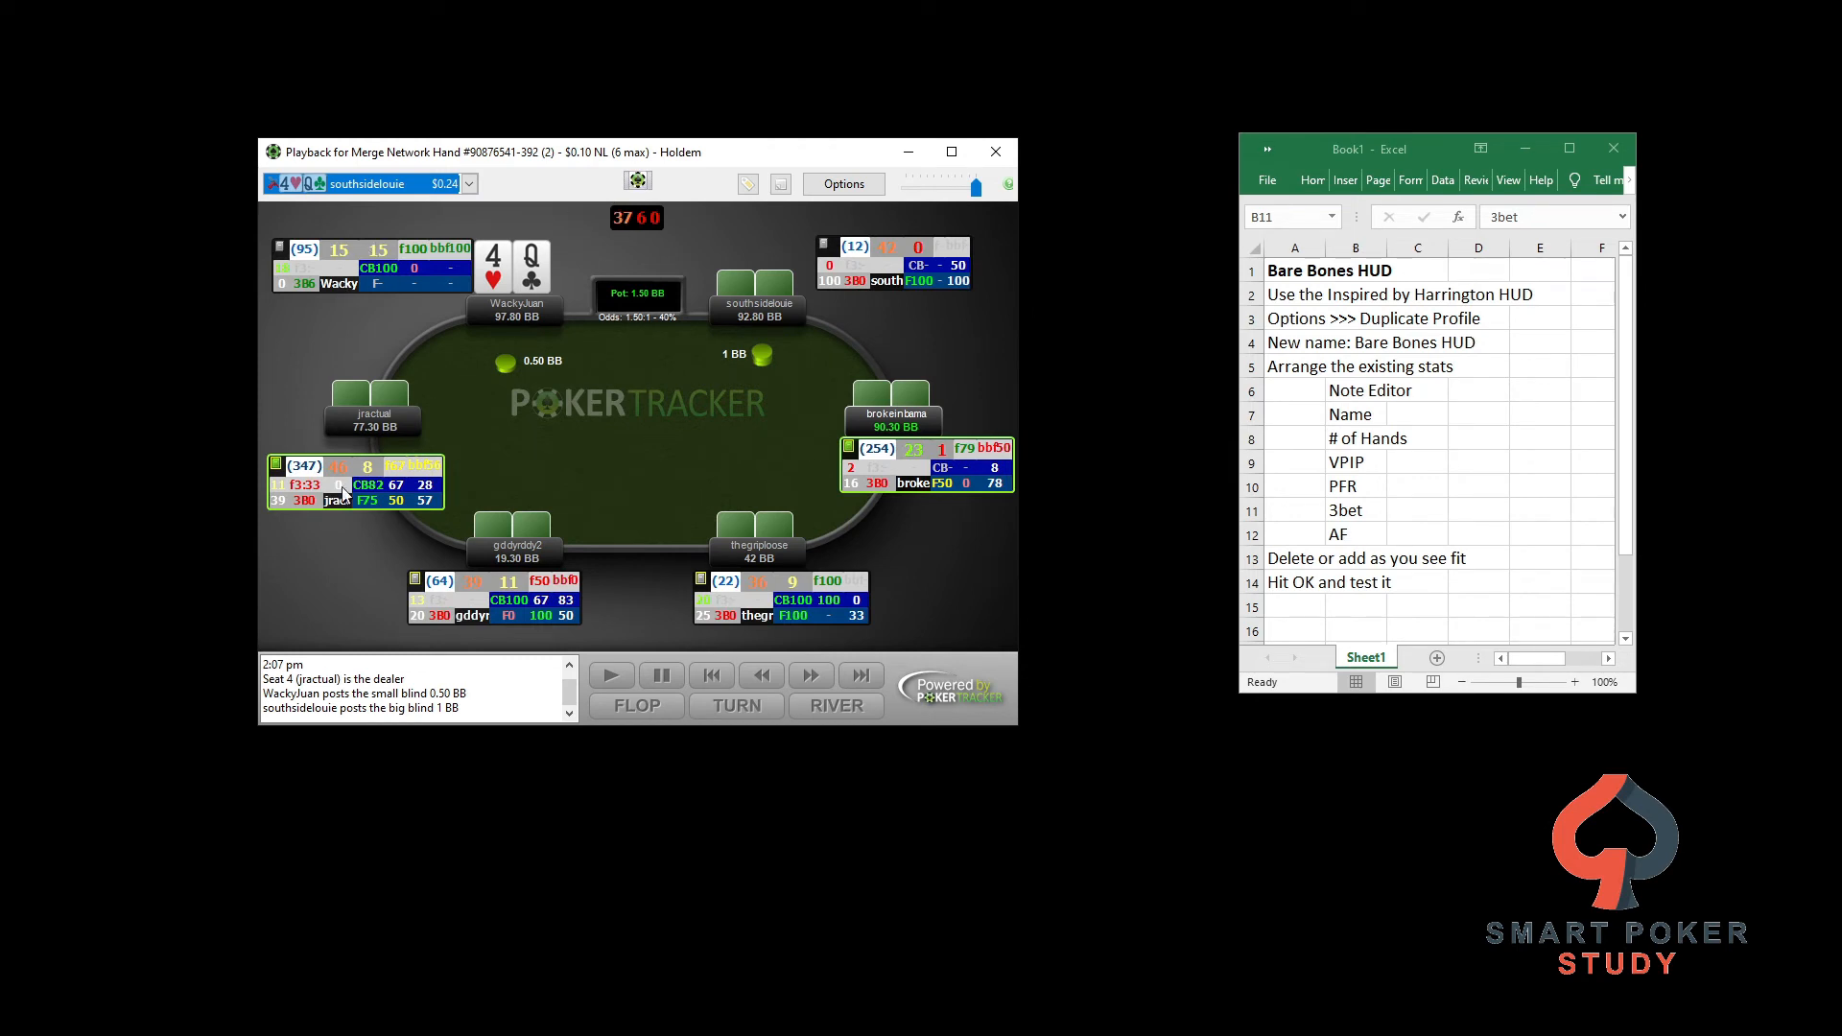
Change the replay table's HUD profile to 'Cash - Bare Bones HUD' via its HUD icon
{"action": "left_click", "coordinate": [637, 185]}
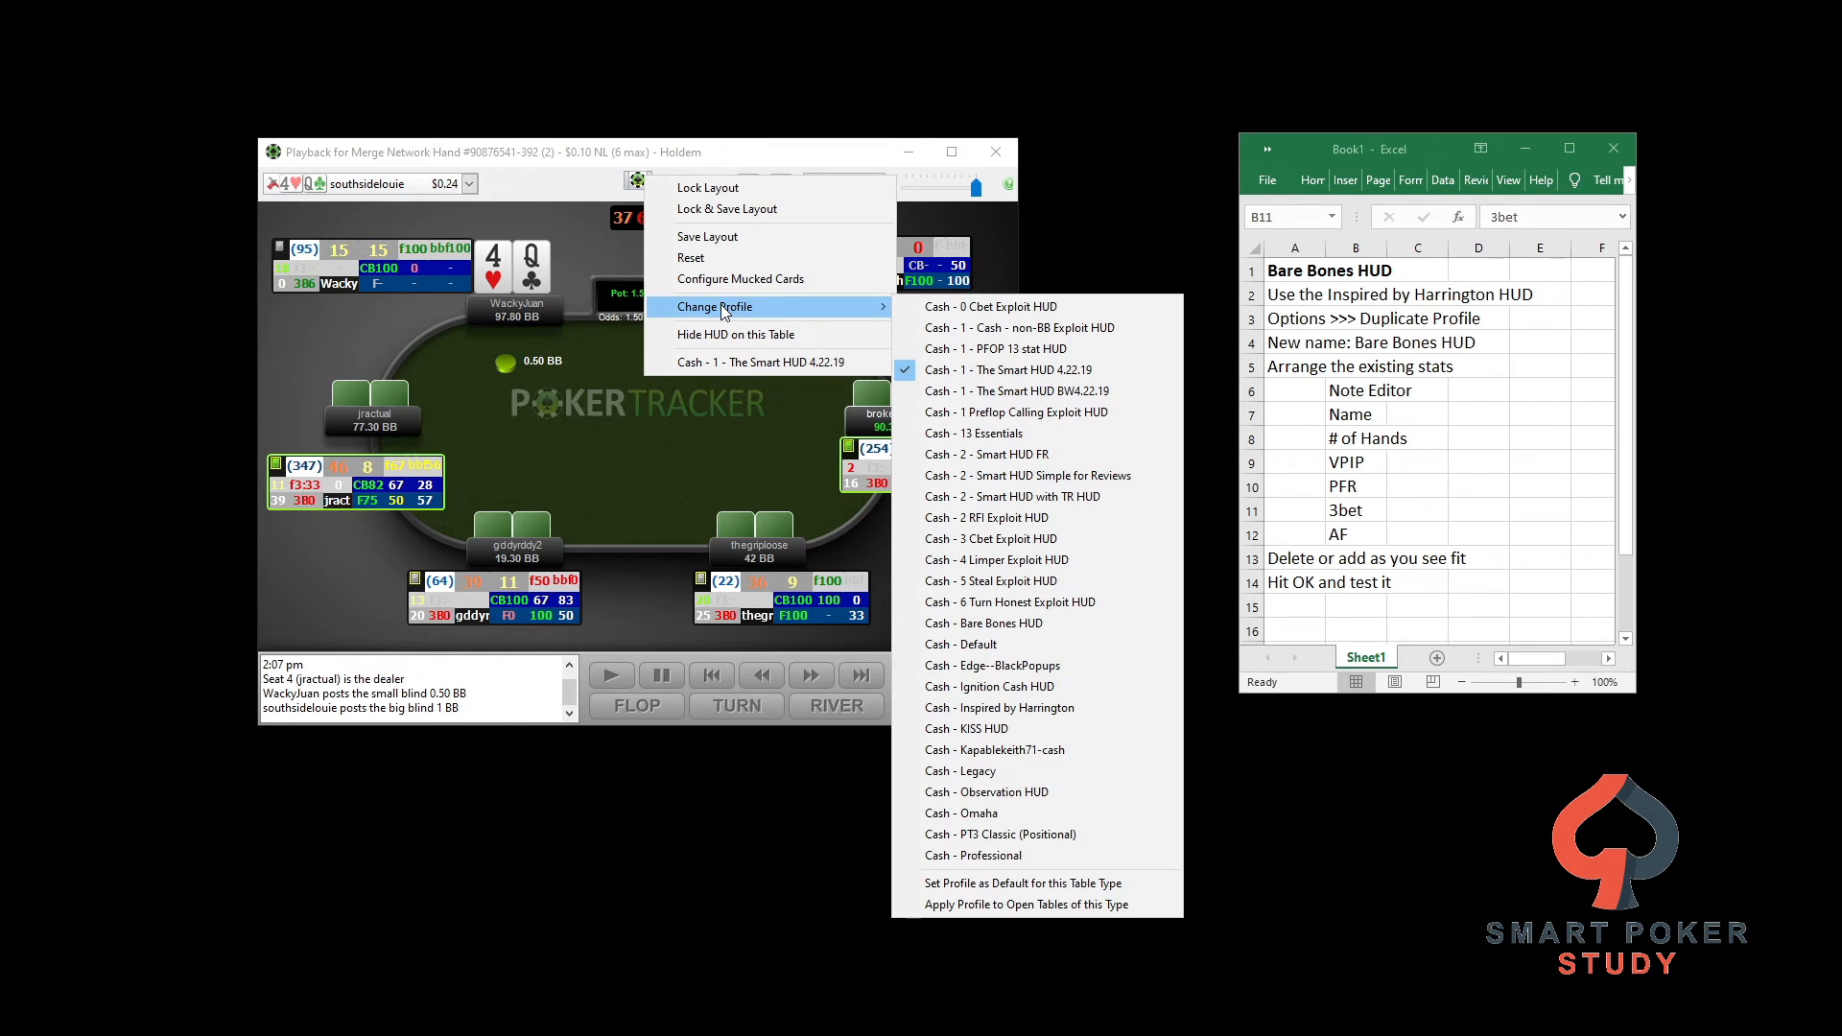
{"action": "mouse_move", "coordinate": [1034, 476]}
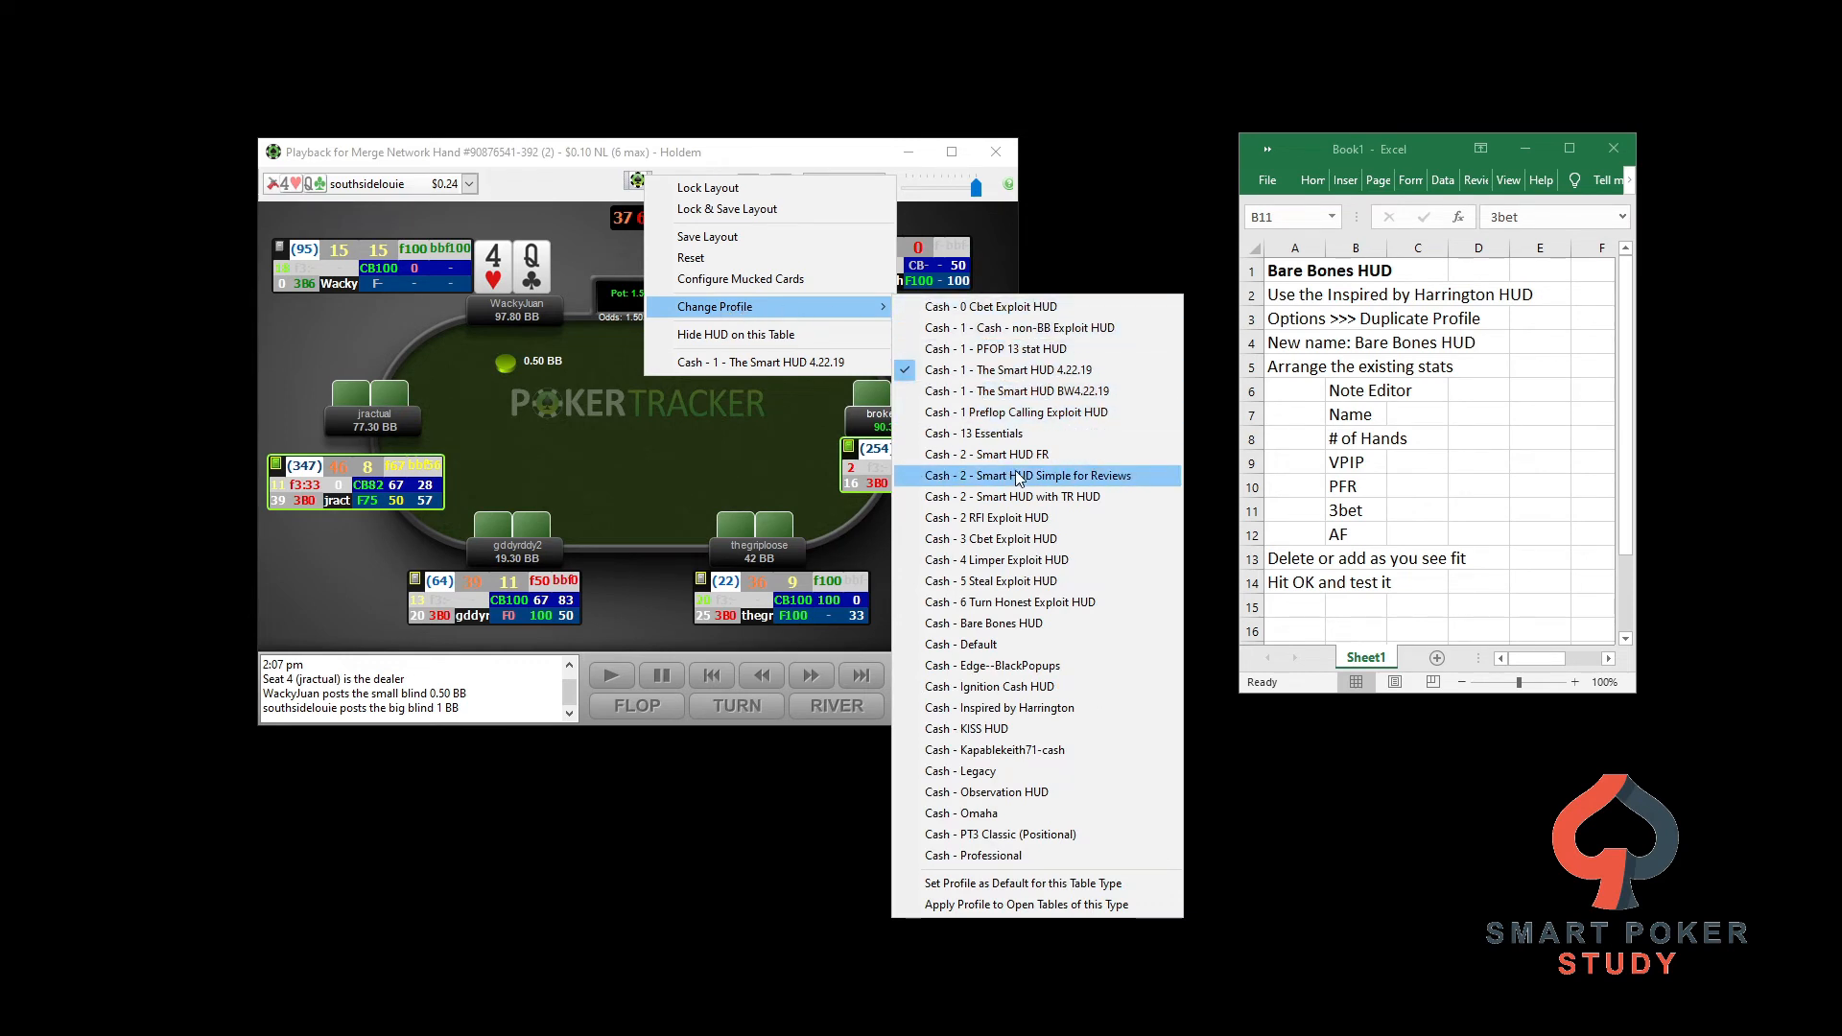
{"action": "mouse_move", "coordinate": [985, 621]}
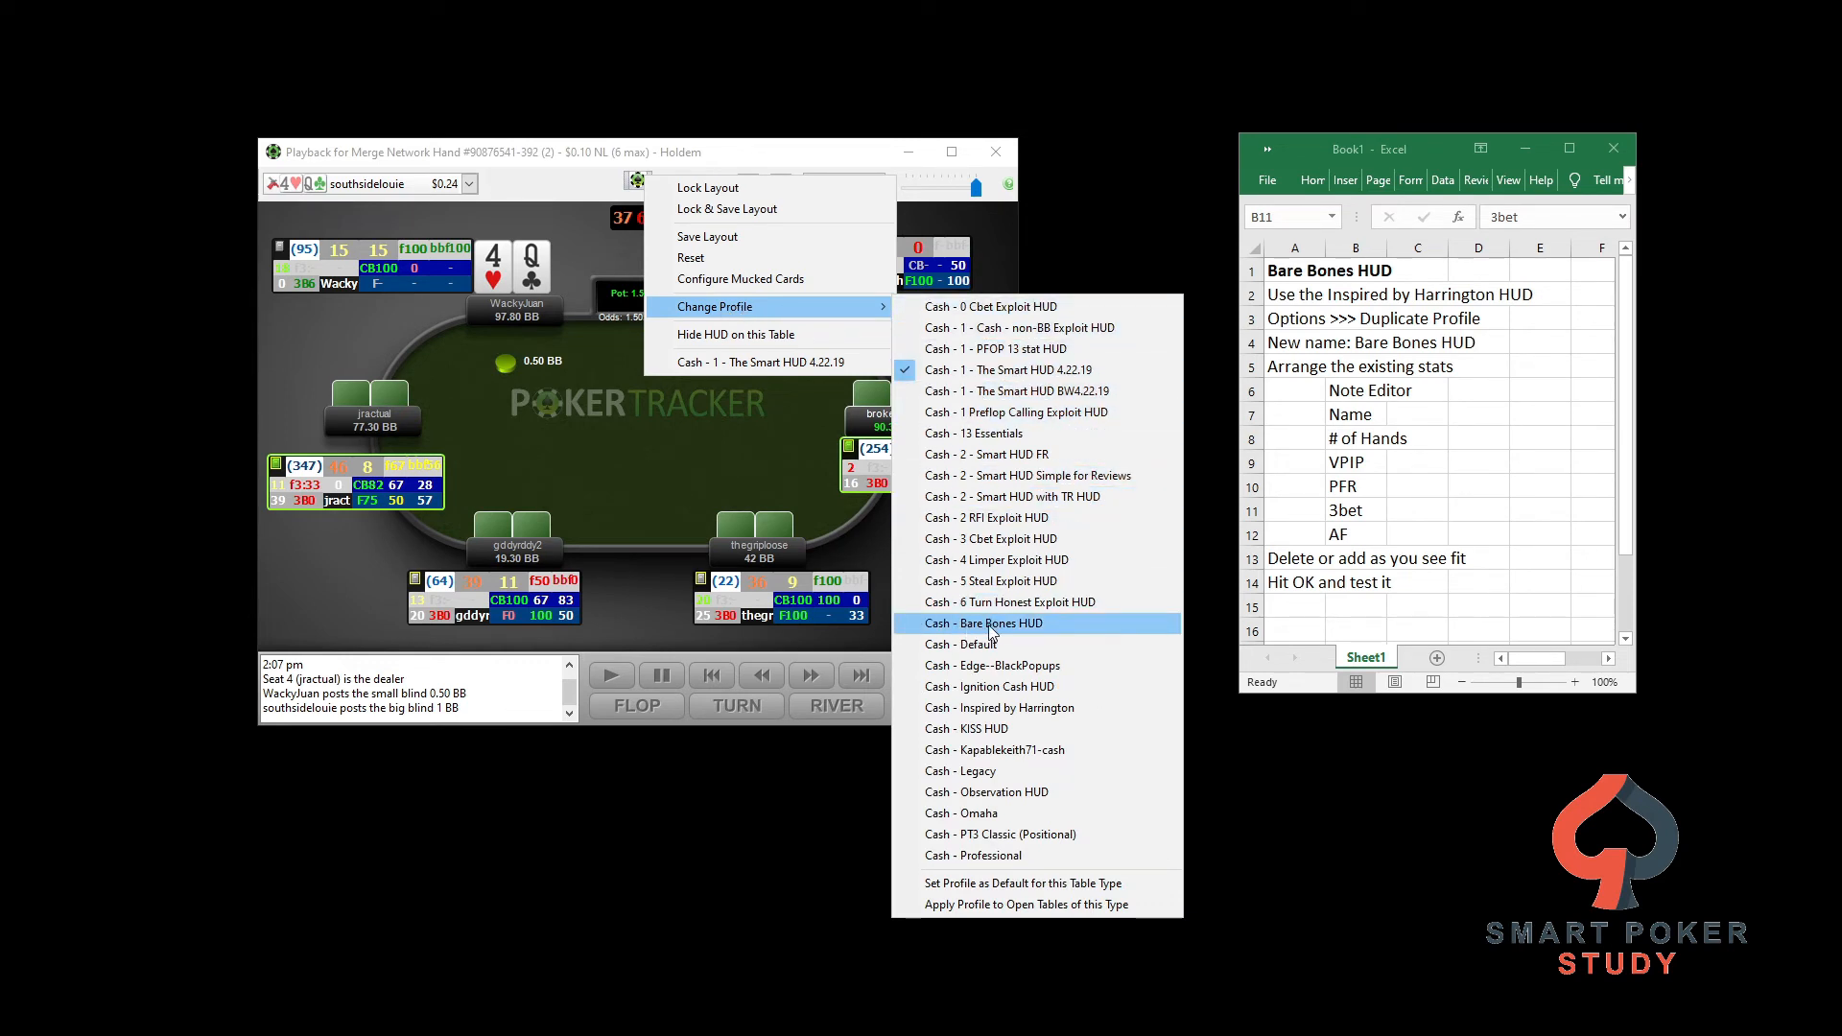
{"action": "left_click", "coordinate": [985, 622]}
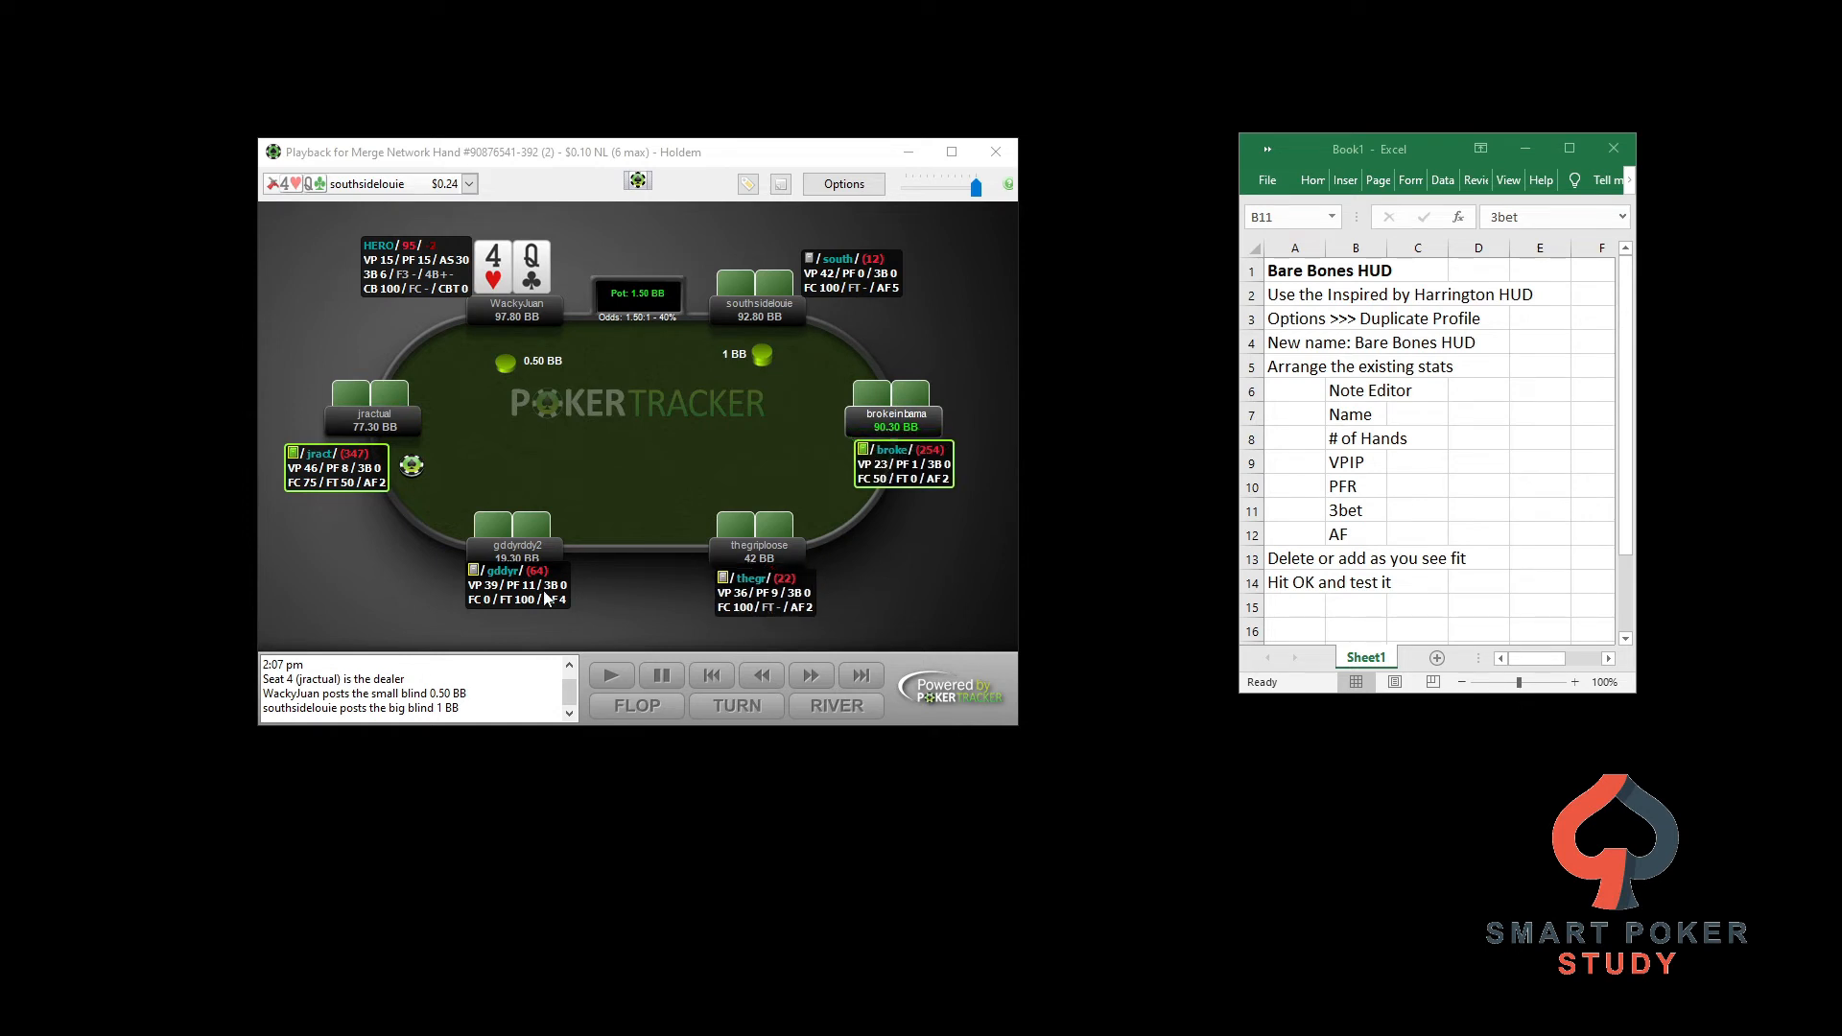
{"action": "left_click", "coordinate": [637, 184]}
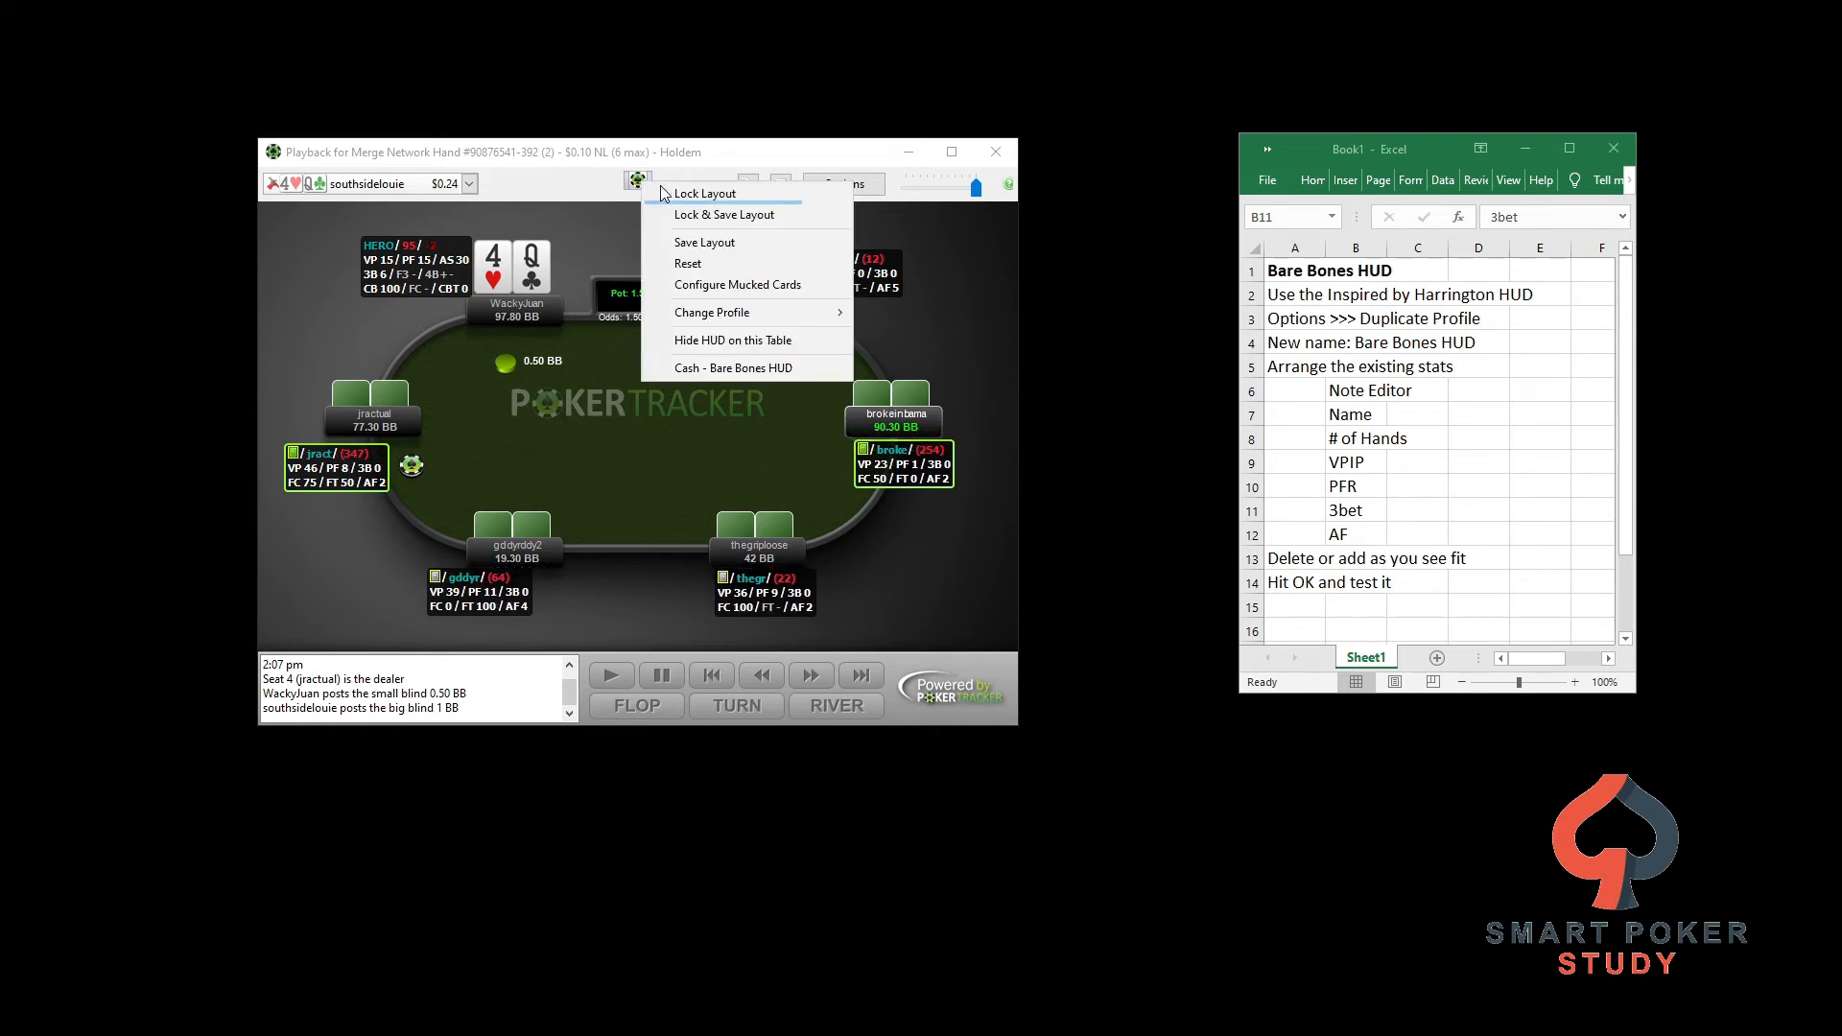
{"action": "left_click", "coordinate": [629, 223]}
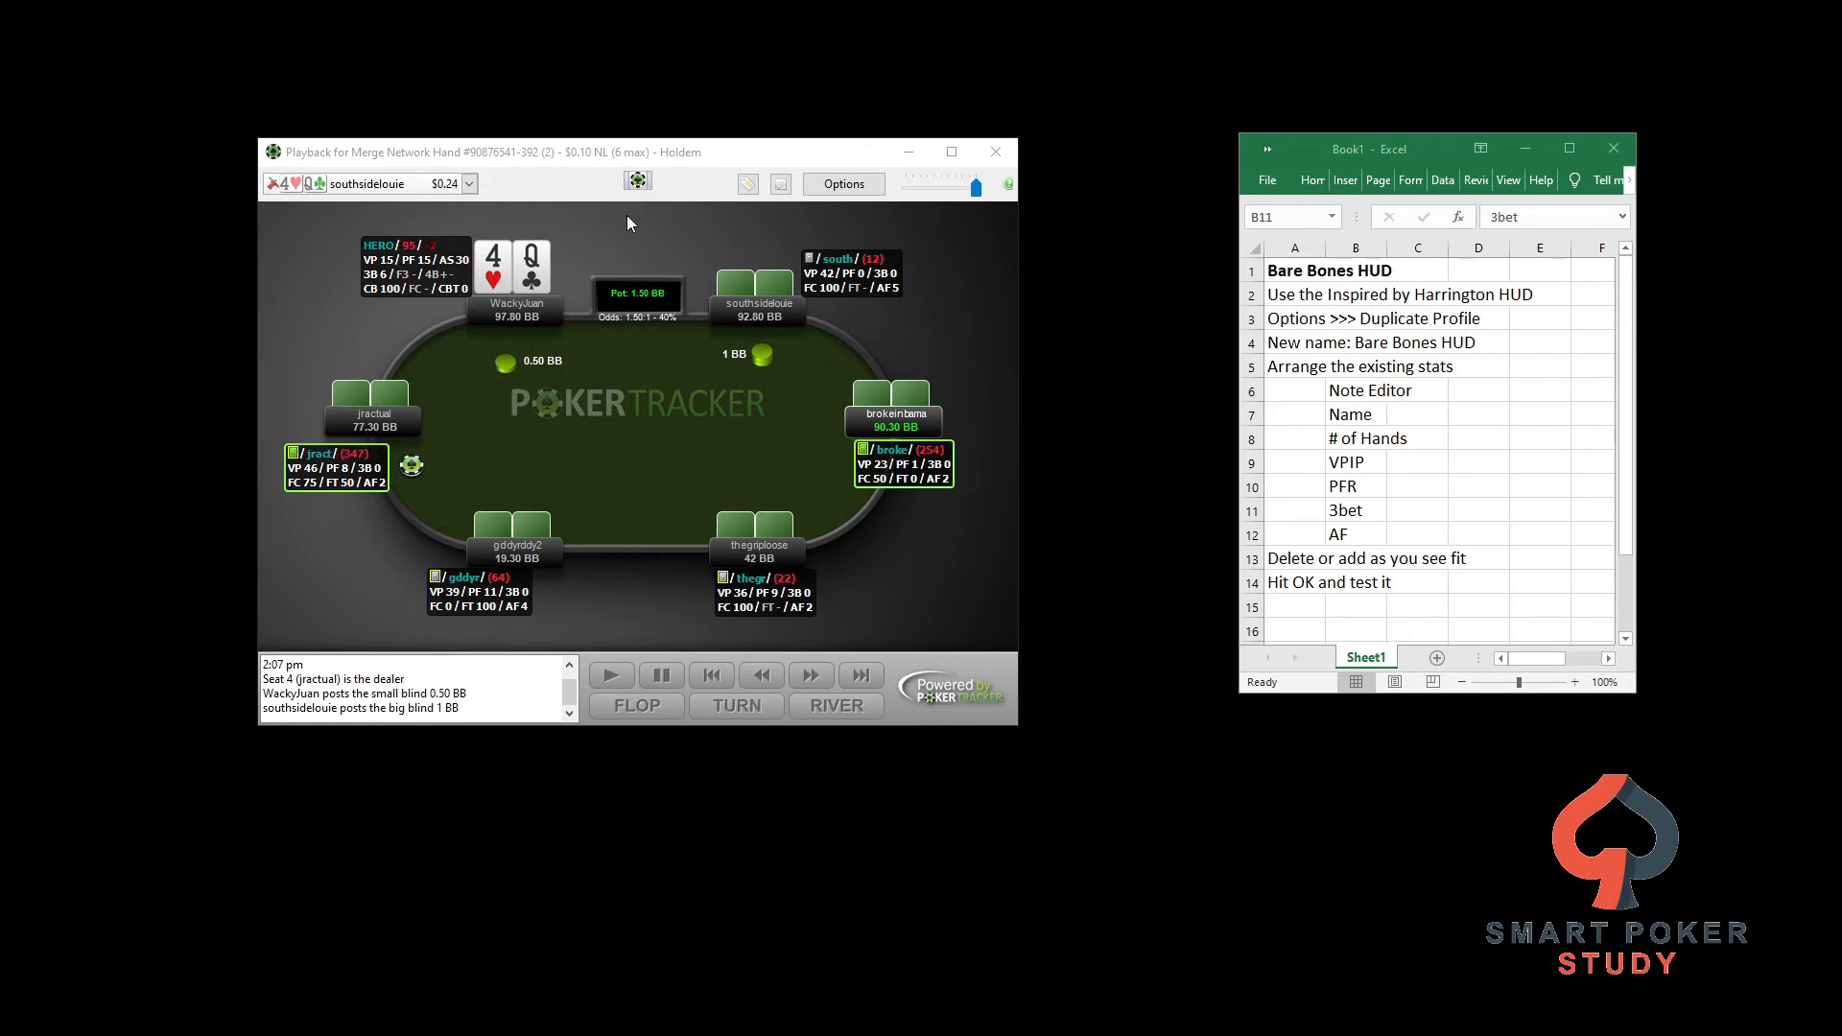
{"action": "mouse_move", "coordinate": [653, 200]}
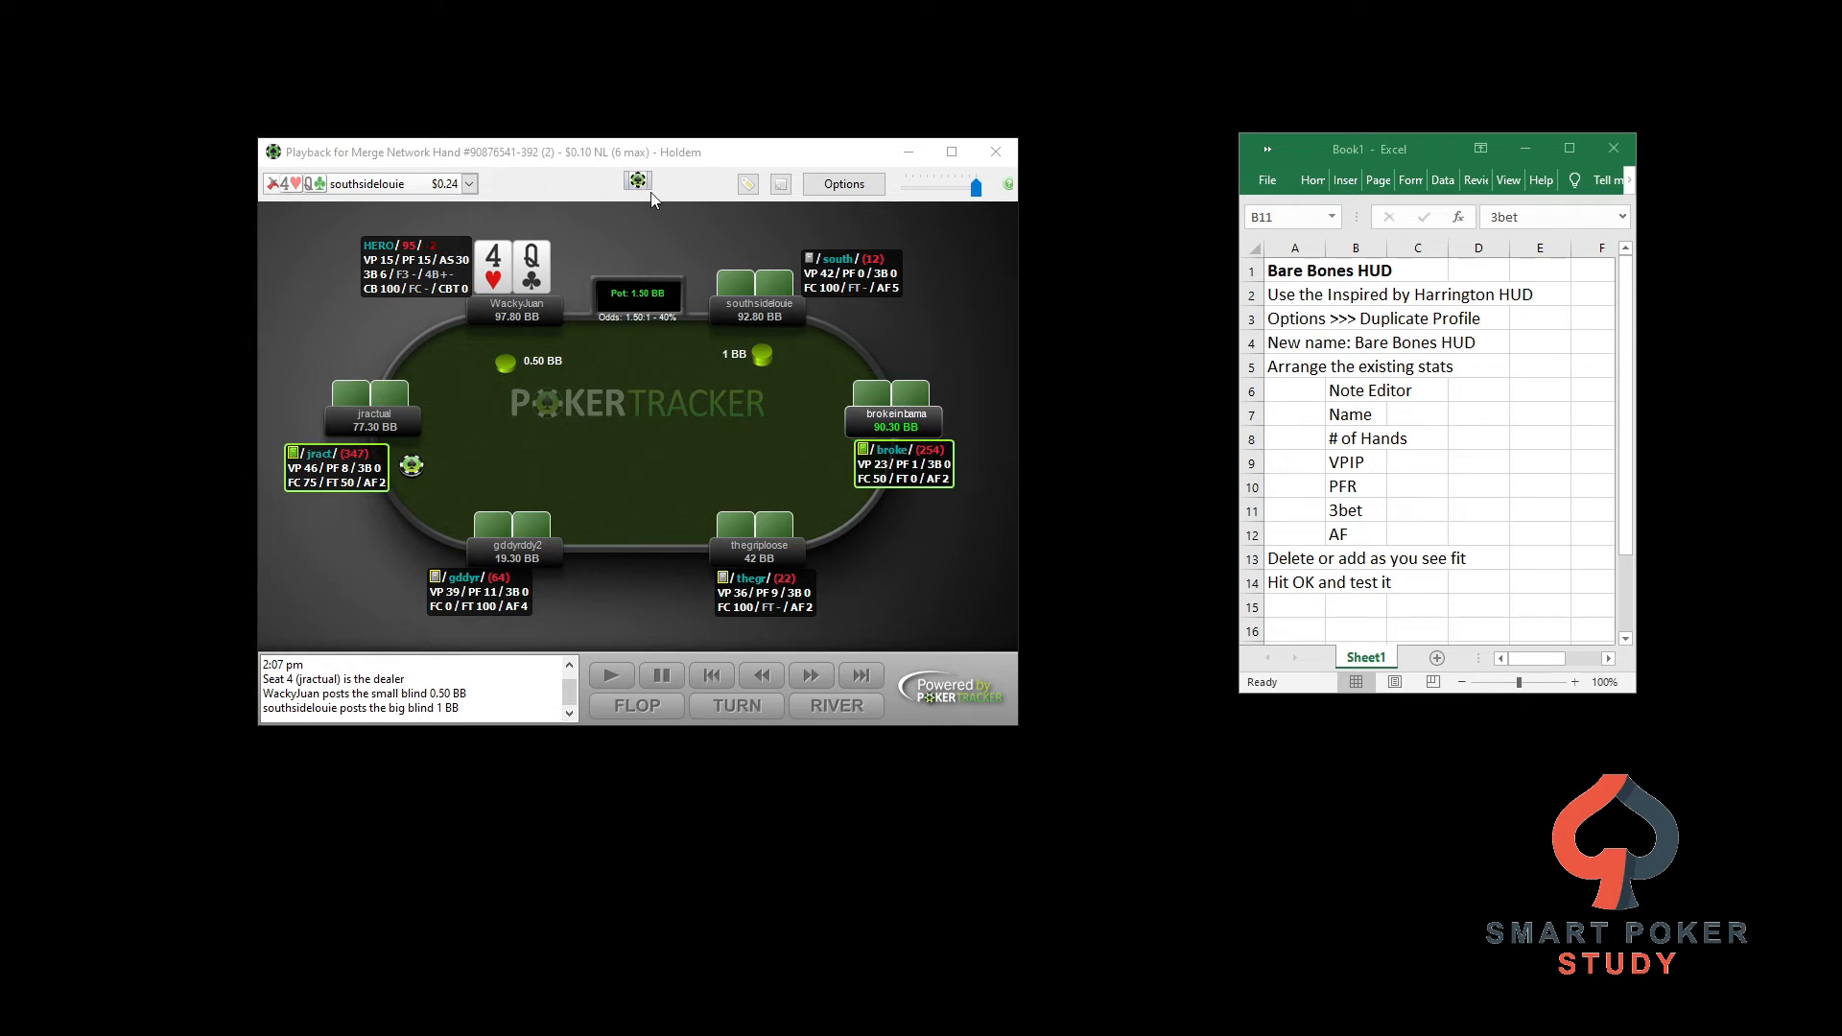
Reopen the table's HUD options to set Bare Bones HUD as default for this table type
{"action": "left_click", "coordinate": [637, 180]}
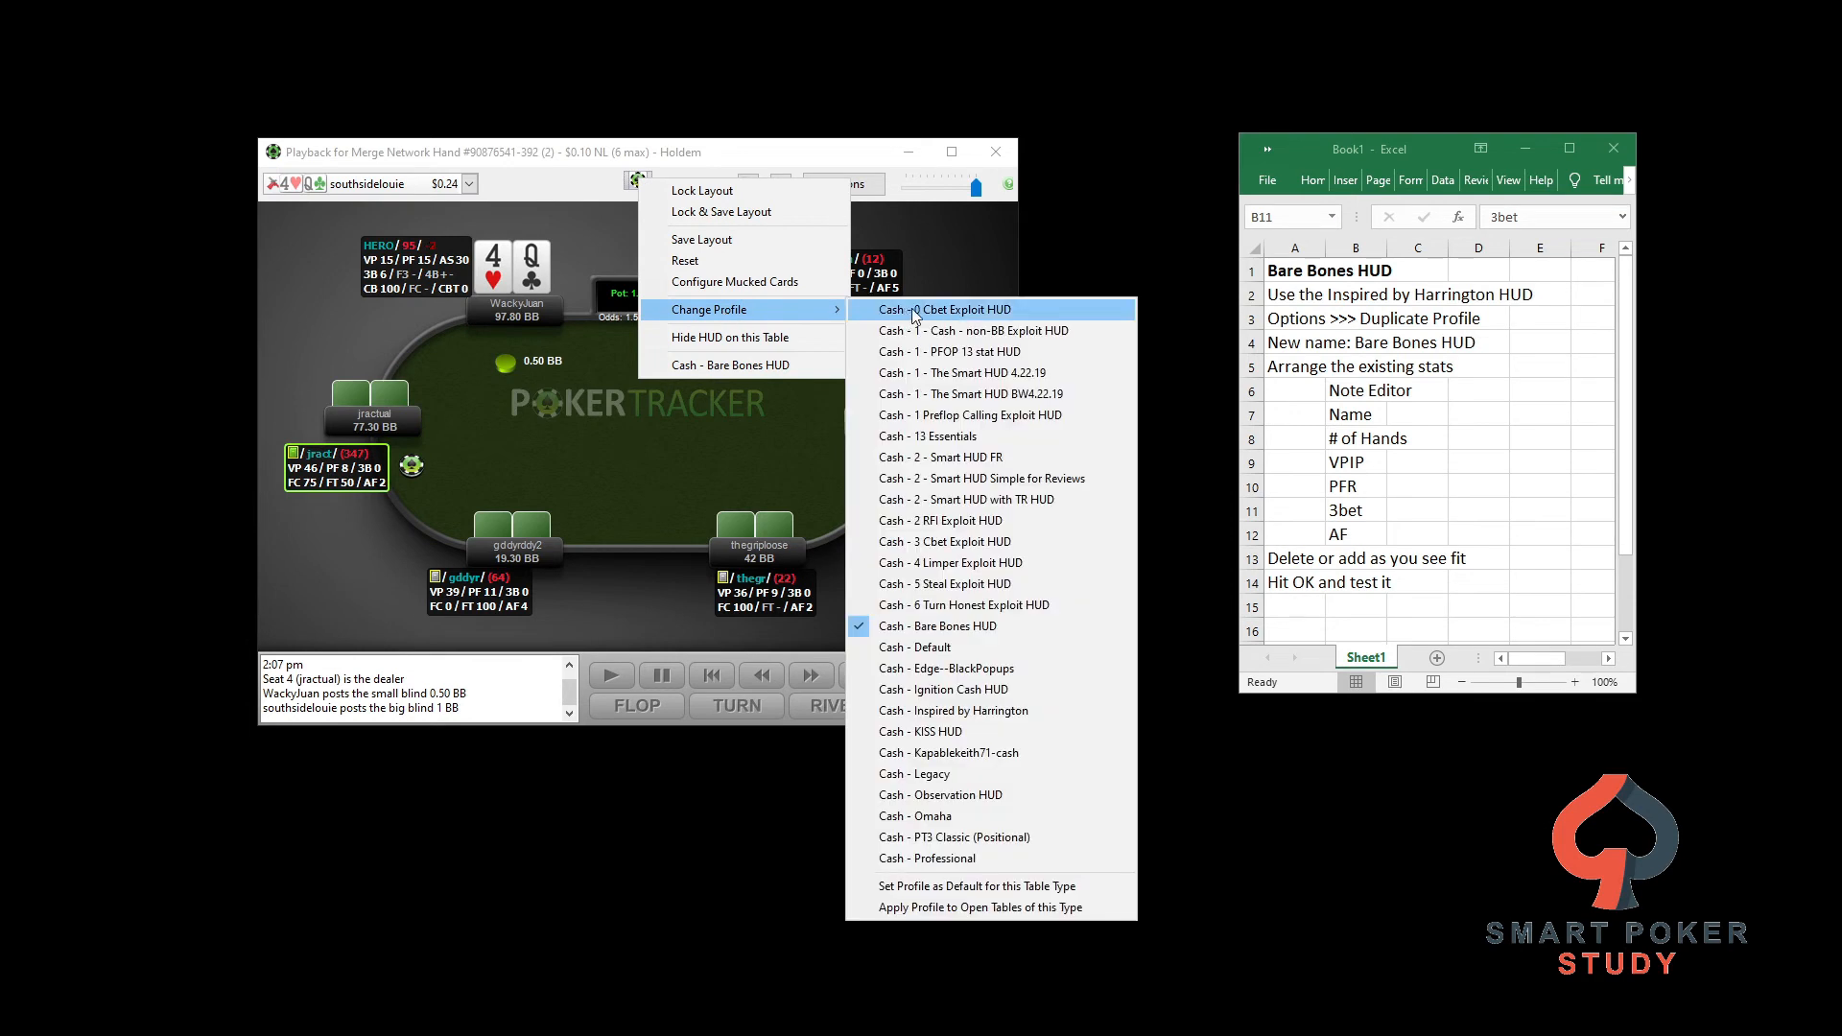
{"action": "mouse_move", "coordinate": [940, 887]}
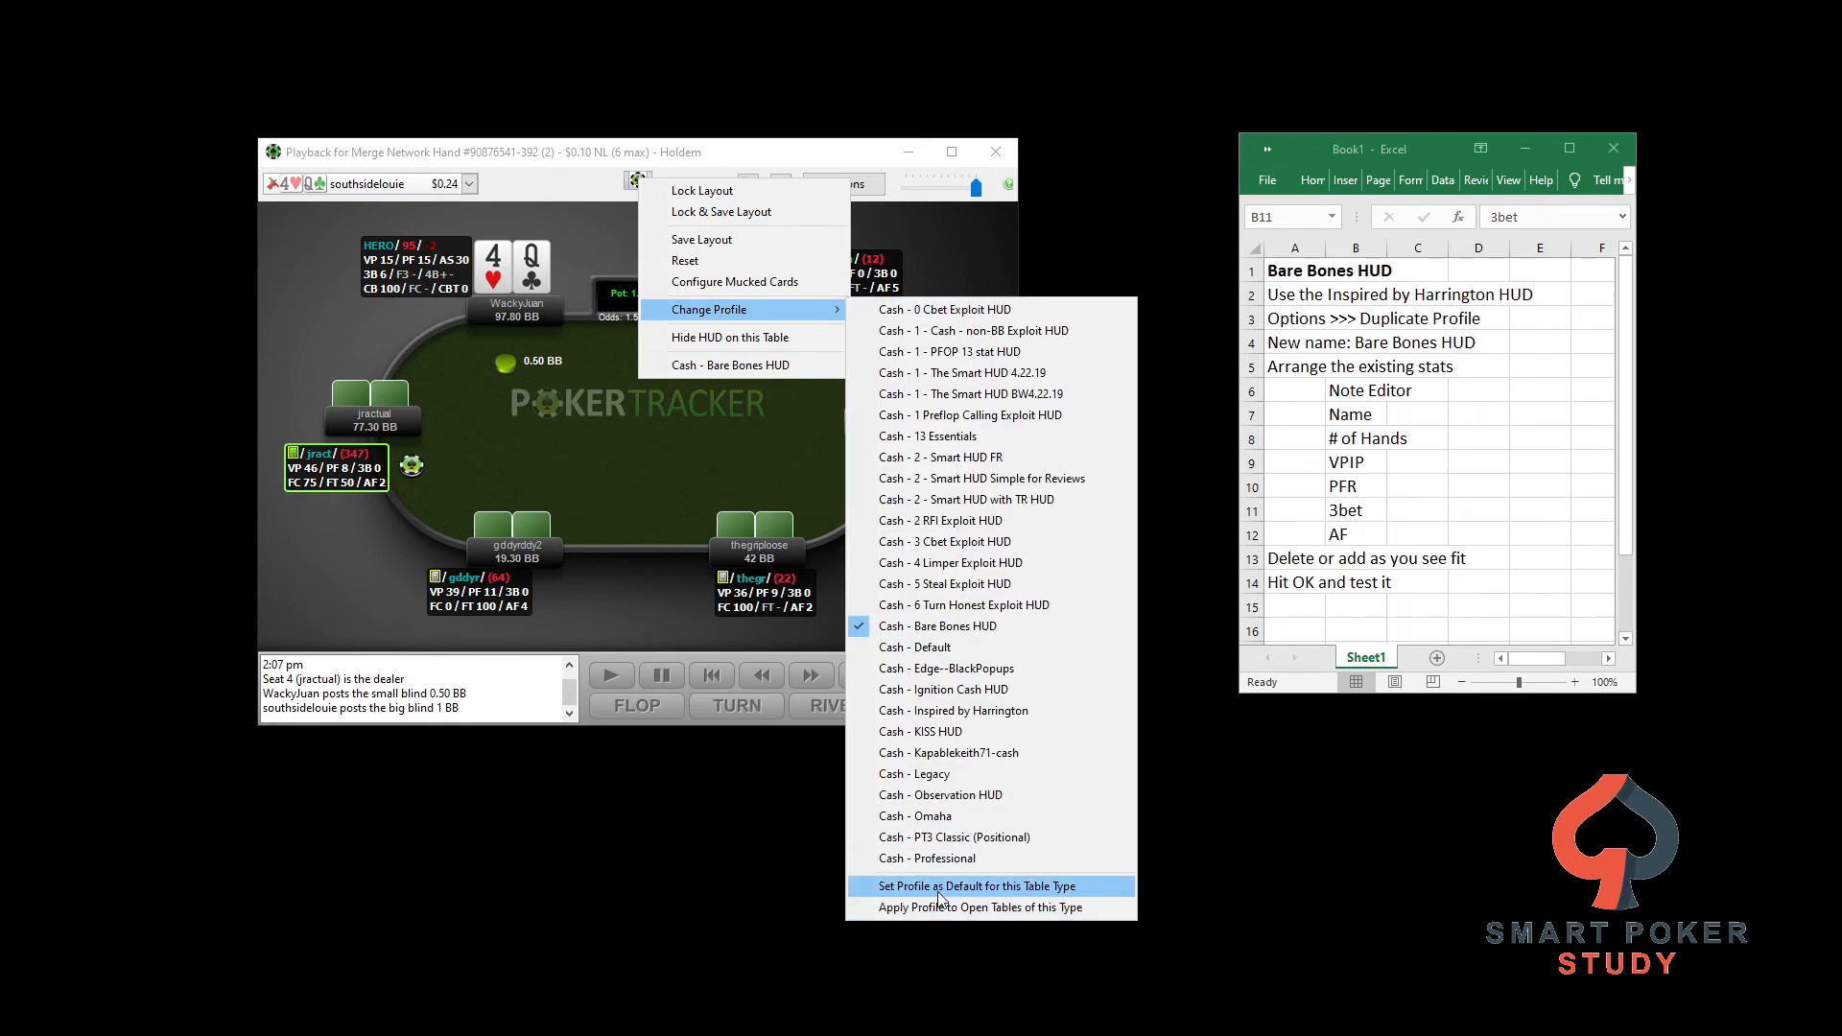
{"action": "mouse_move", "coordinate": [972, 900]}
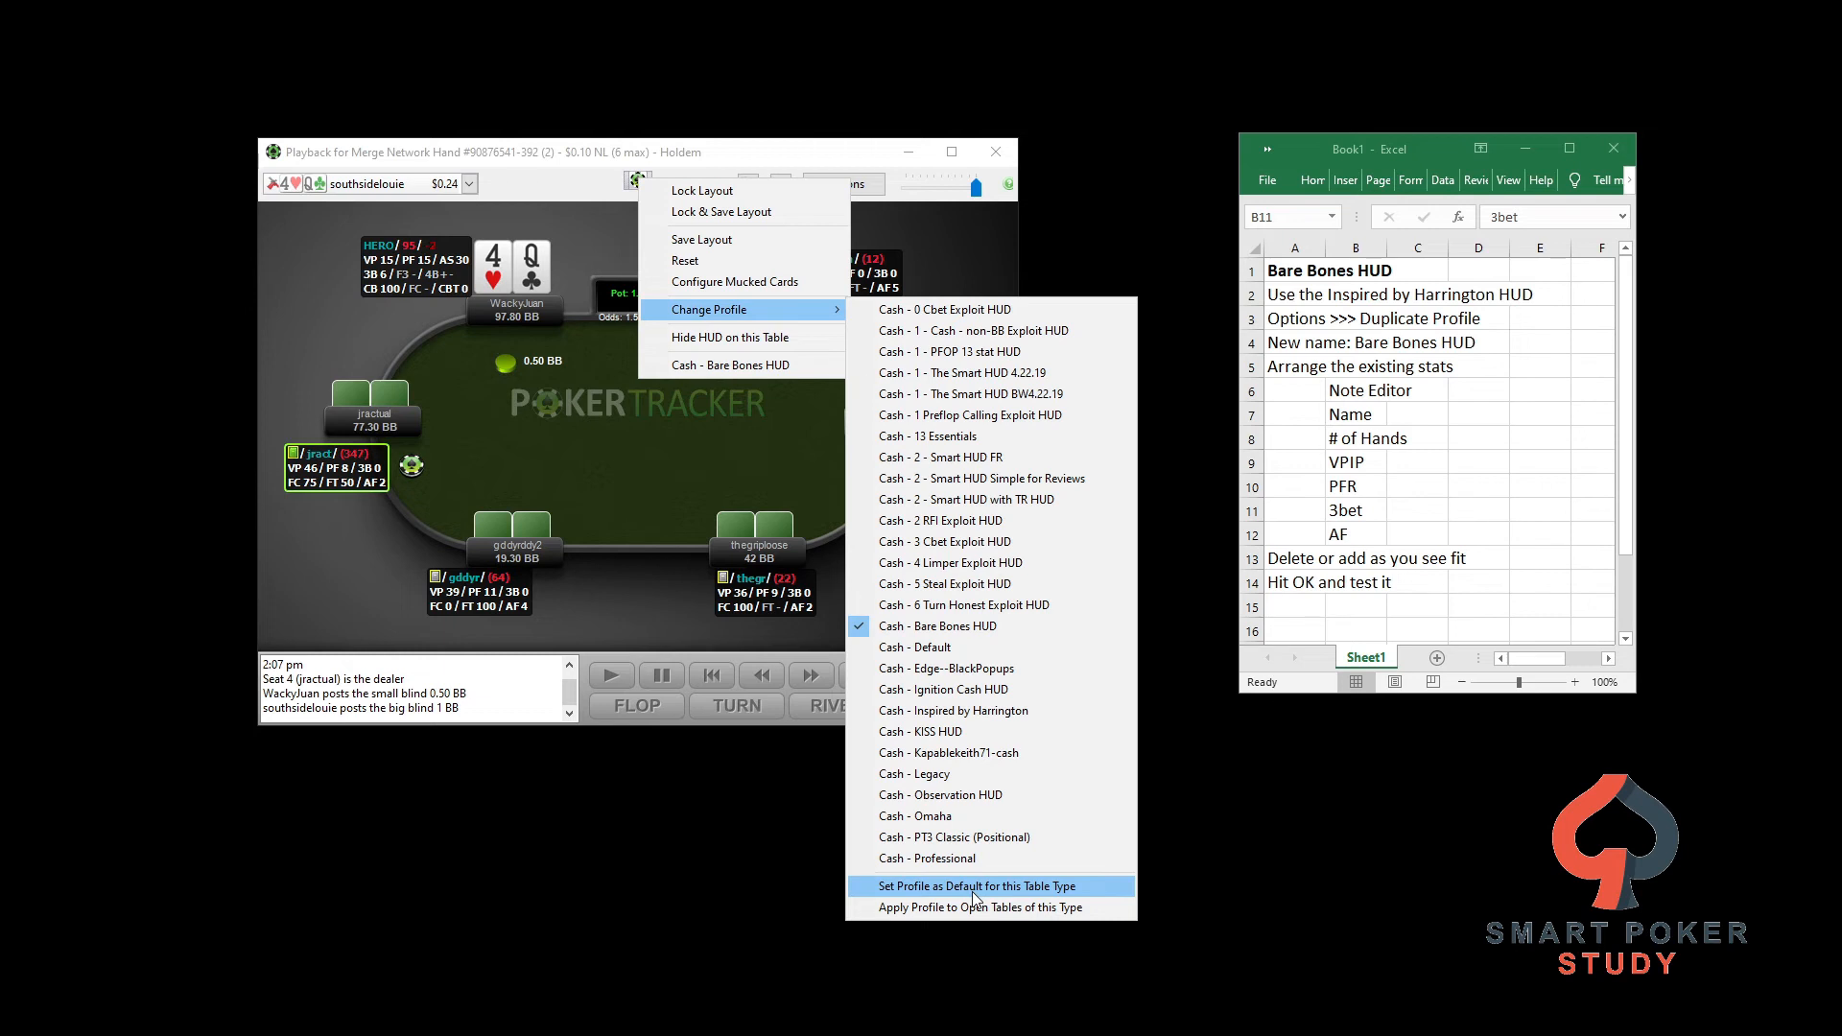
{"action": "mouse_move", "coordinate": [923, 885]}
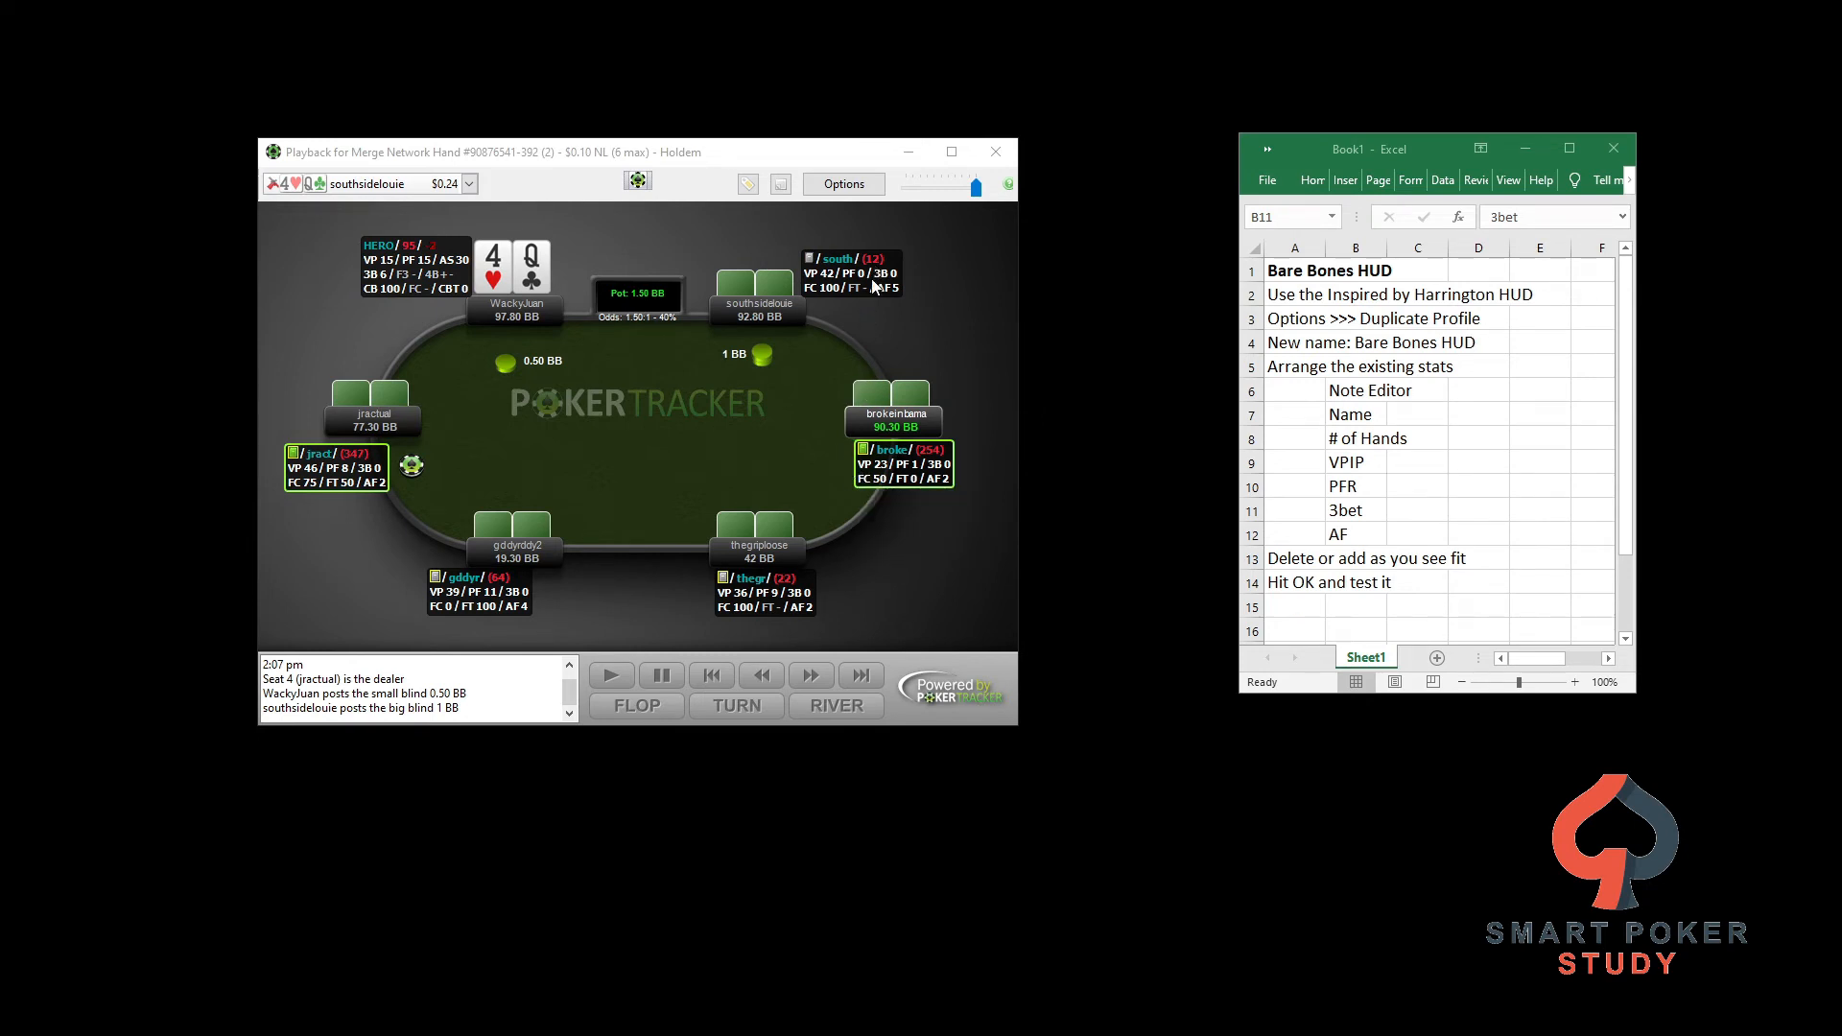
{"action": "mouse_move", "coordinate": [867, 286]}
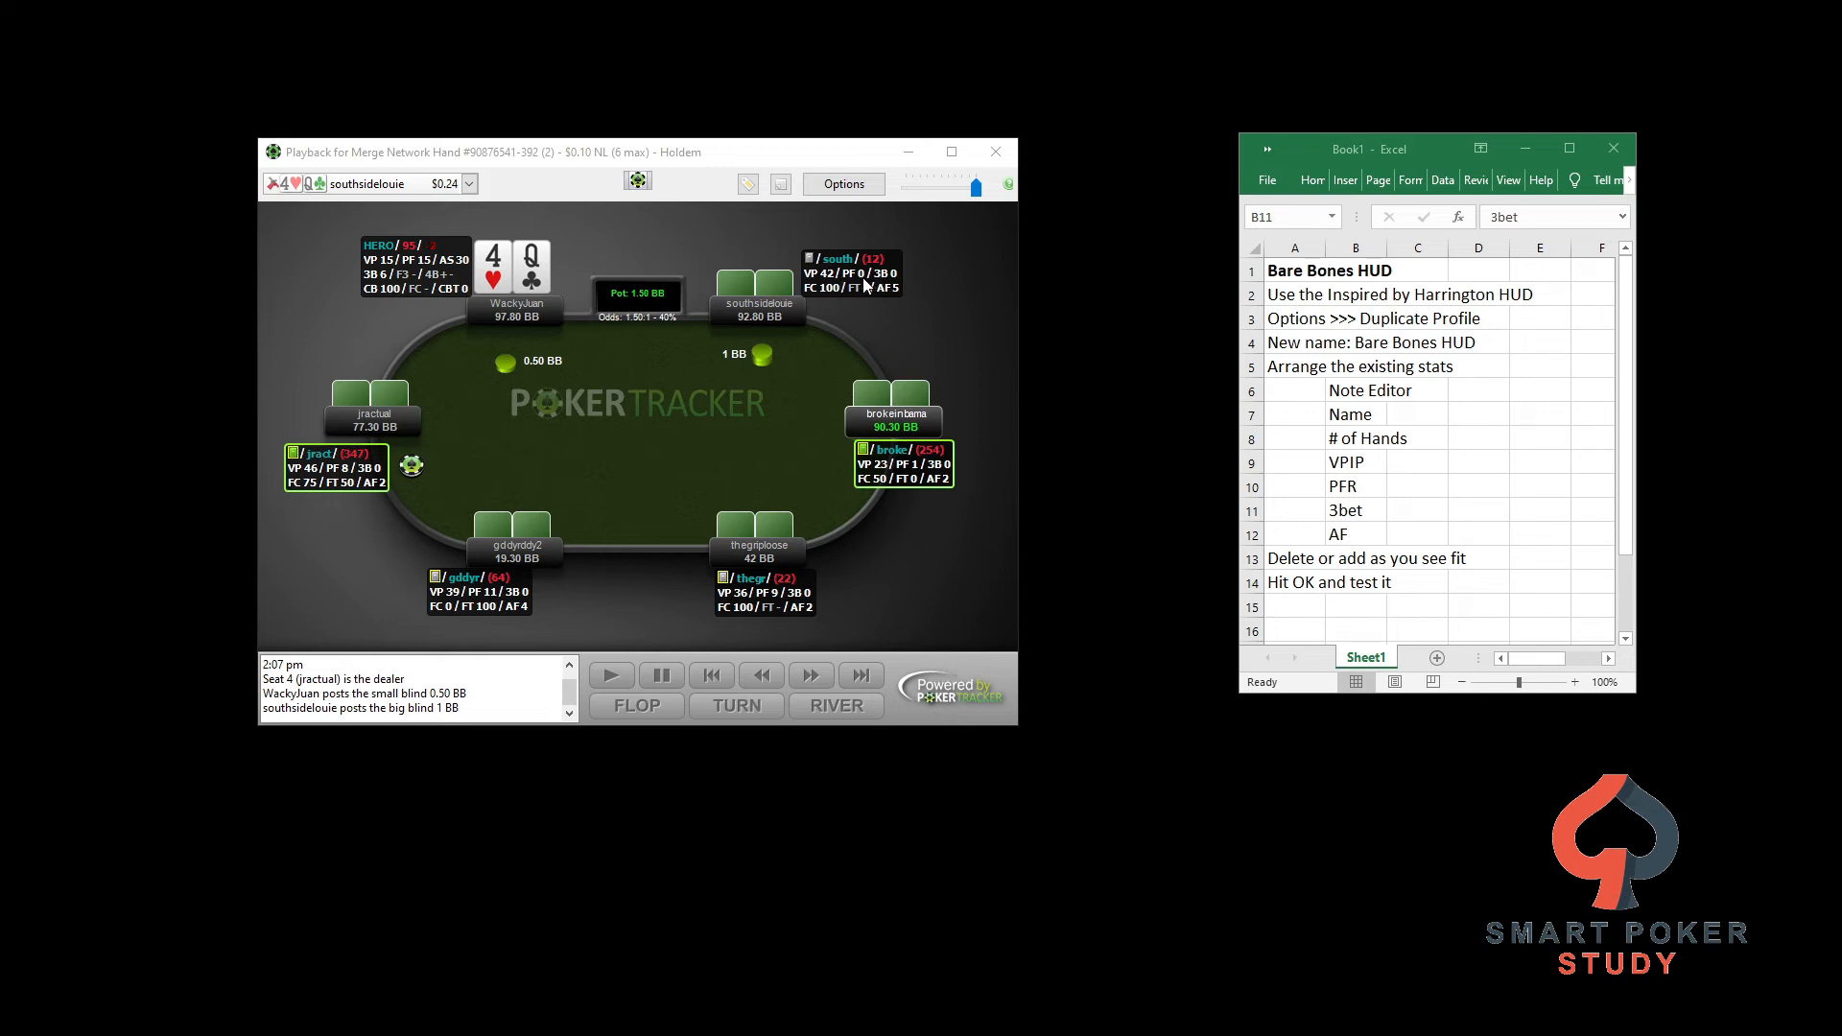
{"action": "mouse_move", "coordinate": [864, 286]}
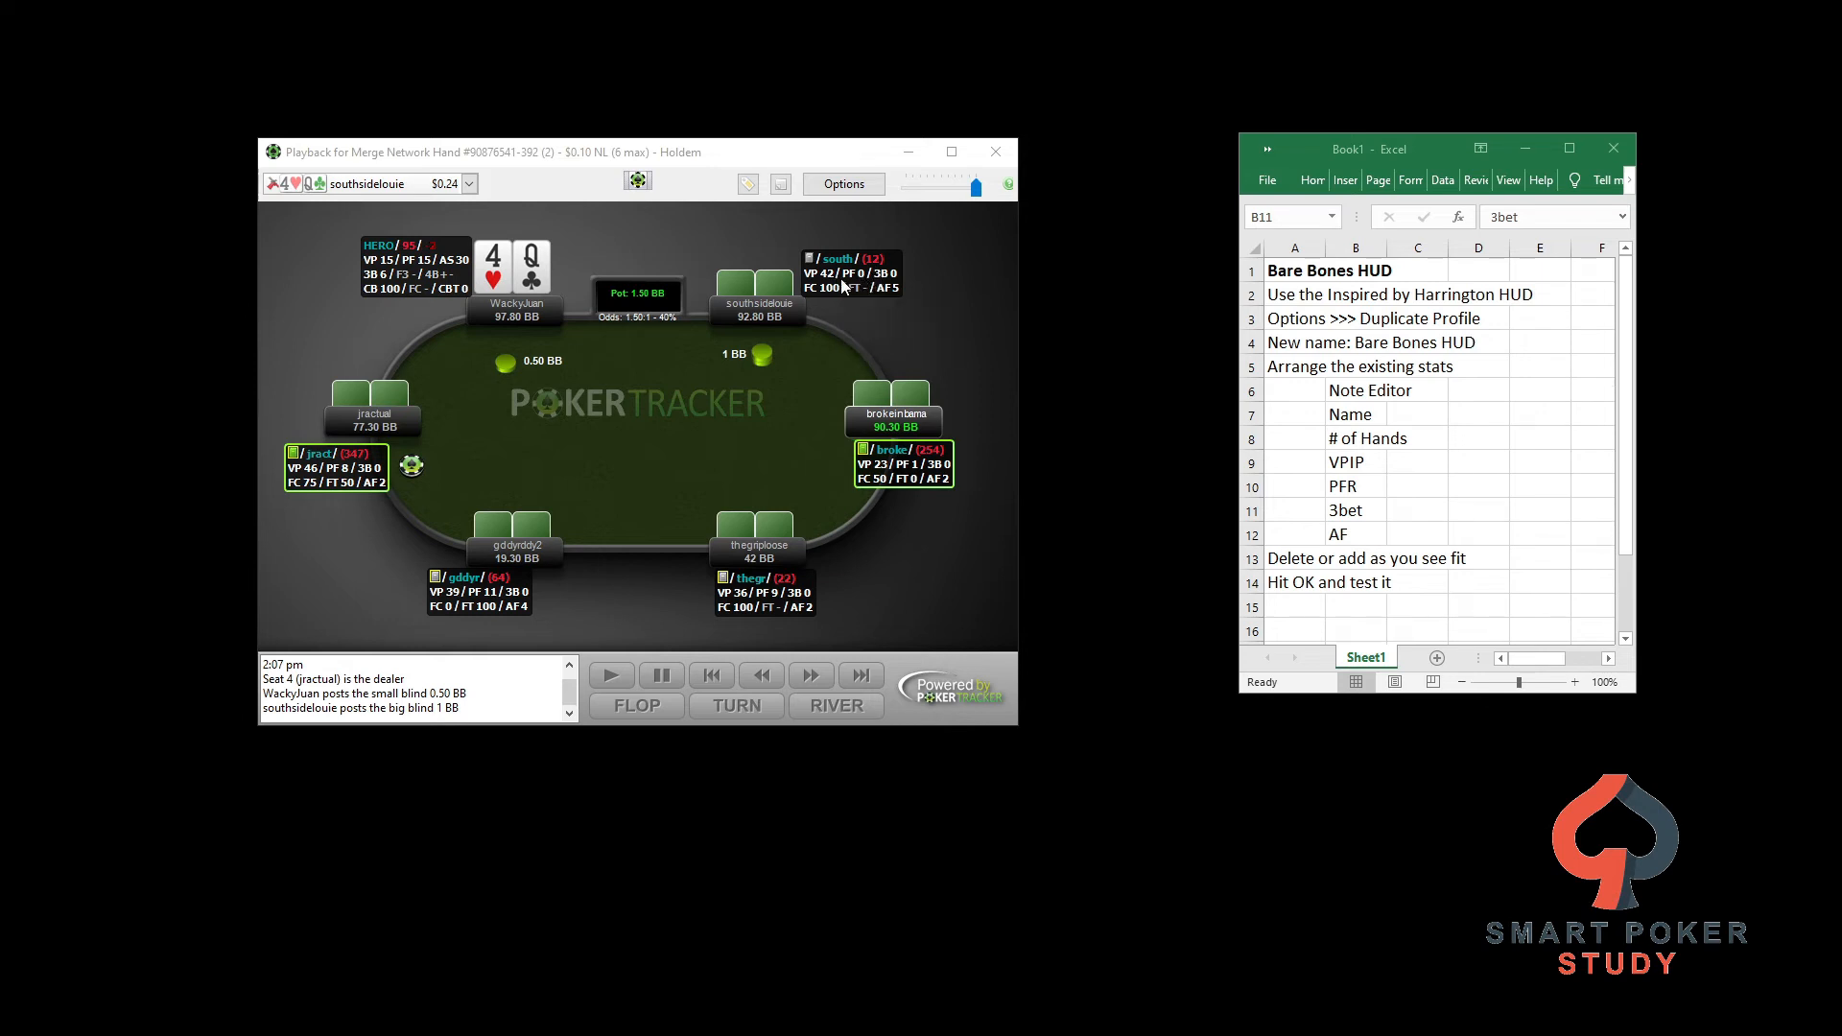
{"action": "mouse_move", "coordinate": [843, 286]}
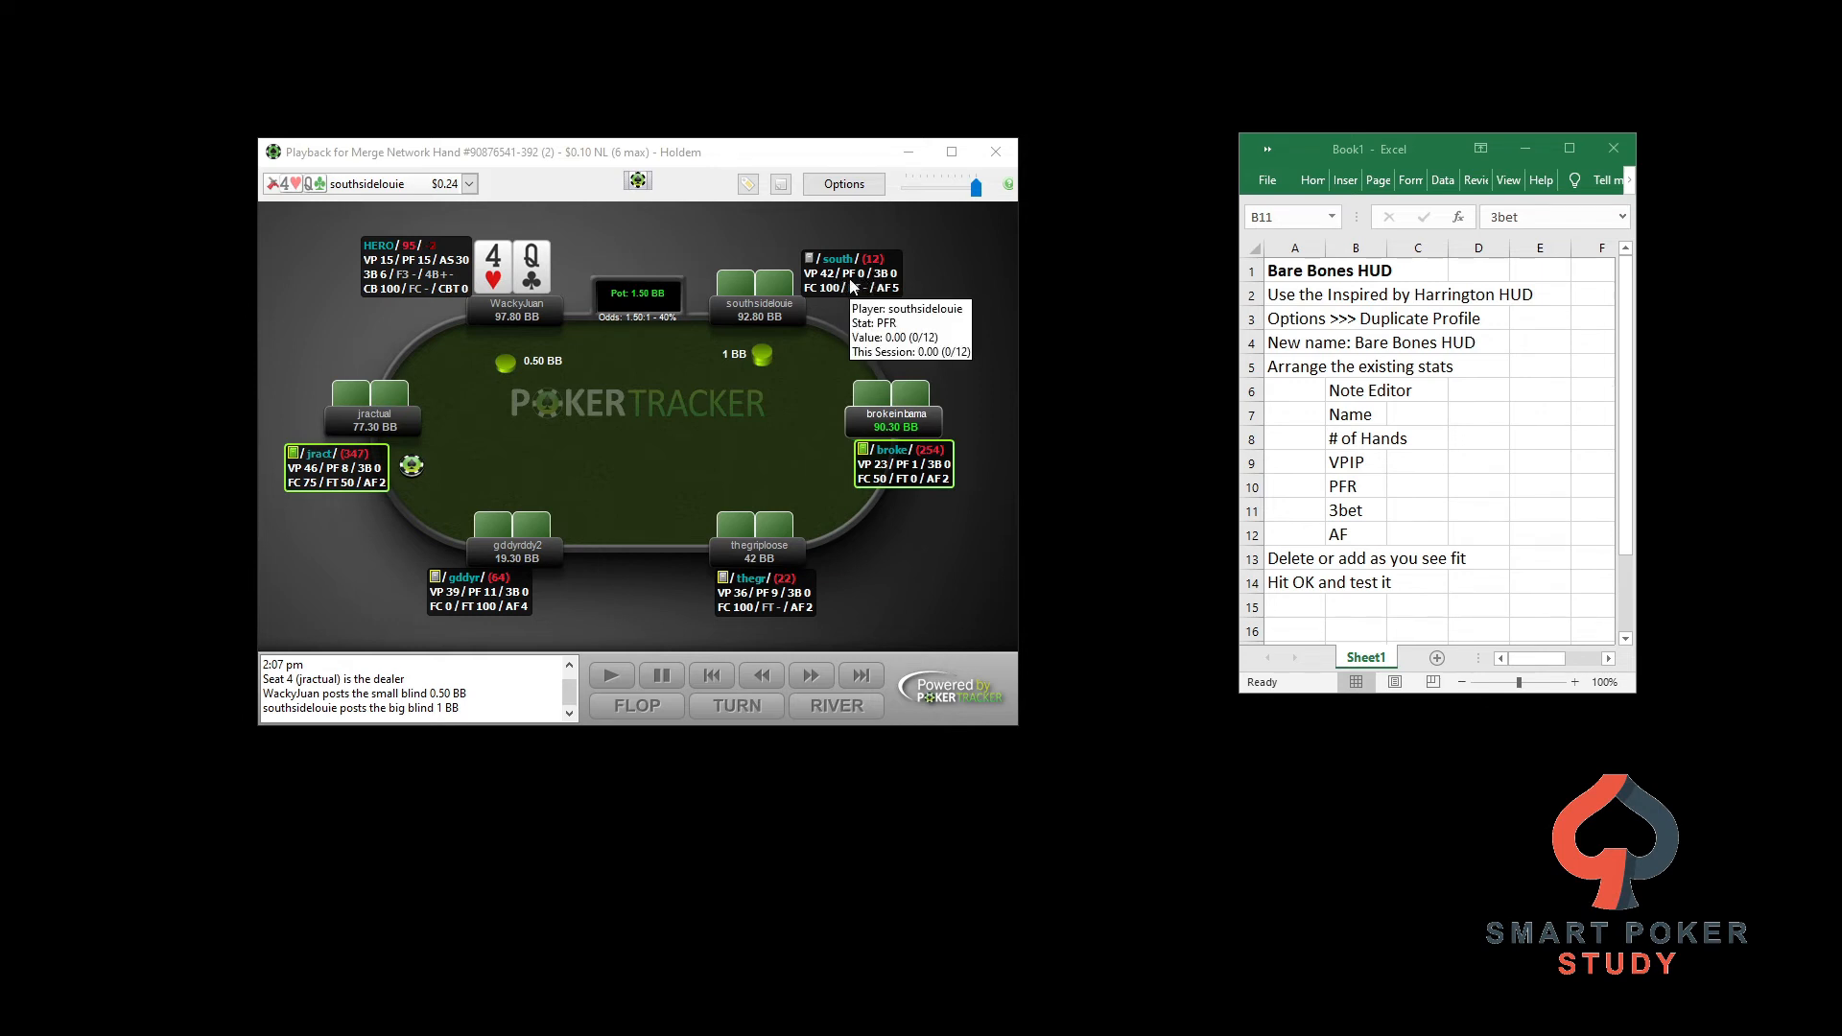
{"action": "mouse_move", "coordinate": [830, 307]}
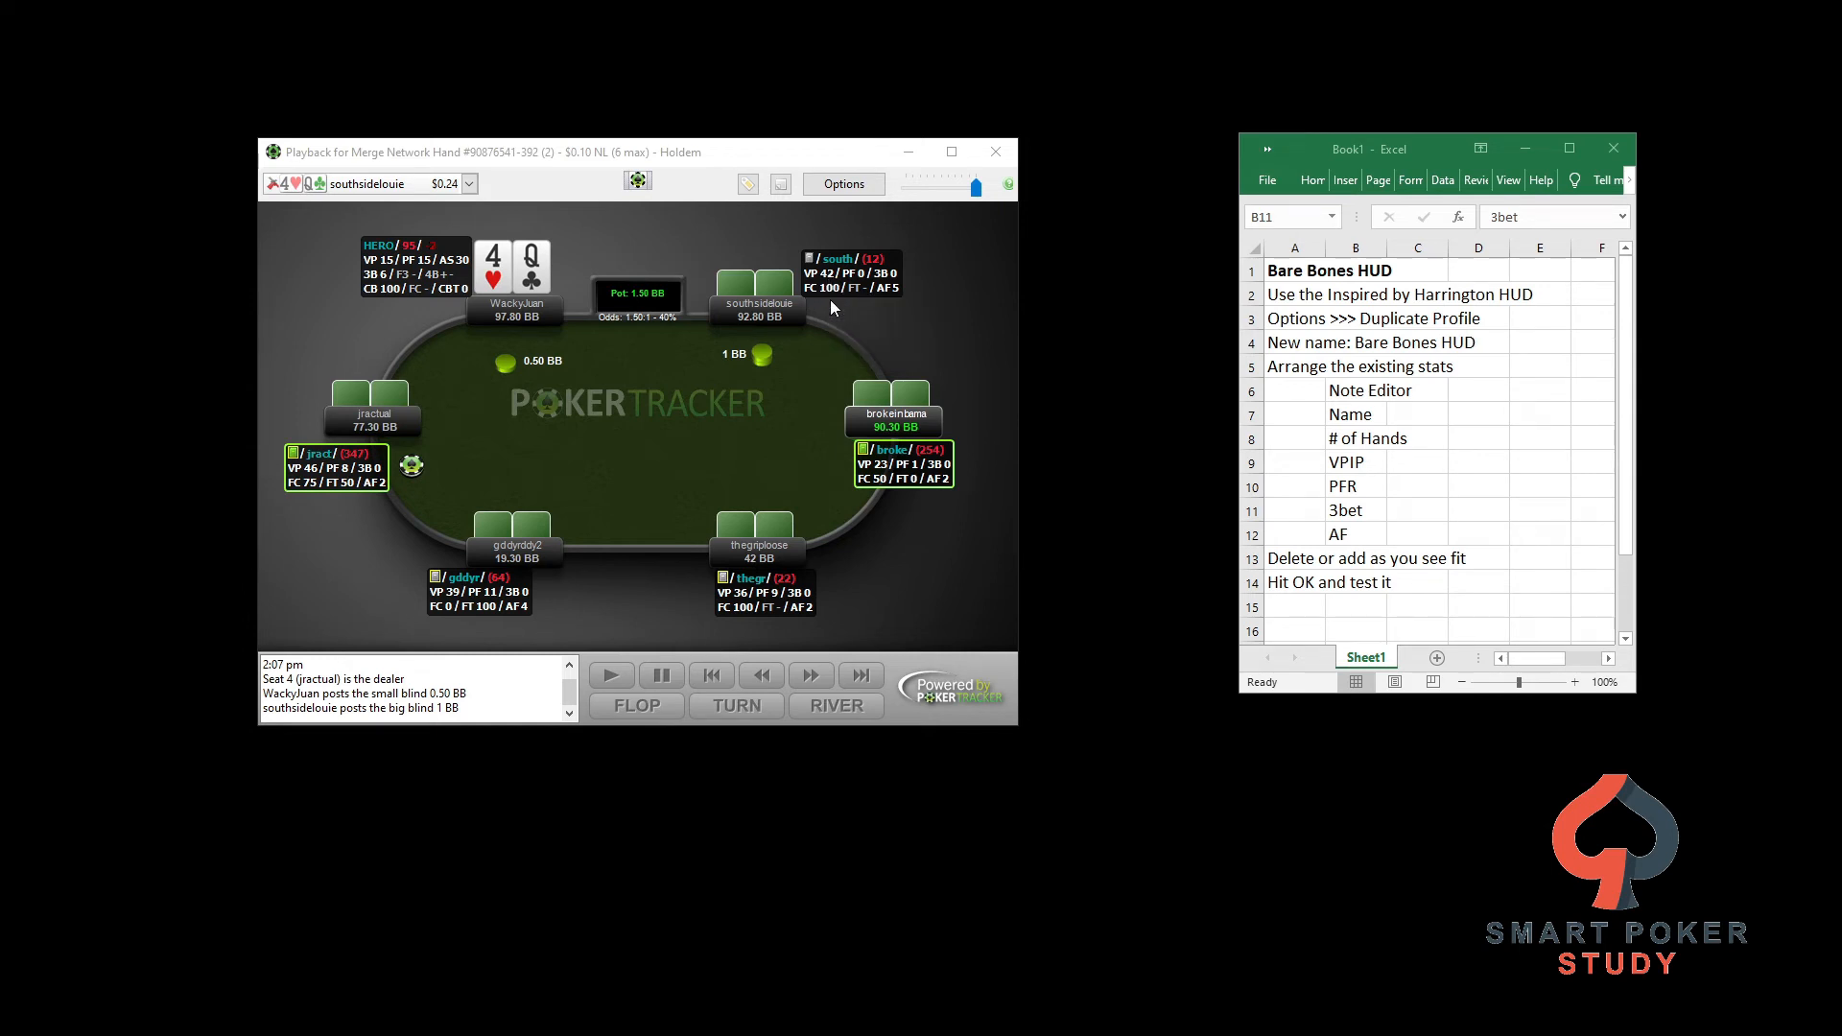
{"action": "mouse_move", "coordinate": [827, 286]}
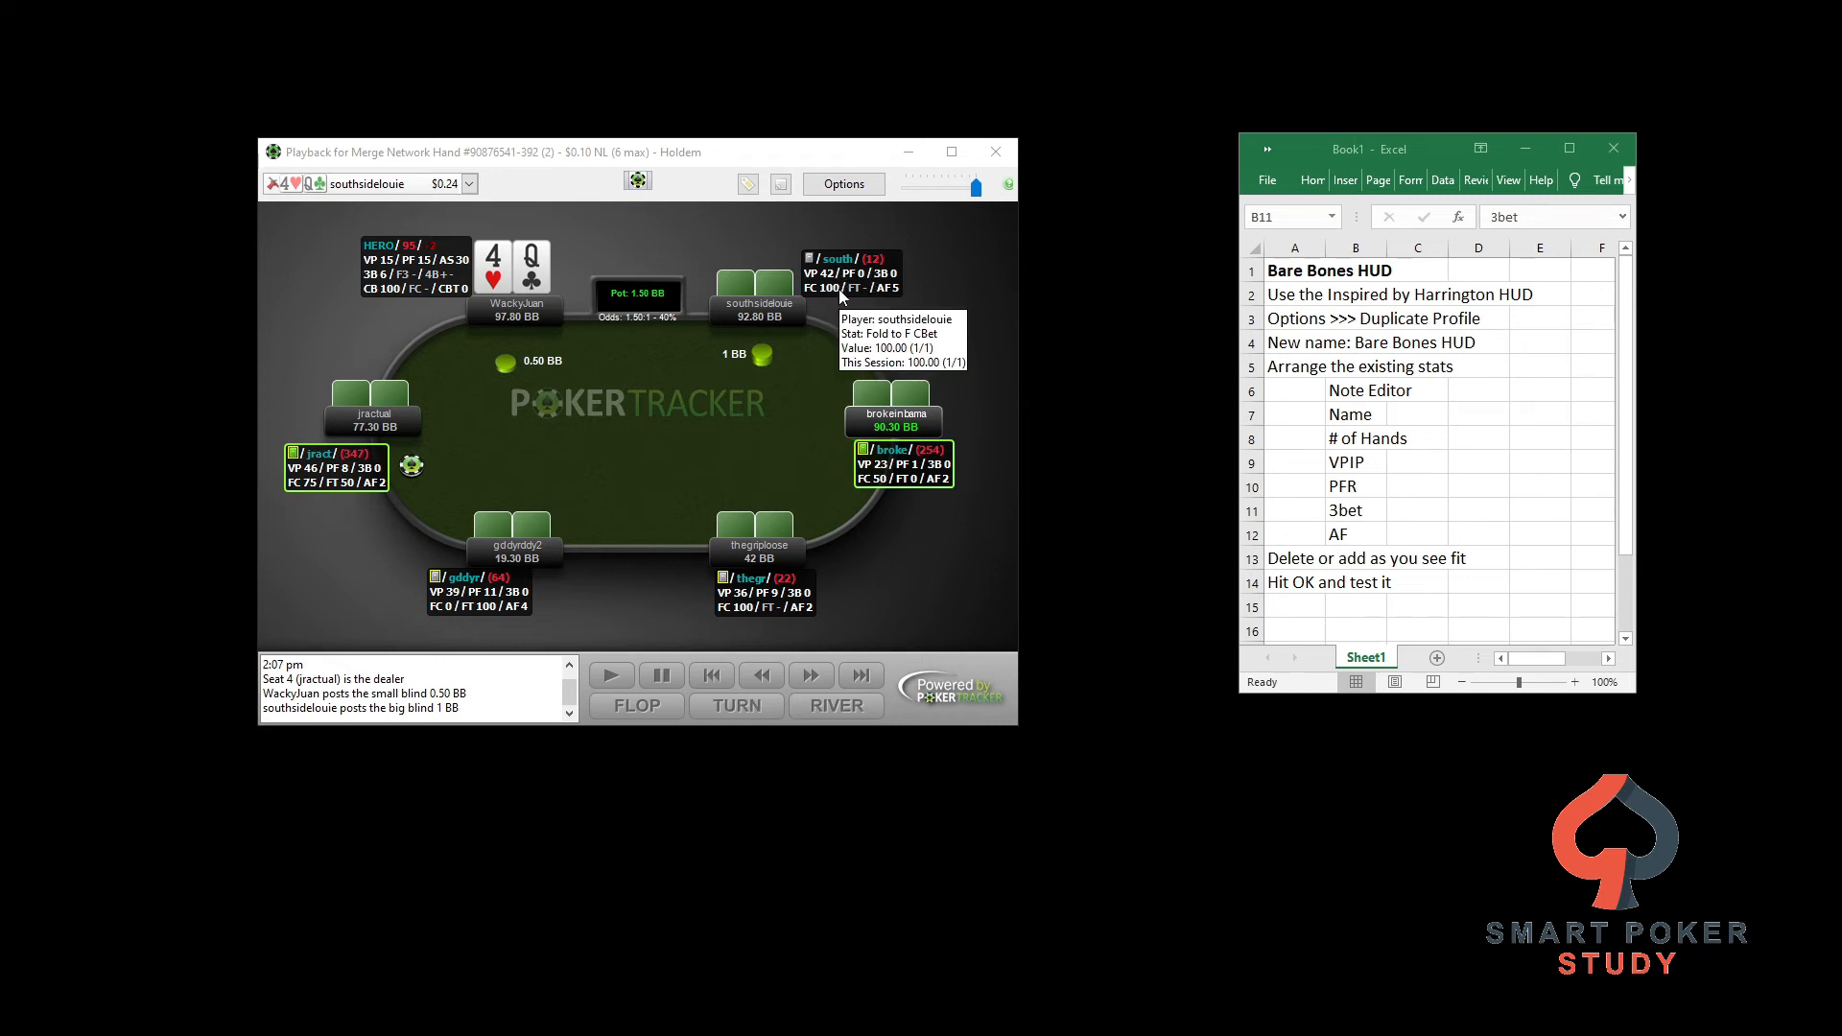
{"action": "mouse_move", "coordinate": [875, 283]}
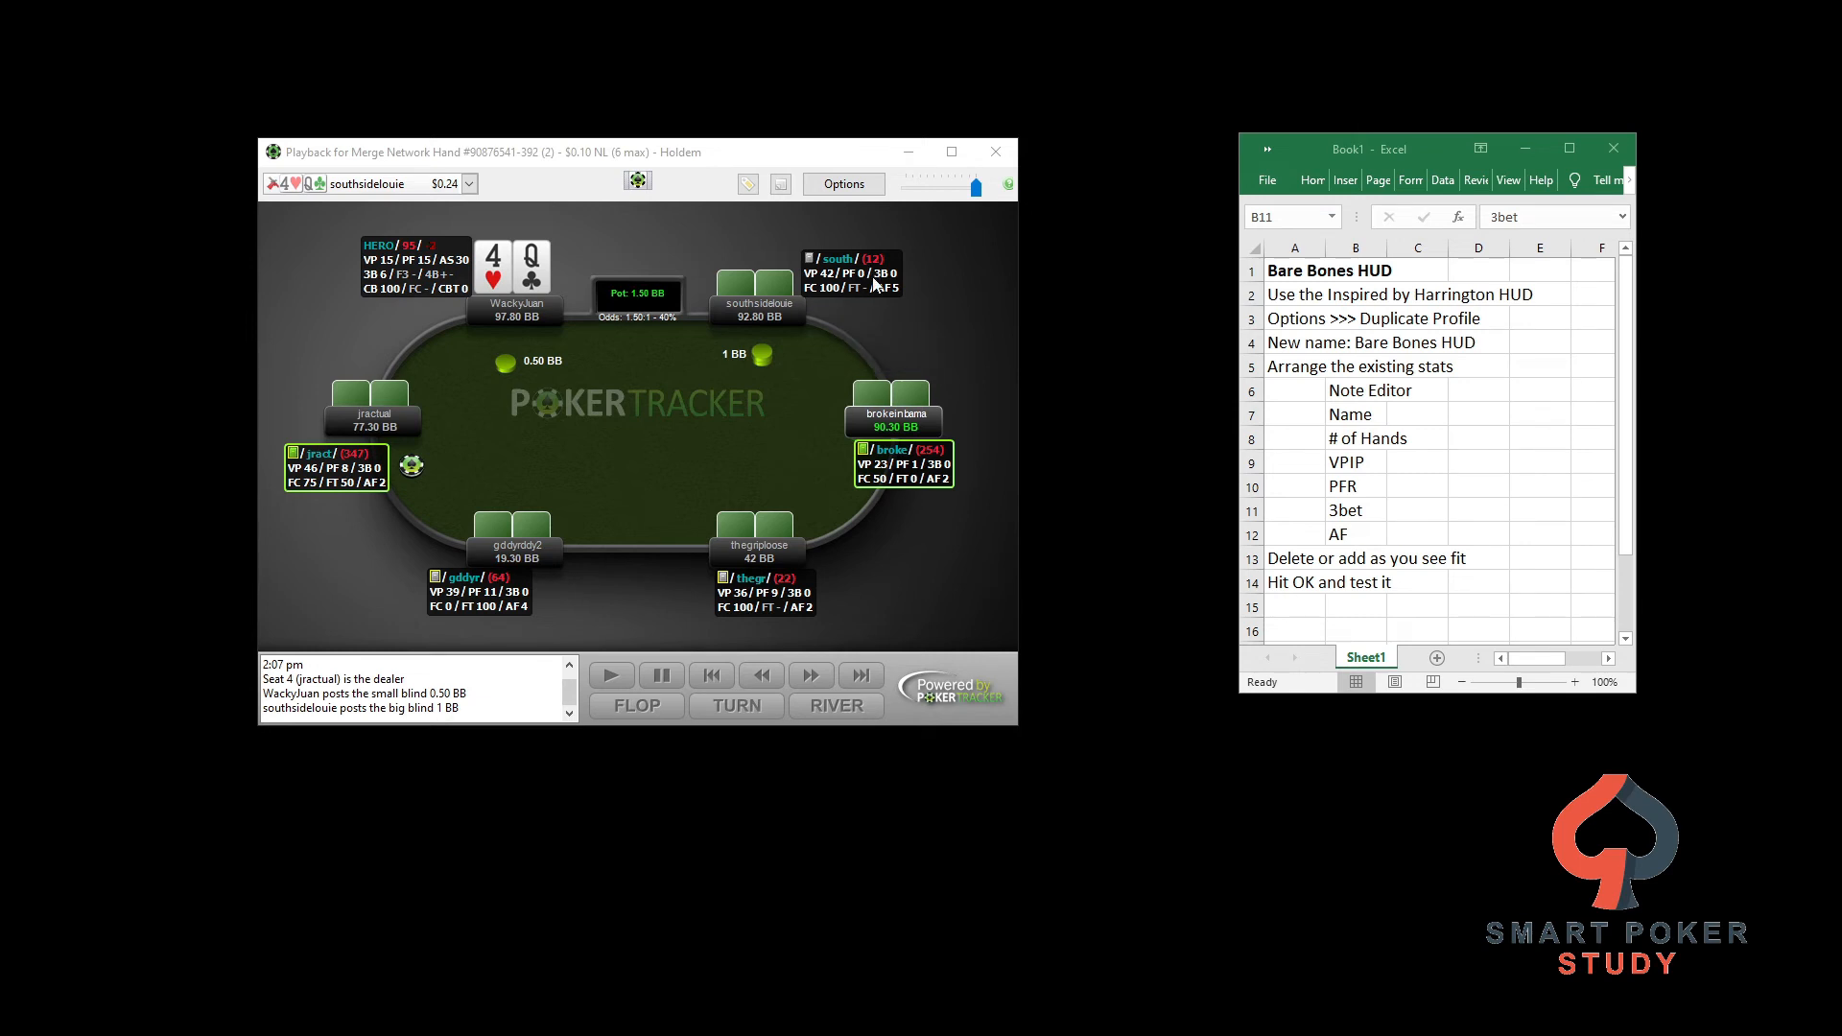
{"action": "mouse_move", "coordinate": [864, 282]}
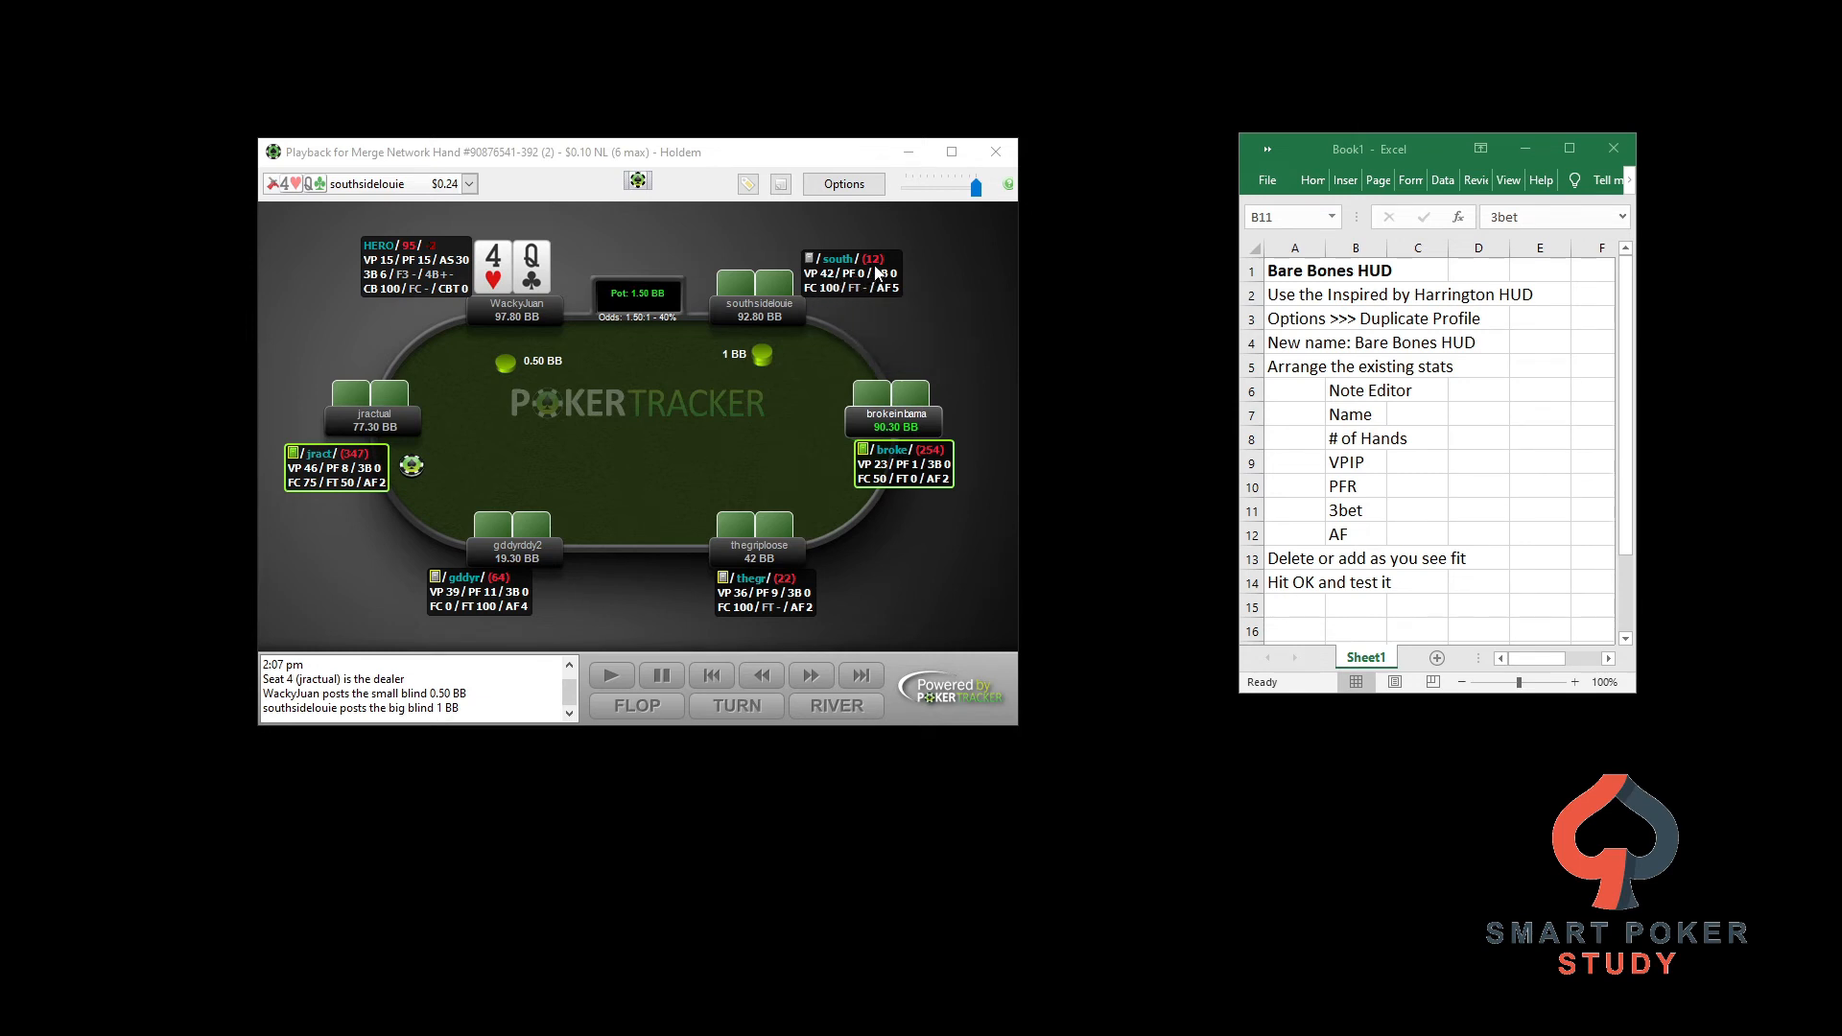
{"action": "mouse_move", "coordinate": [896, 305]}
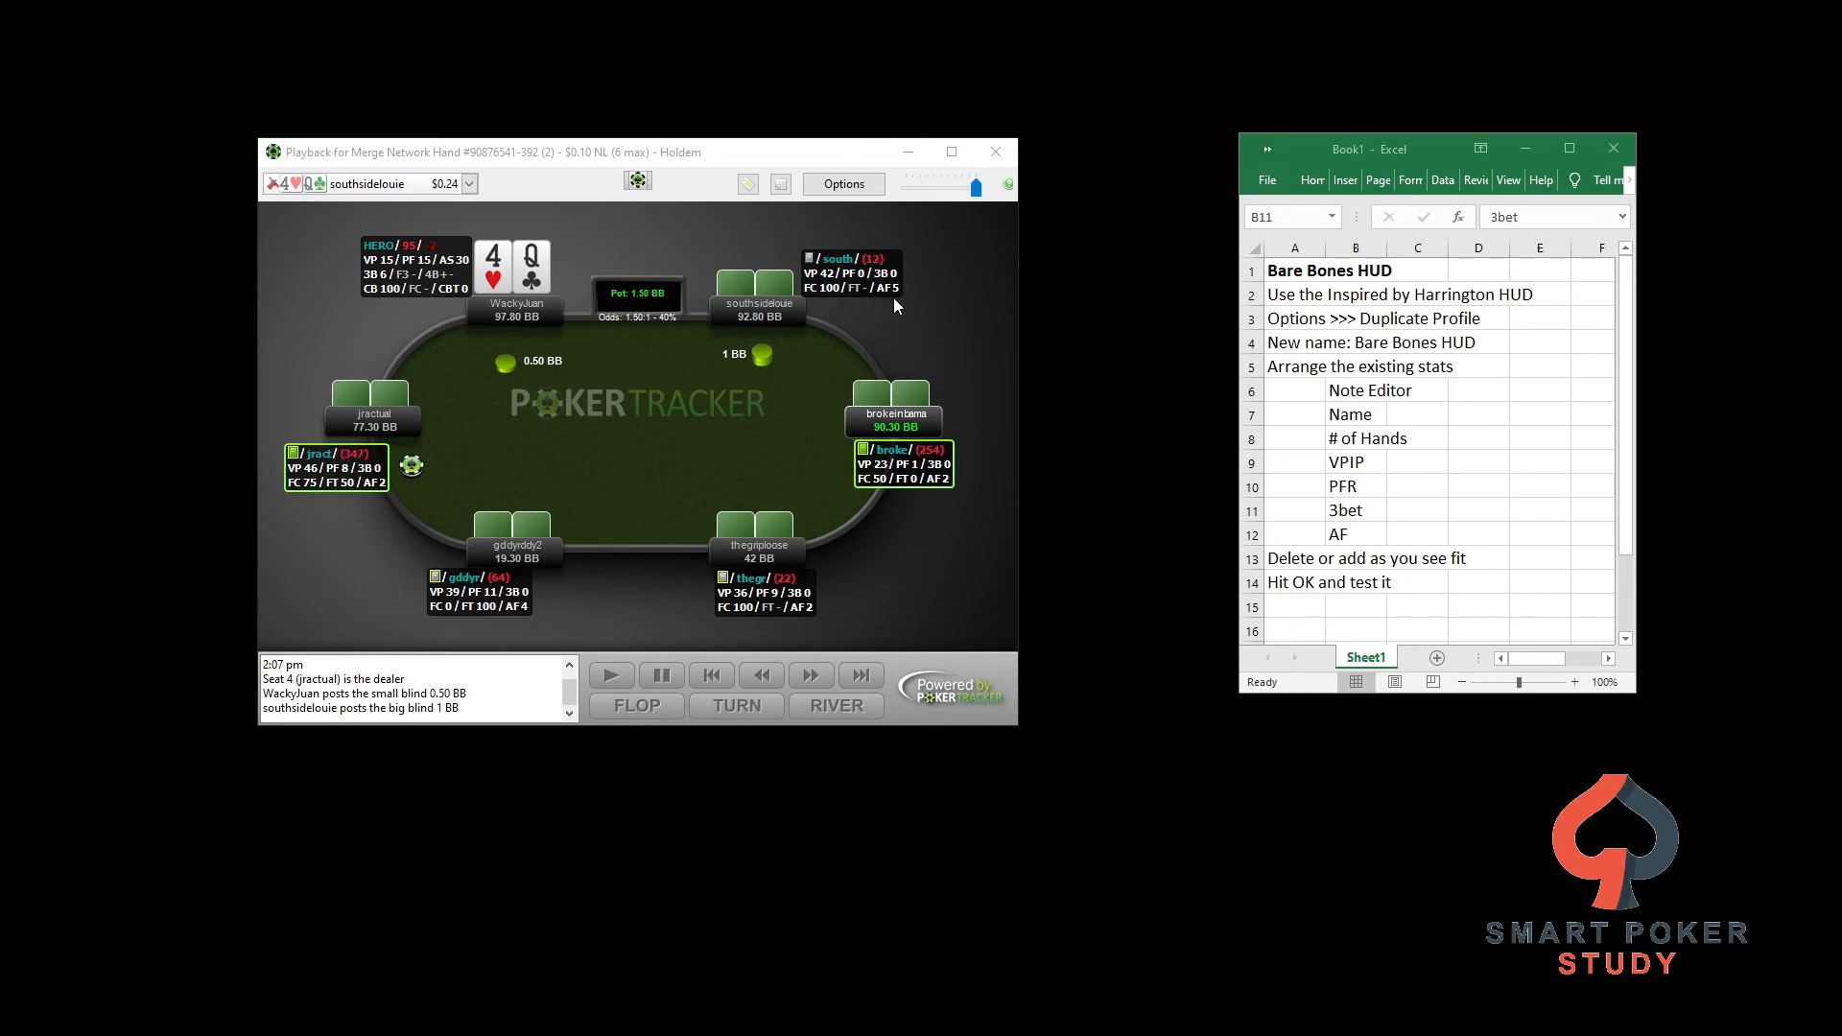
{"action": "mouse_move", "coordinate": [787, 620]}
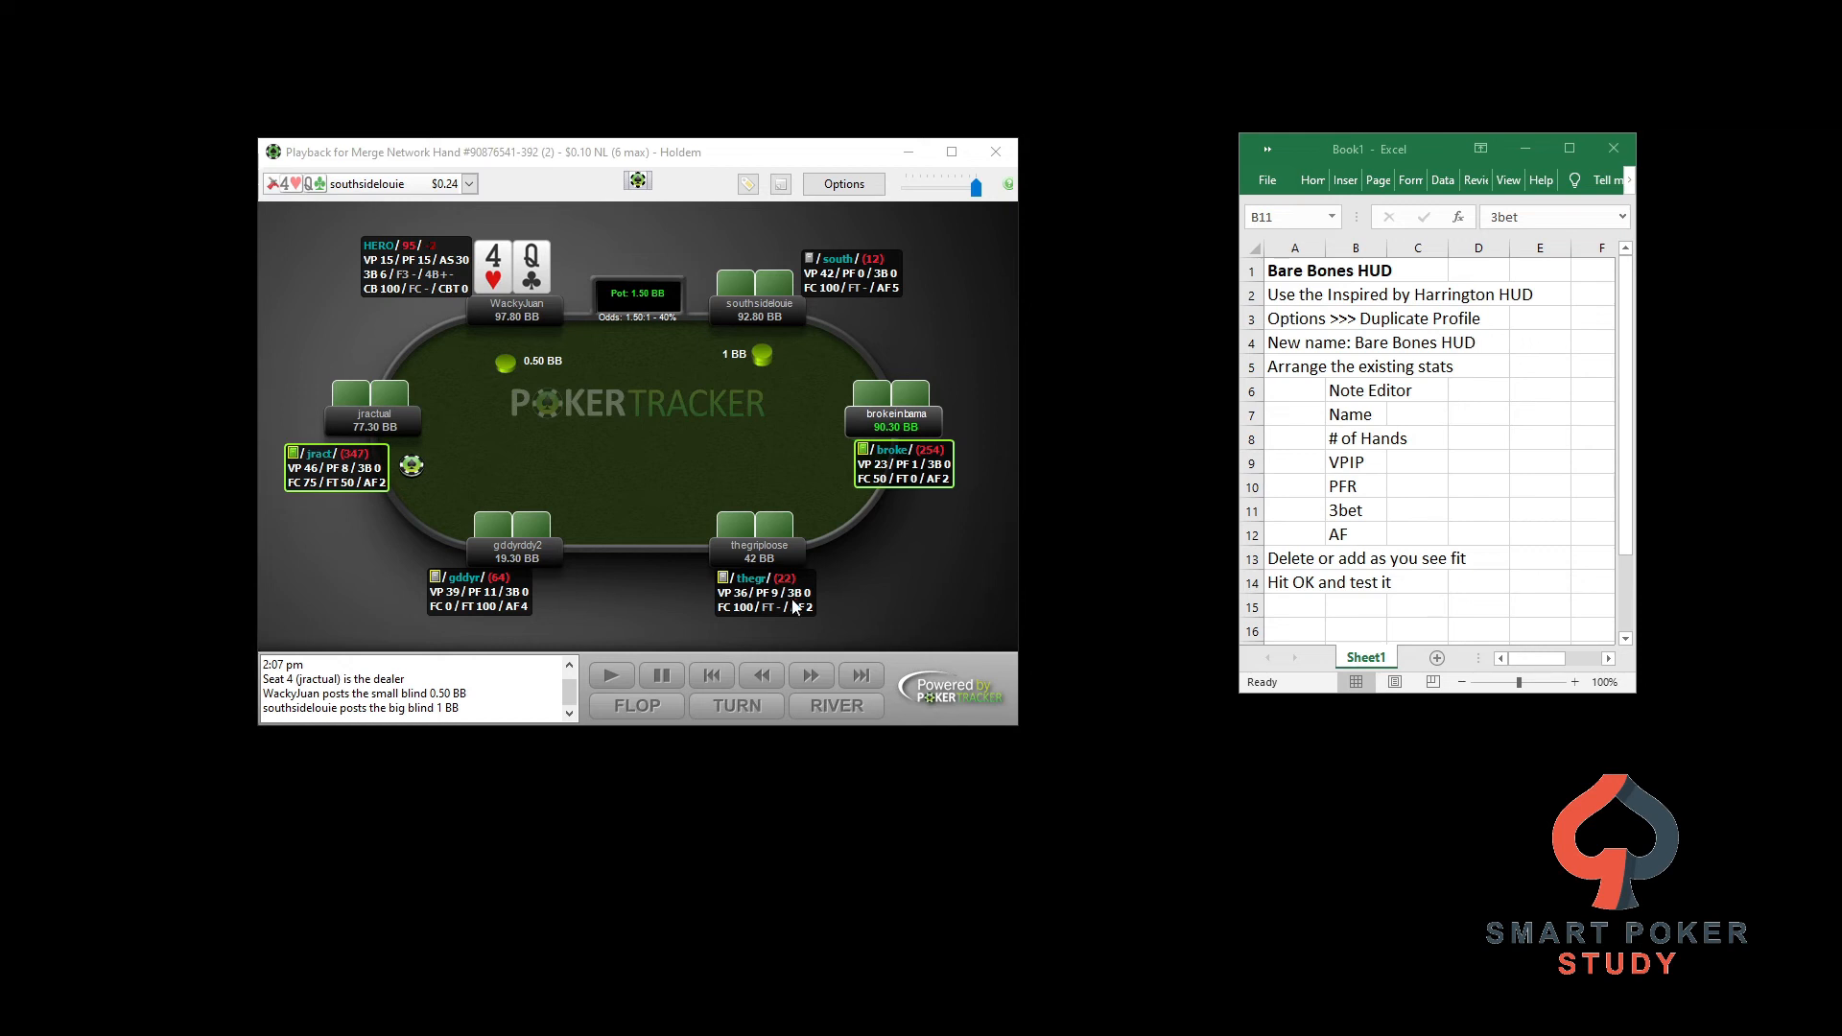
{"action": "mouse_move", "coordinate": [775, 593]}
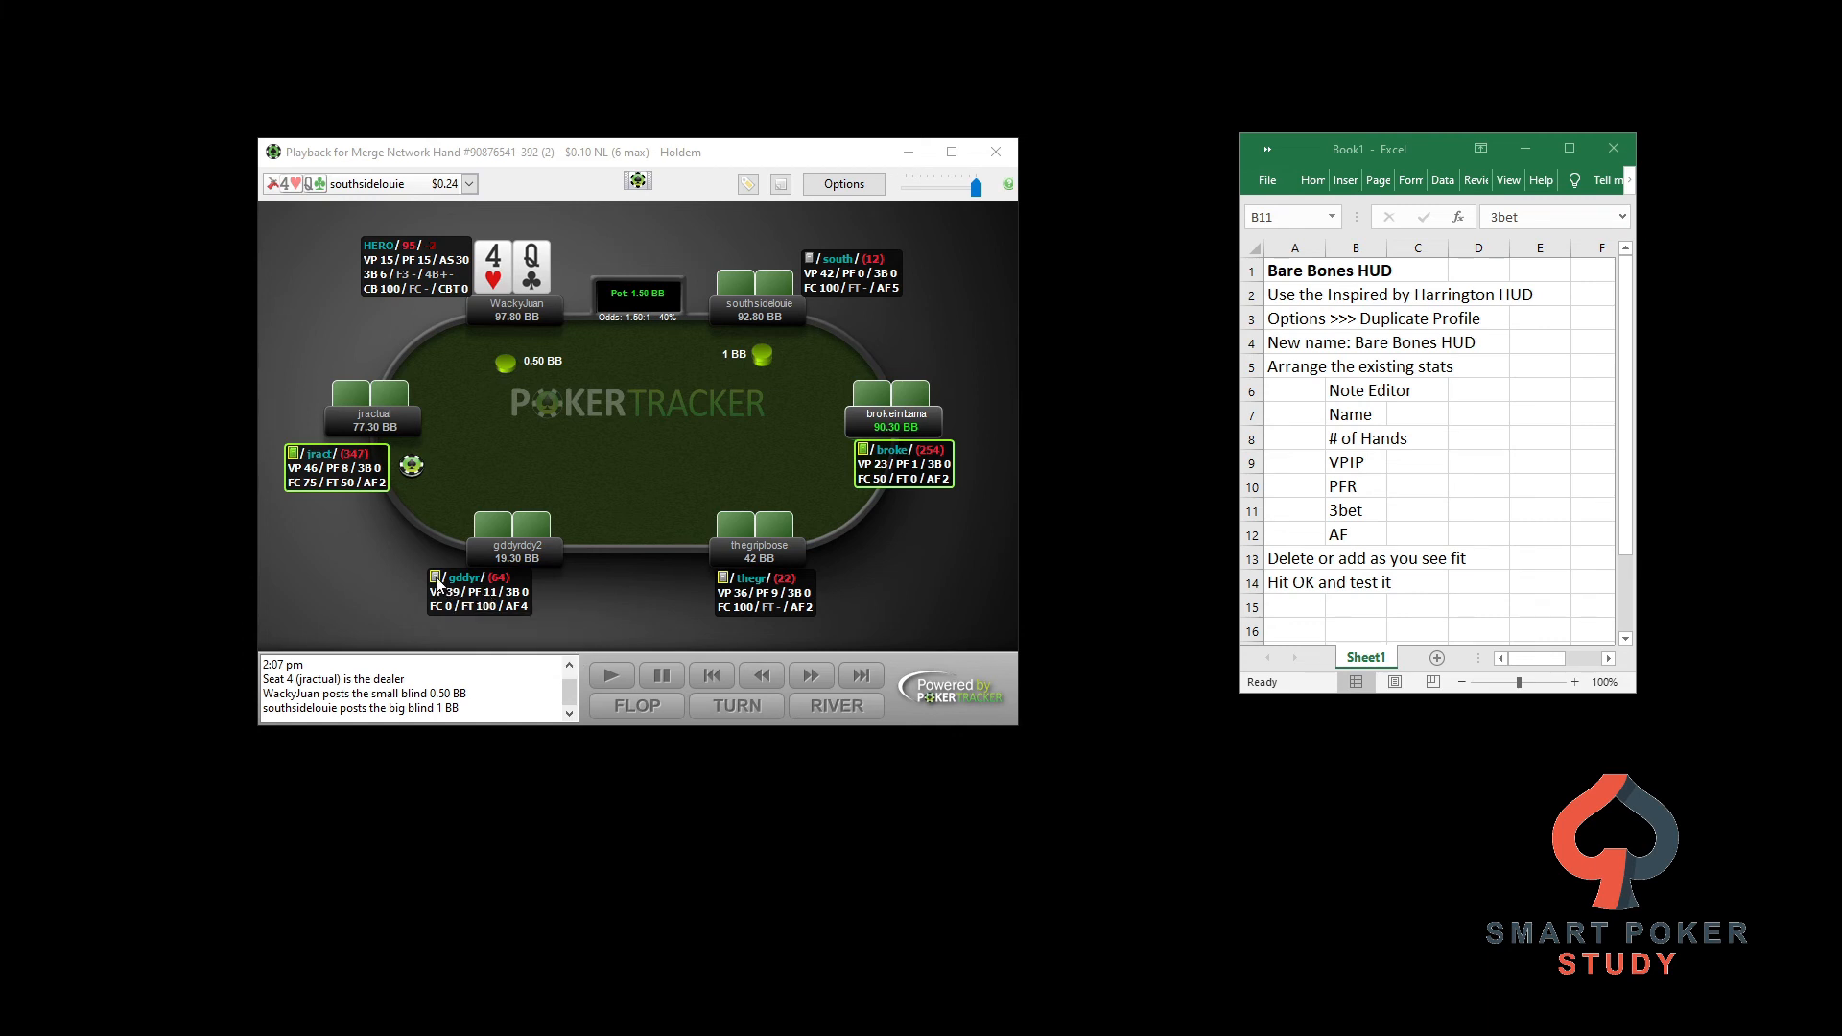
{"action": "left_click", "coordinate": [433, 576]}
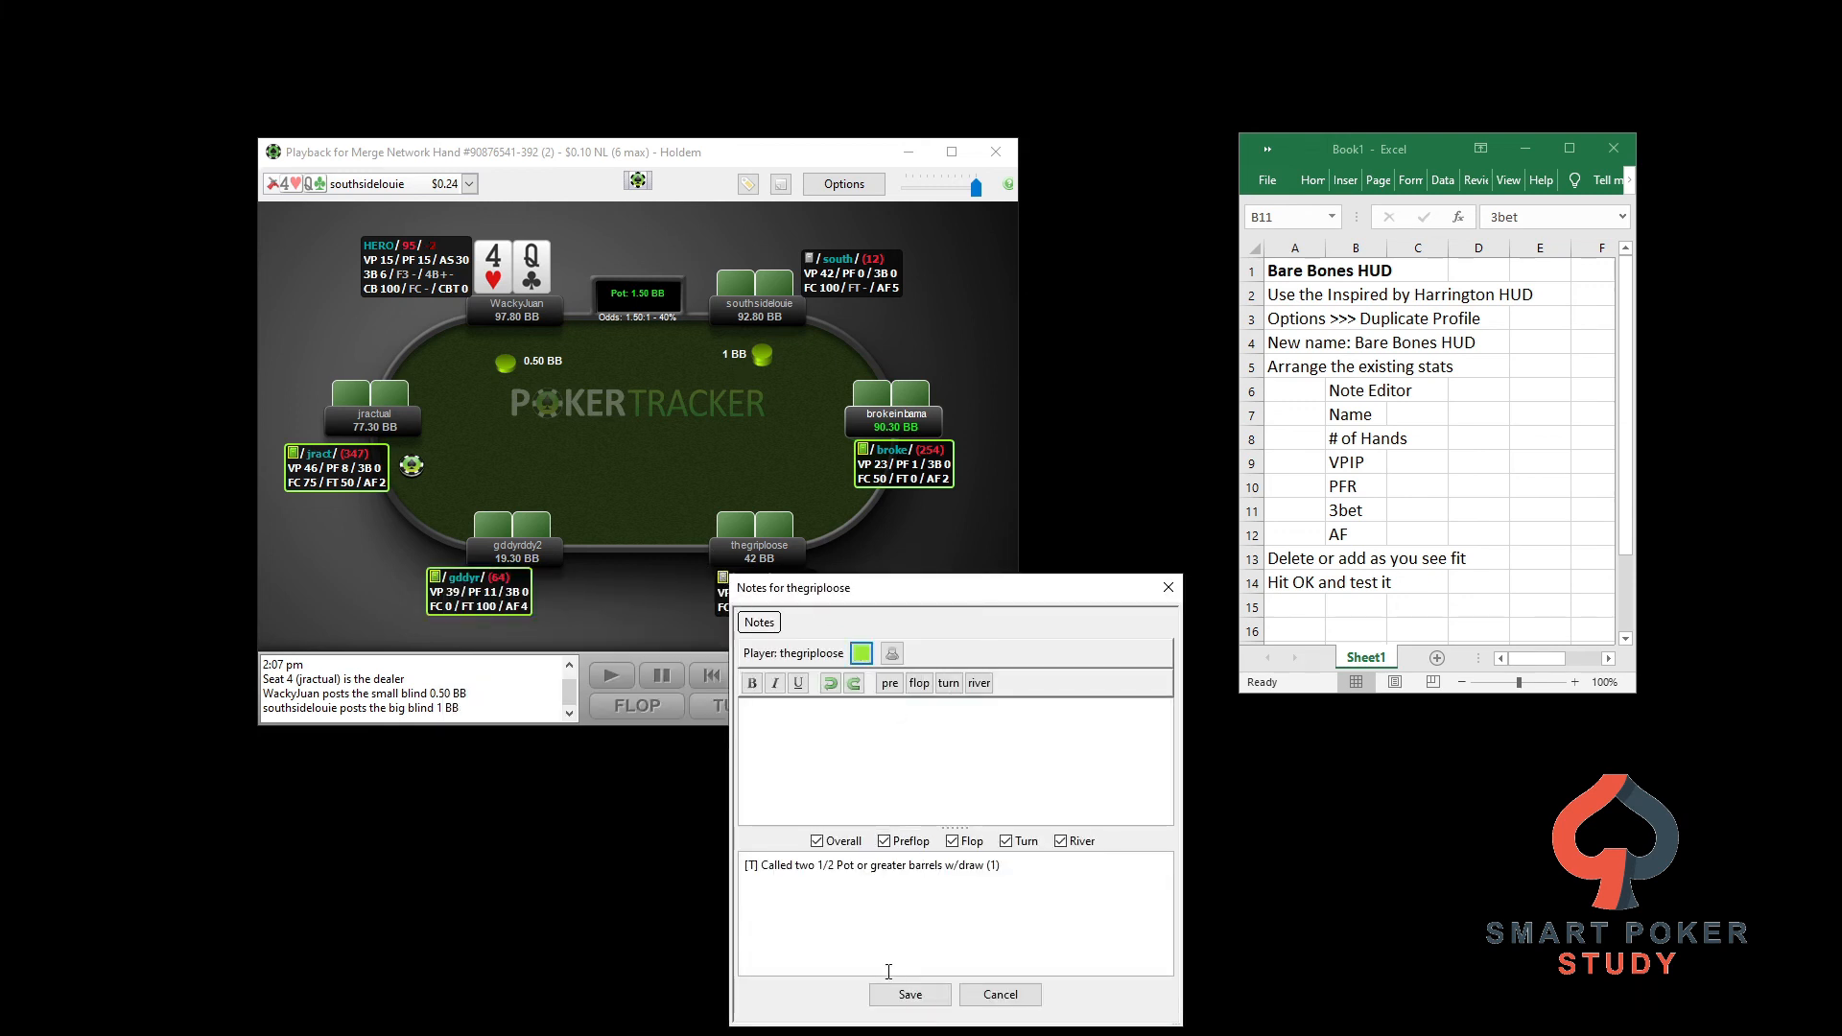
{"action": "left_click", "coordinate": [907, 993]}
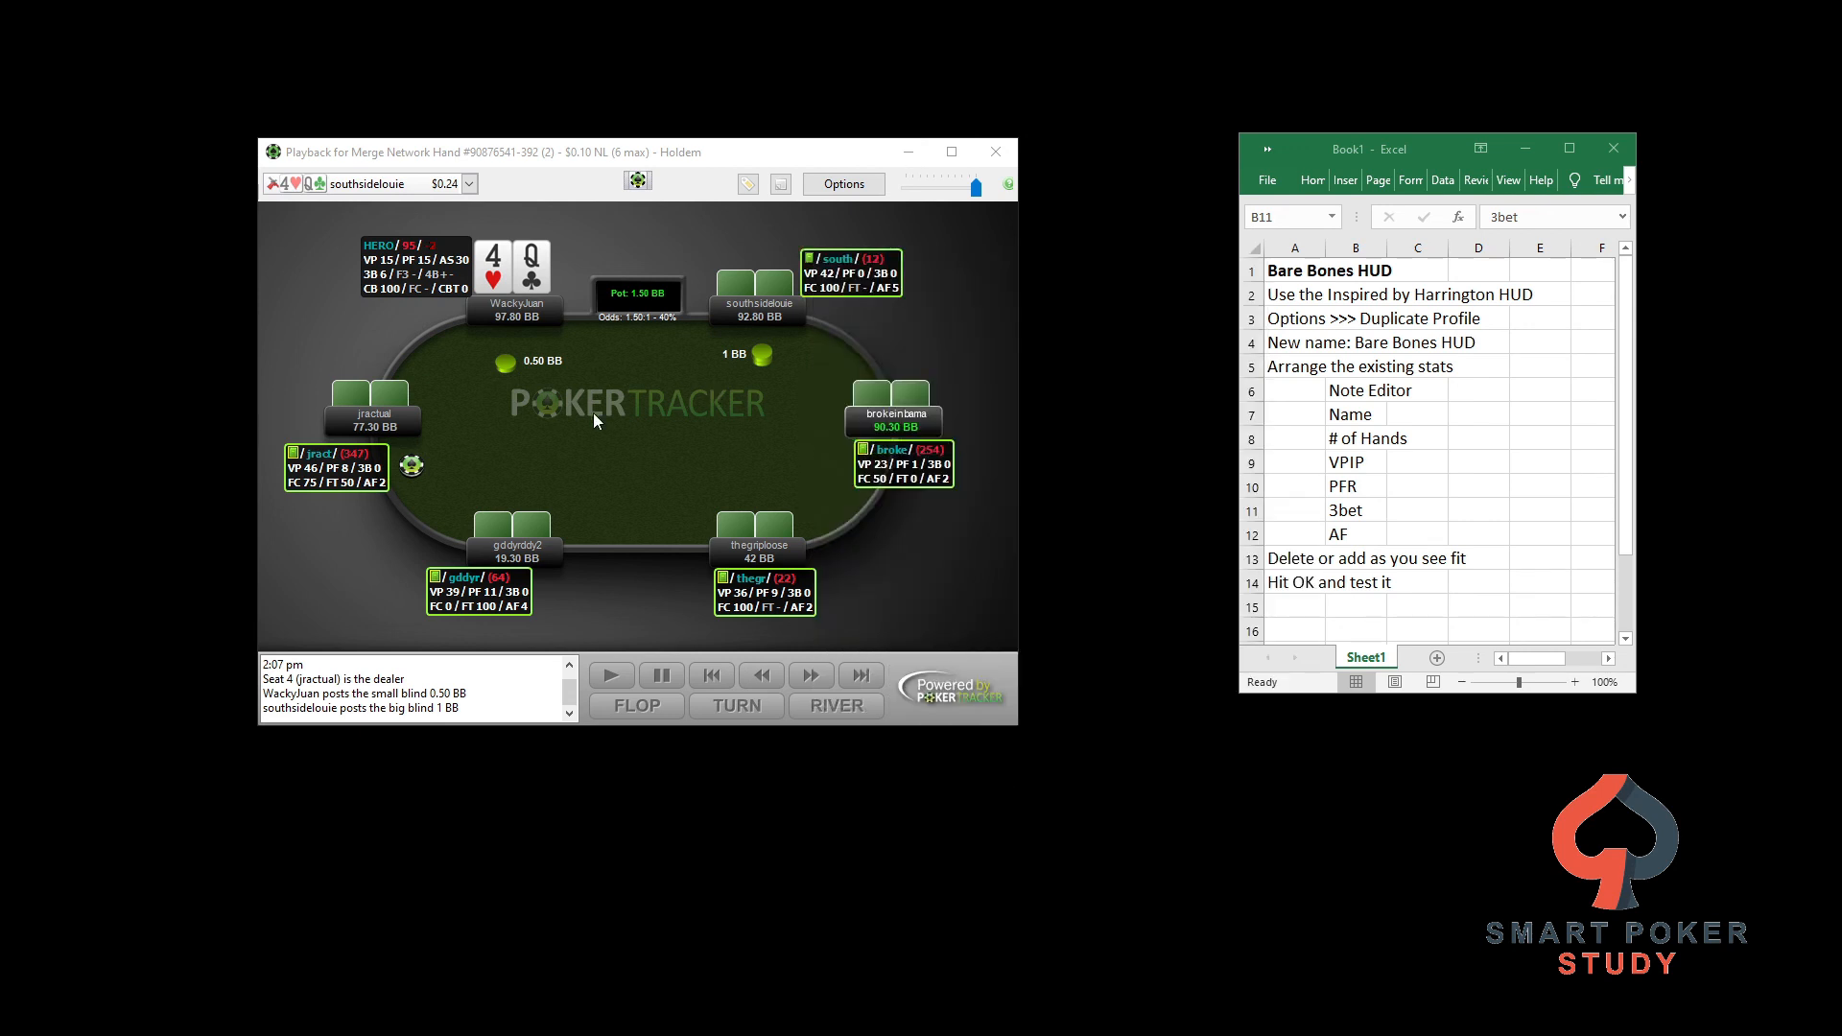
{"action": "mouse_move", "coordinate": [342, 483]}
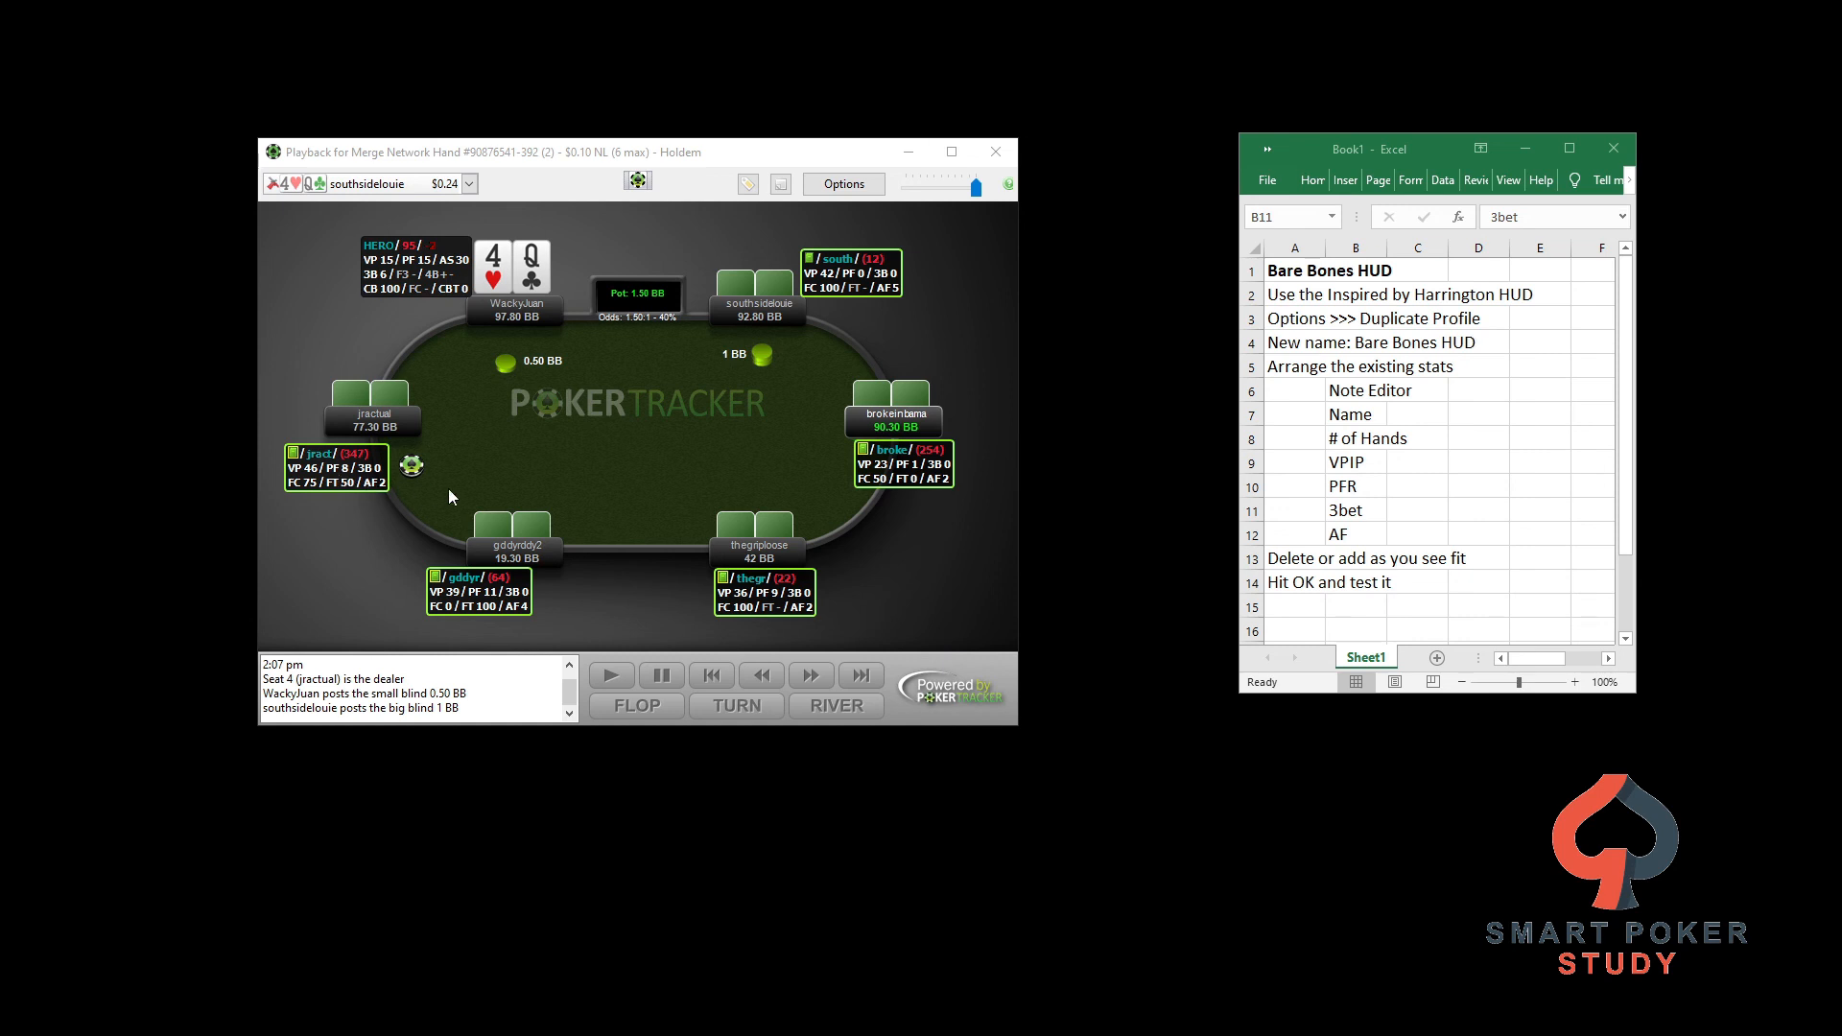
{"action": "mouse_move", "coordinate": [447, 516]}
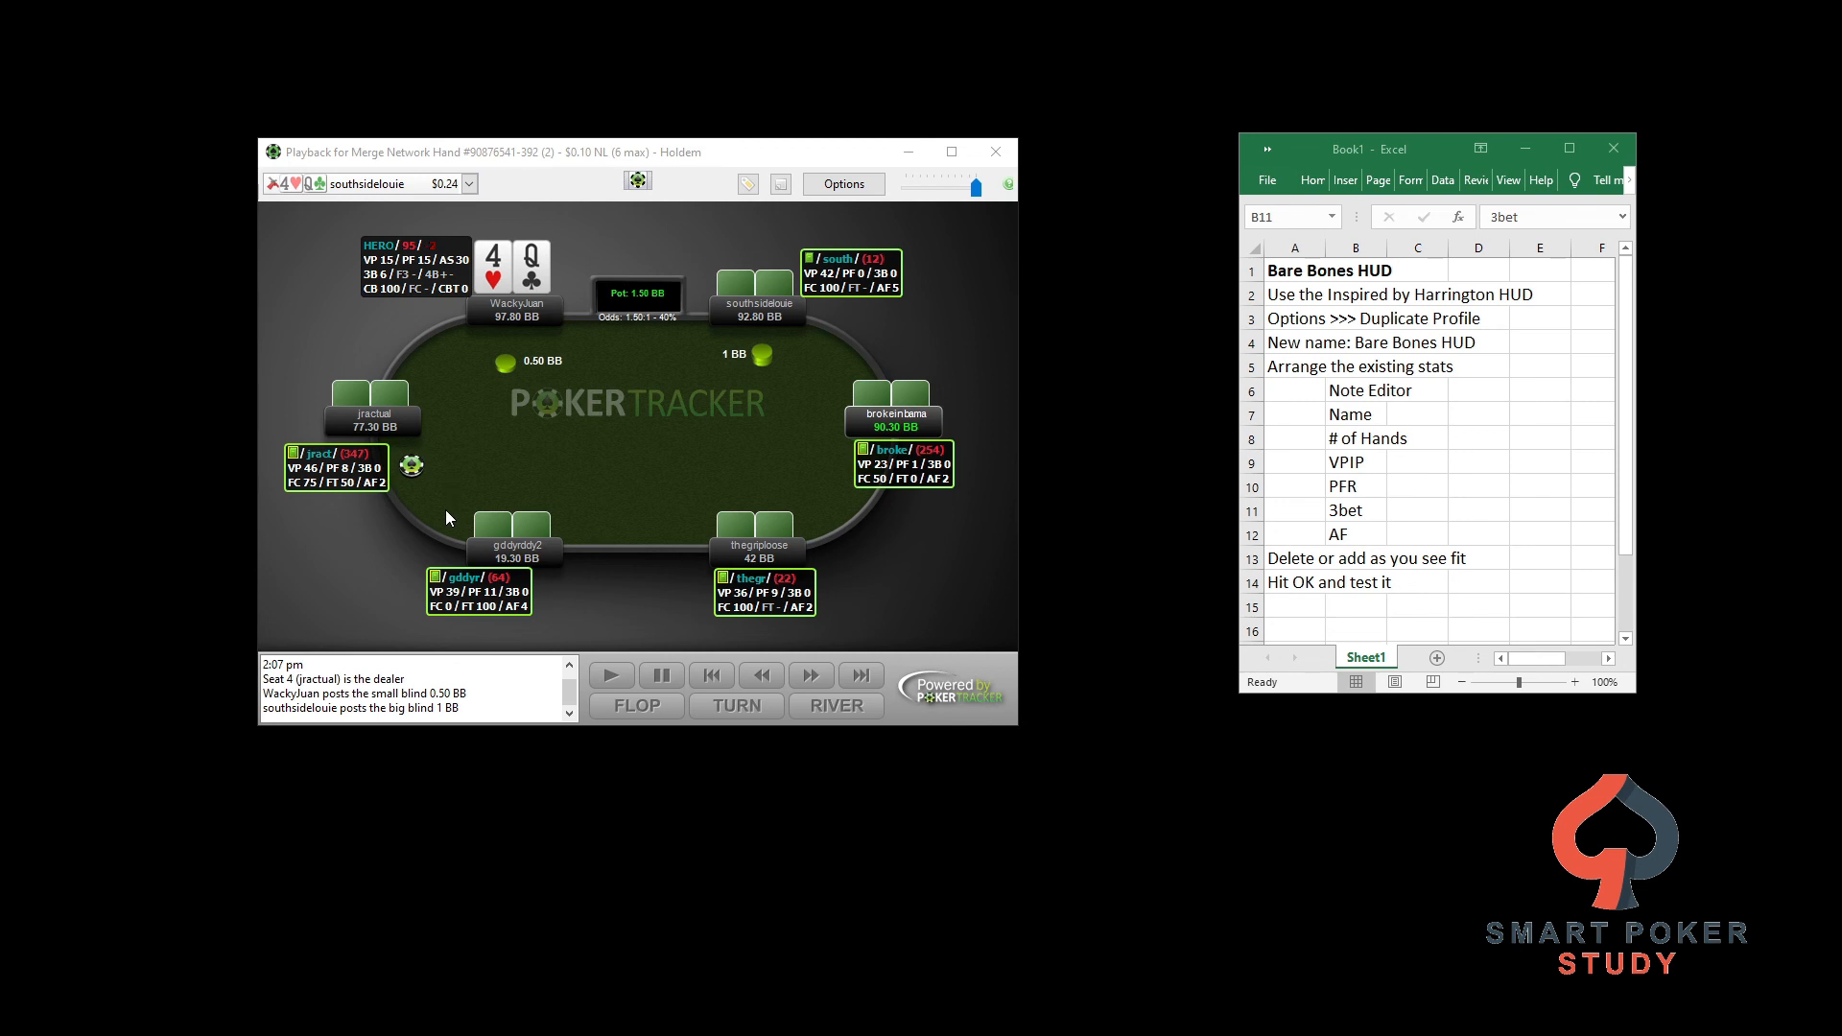
{"action": "mouse_move", "coordinate": [666, 536]}
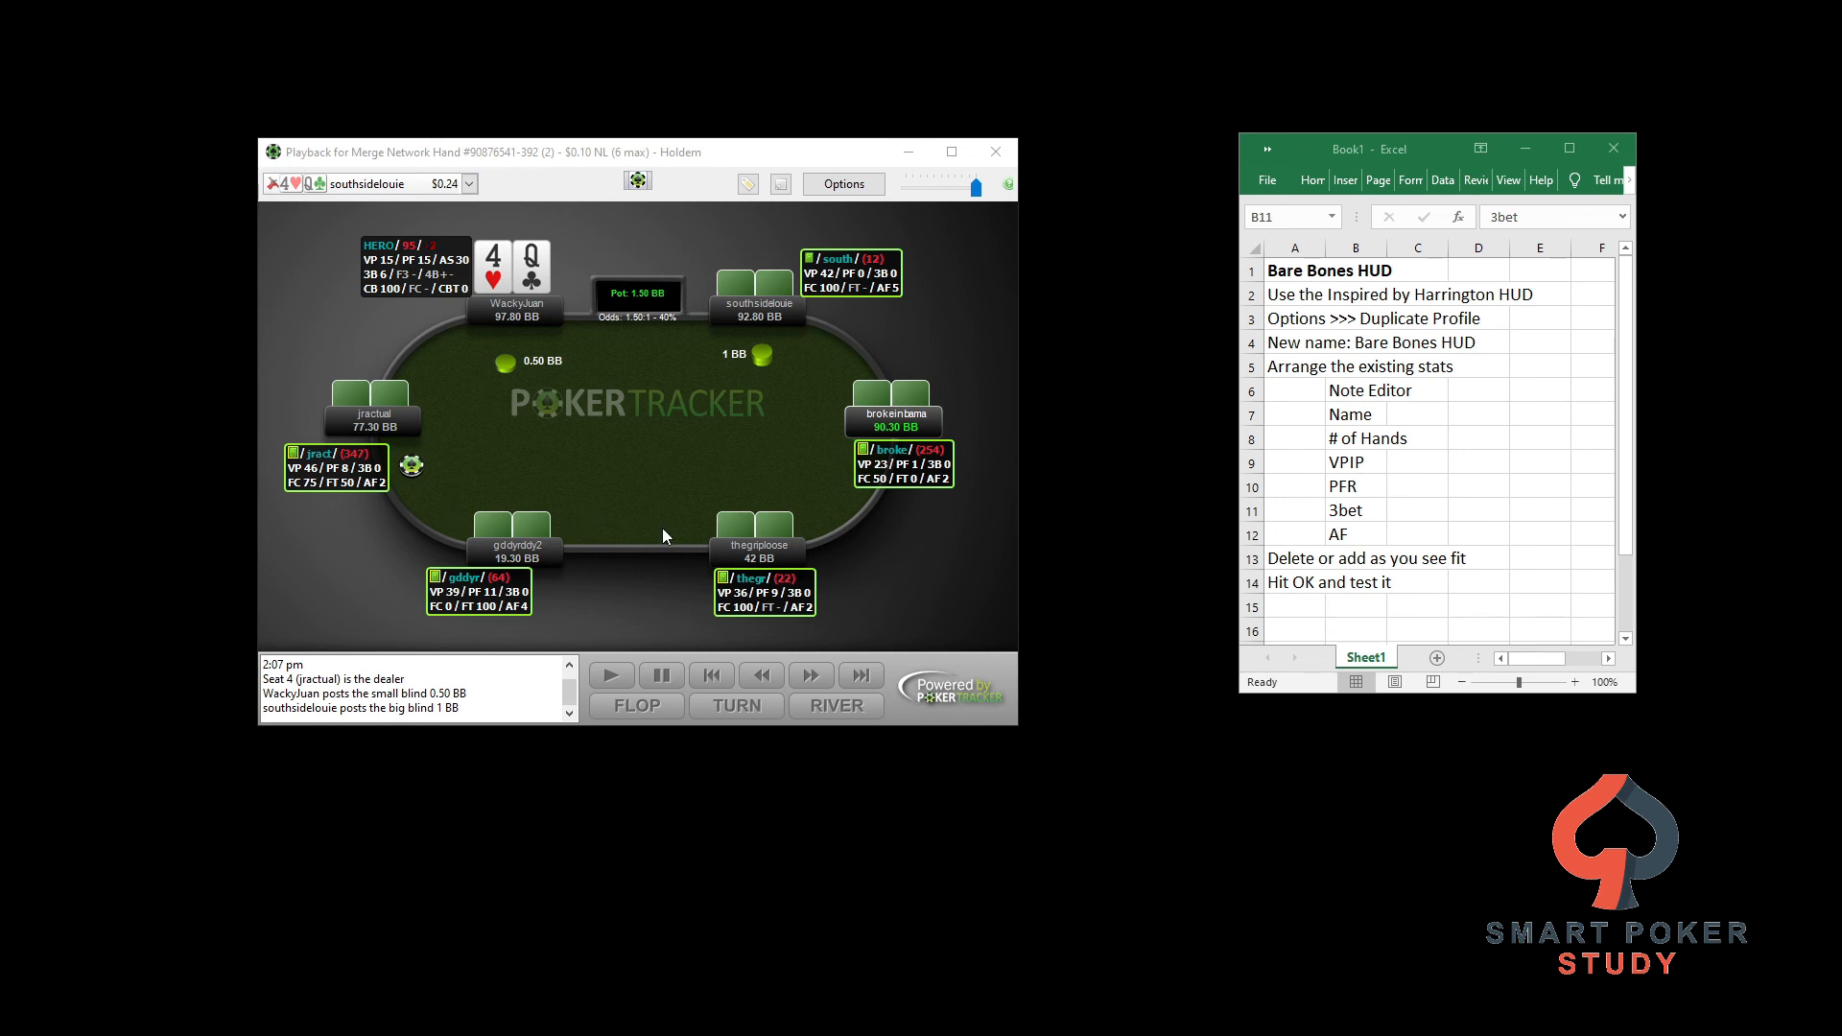